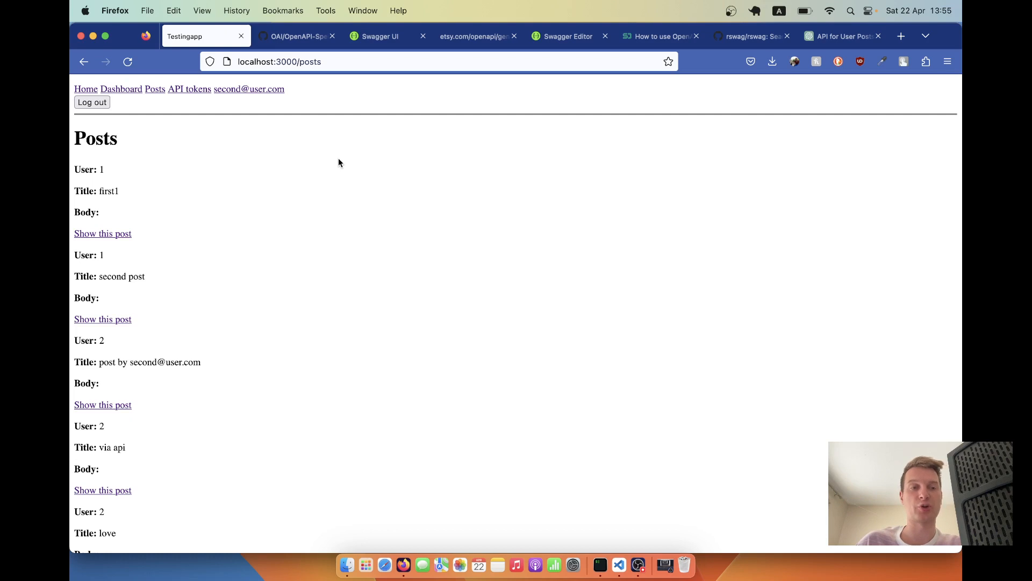
# View the first post, then create a new API token on the API tokens page
pyautogui.click(103, 233)
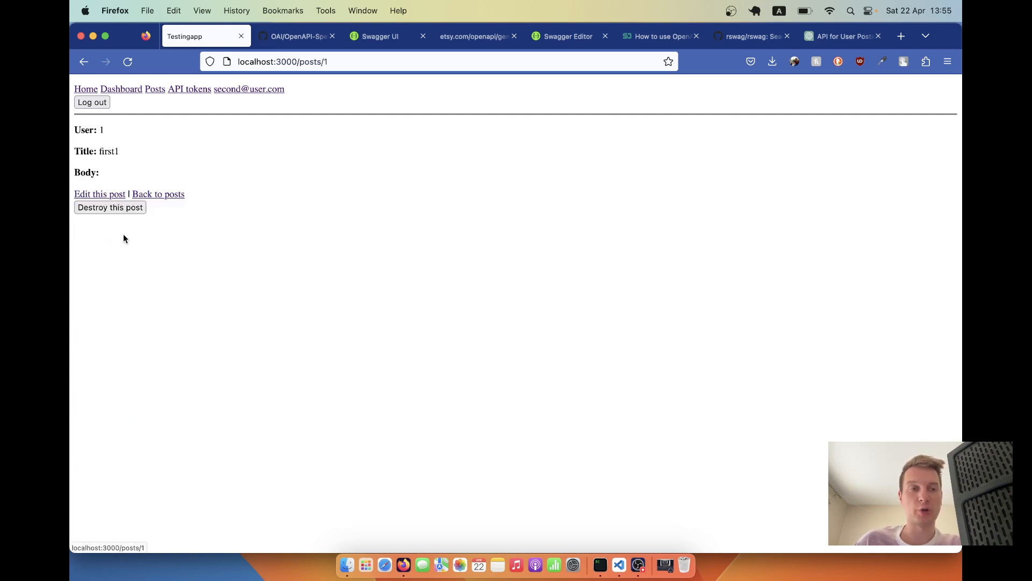
pyautogui.moveTo(185, 162)
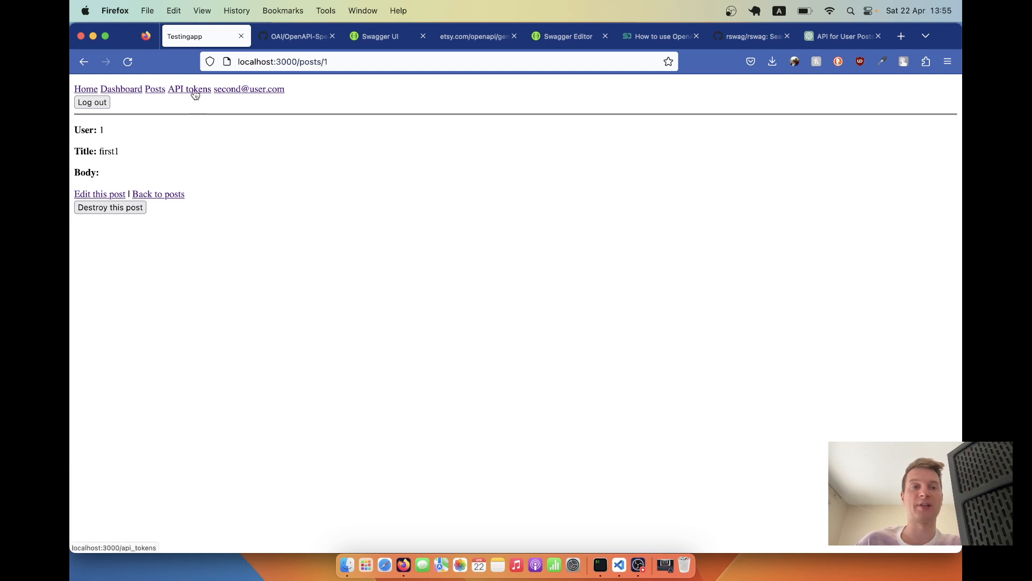
pyautogui.click(189, 89)
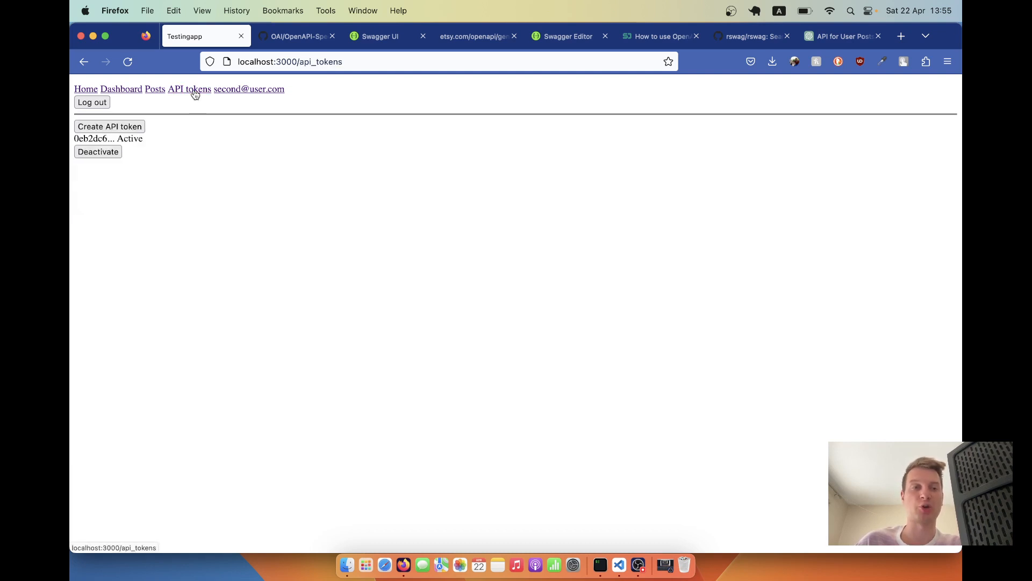
pyautogui.click(110, 126)
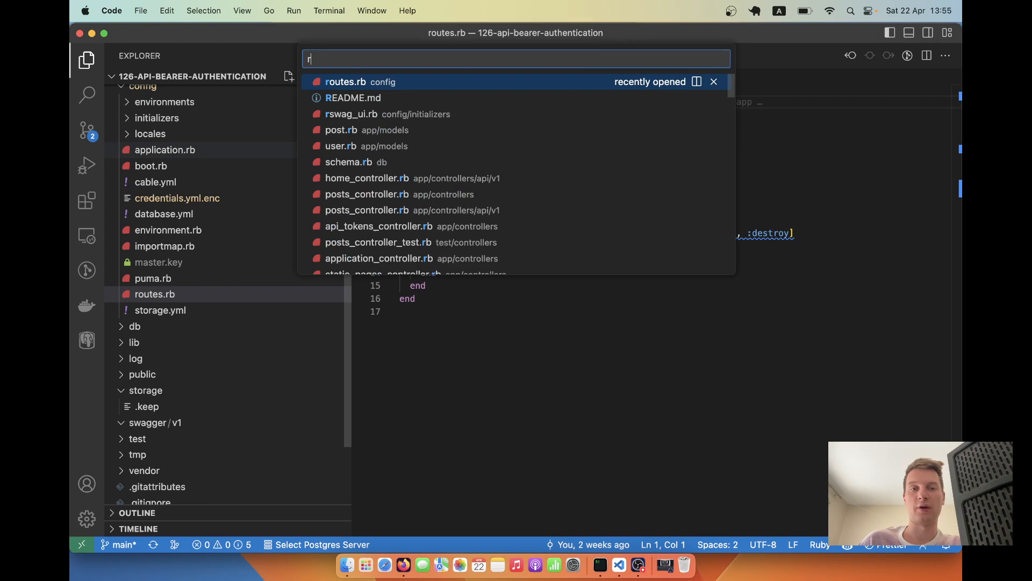
pyautogui.click(354, 97)
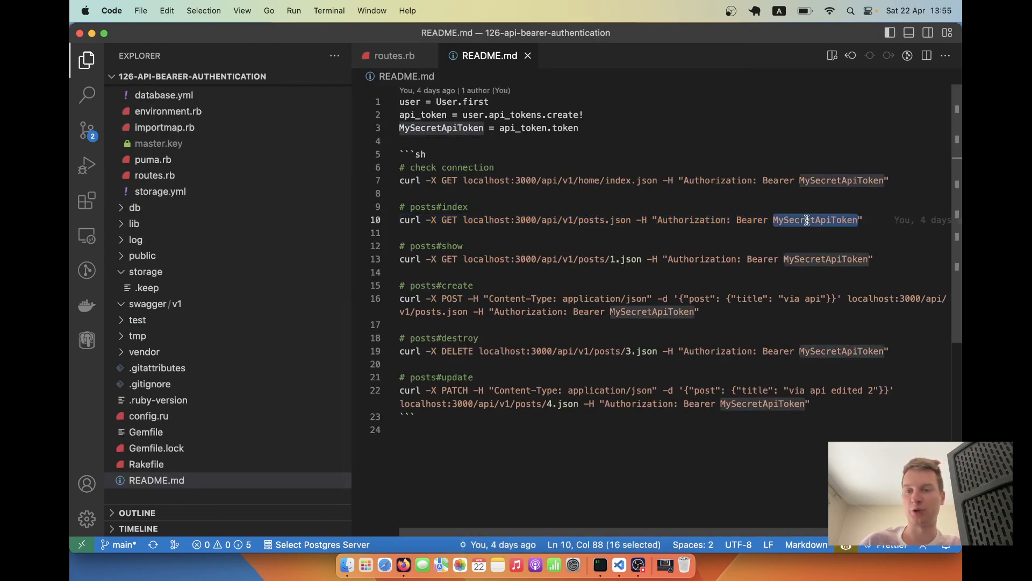
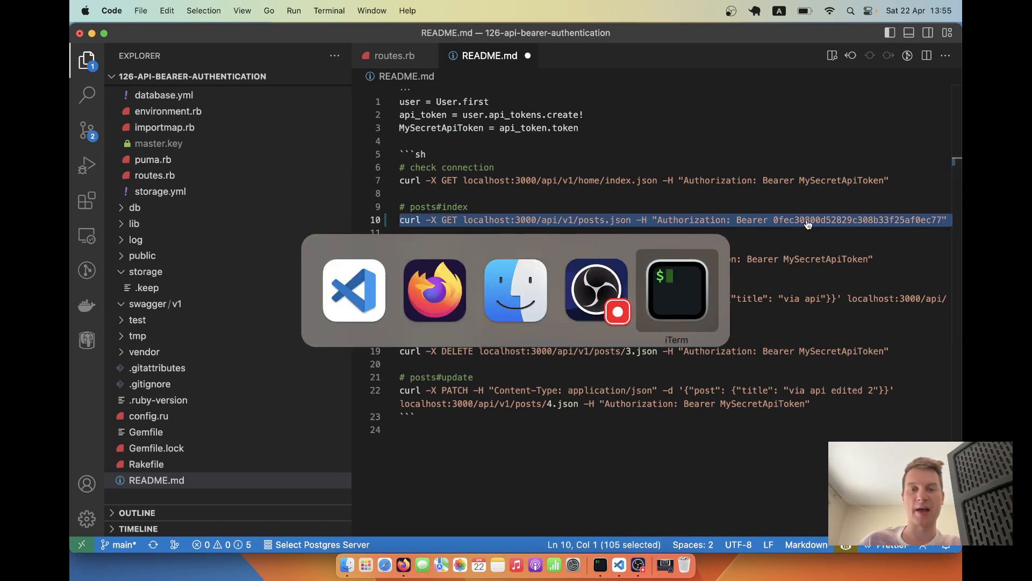
pyautogui.click(677, 290)
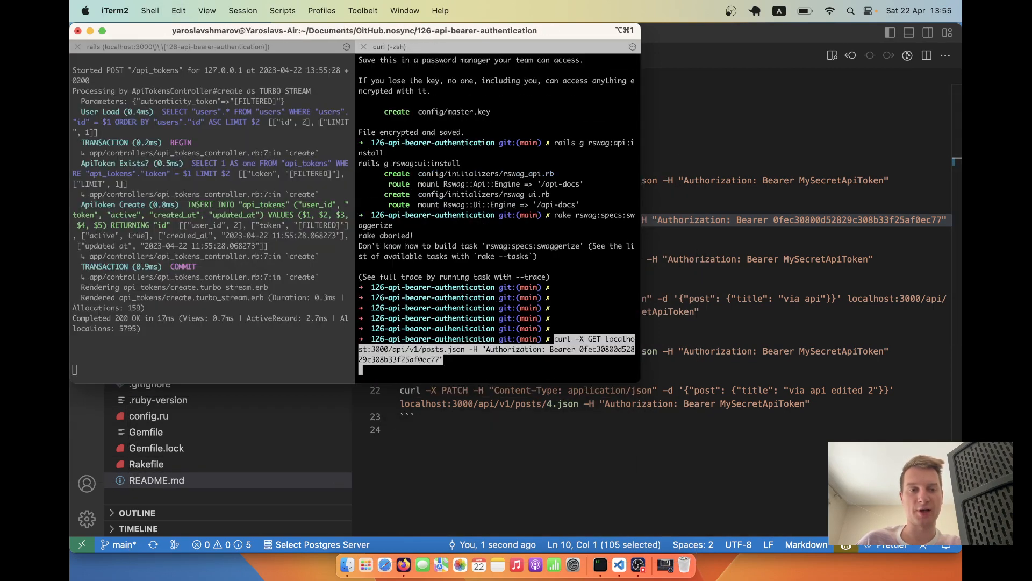
pyautogui.press('Return')
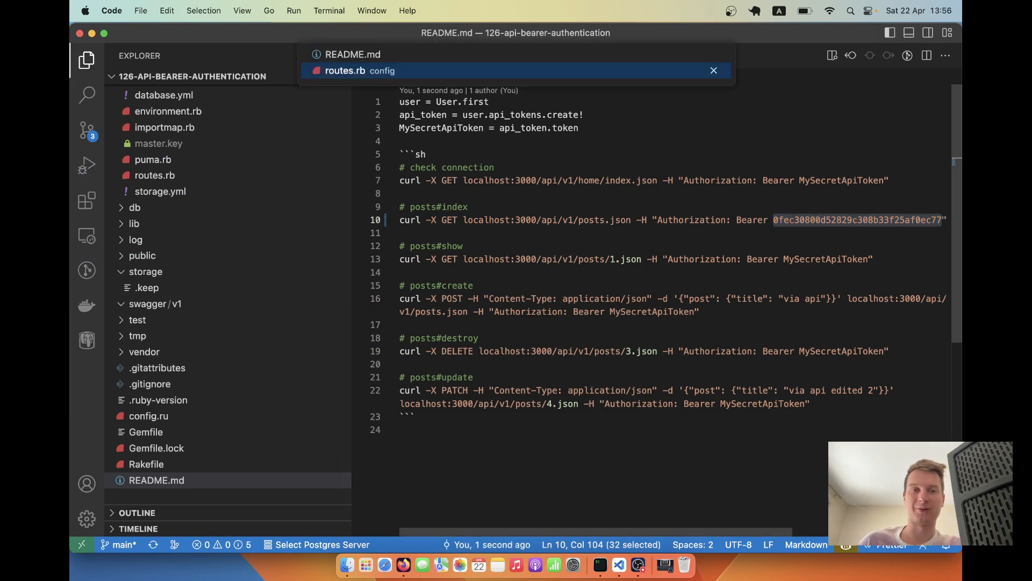
# Review the api/v1 posts routes in routes.rb, then return to Firefox
pyautogui.click(343, 71)
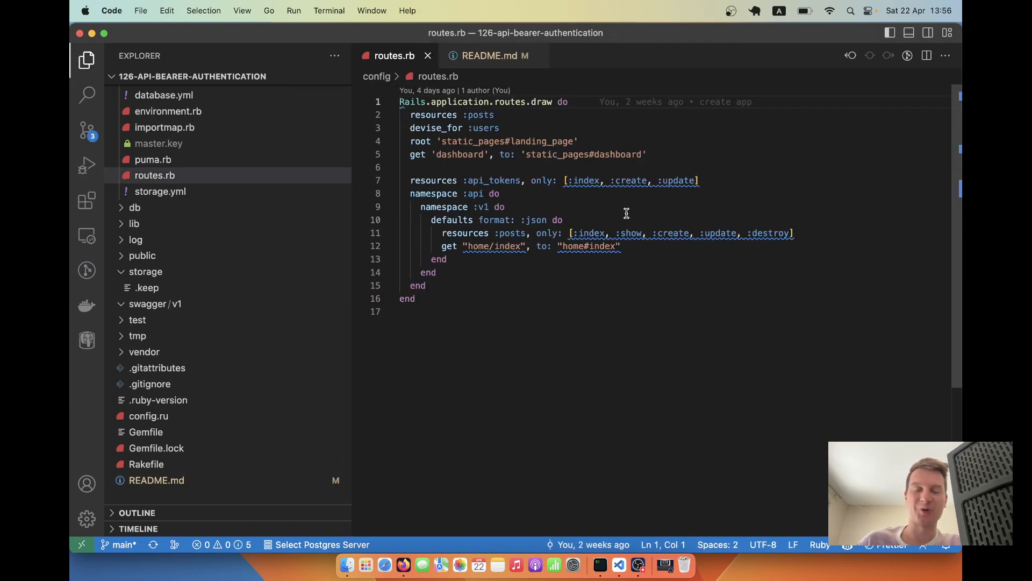
pyautogui.click(488, 55)
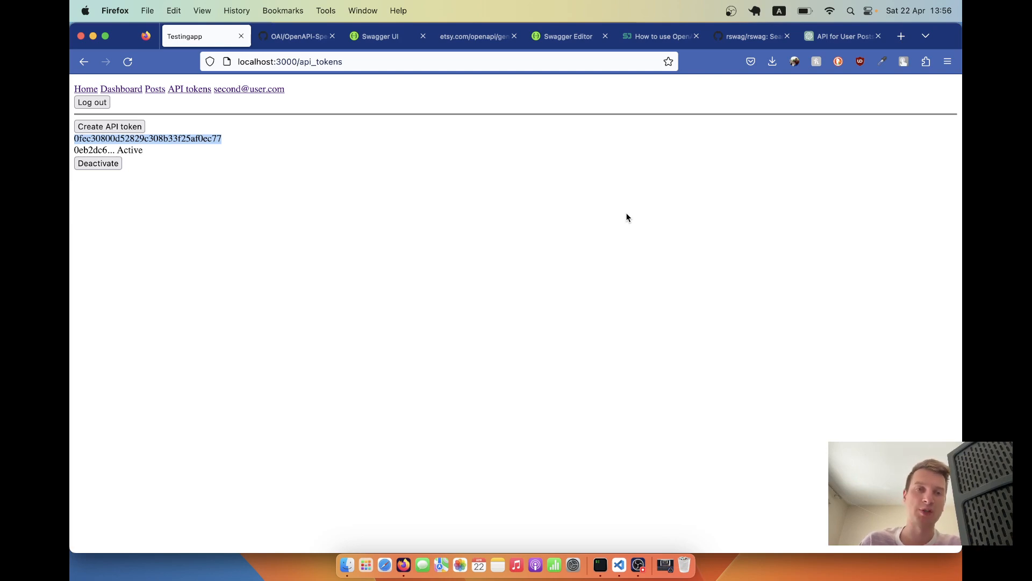
# Browse the OAI/OpenAPI-Specification repository page on GitHub
pyautogui.click(297, 36)
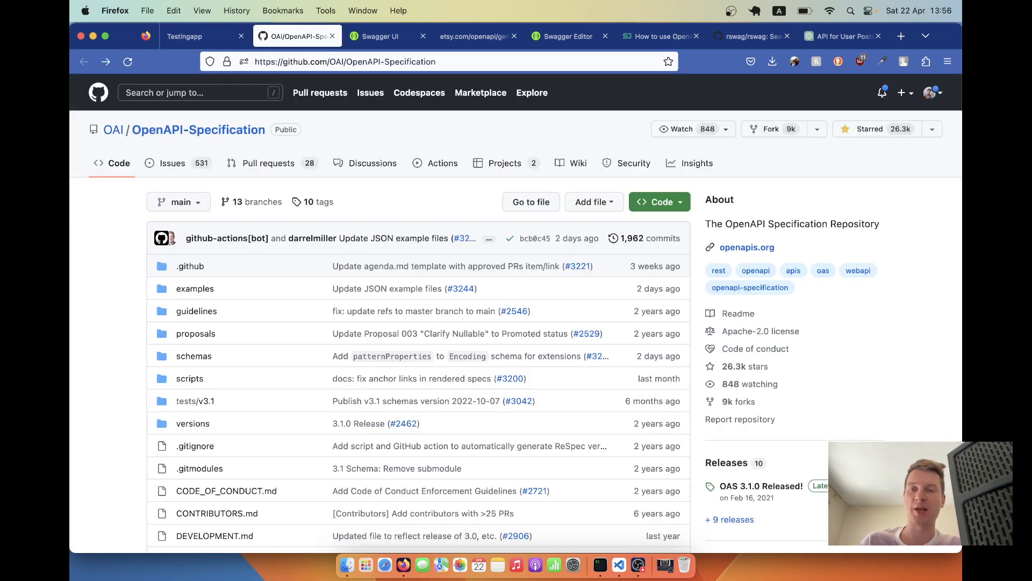
pyautogui.scroll(-3)
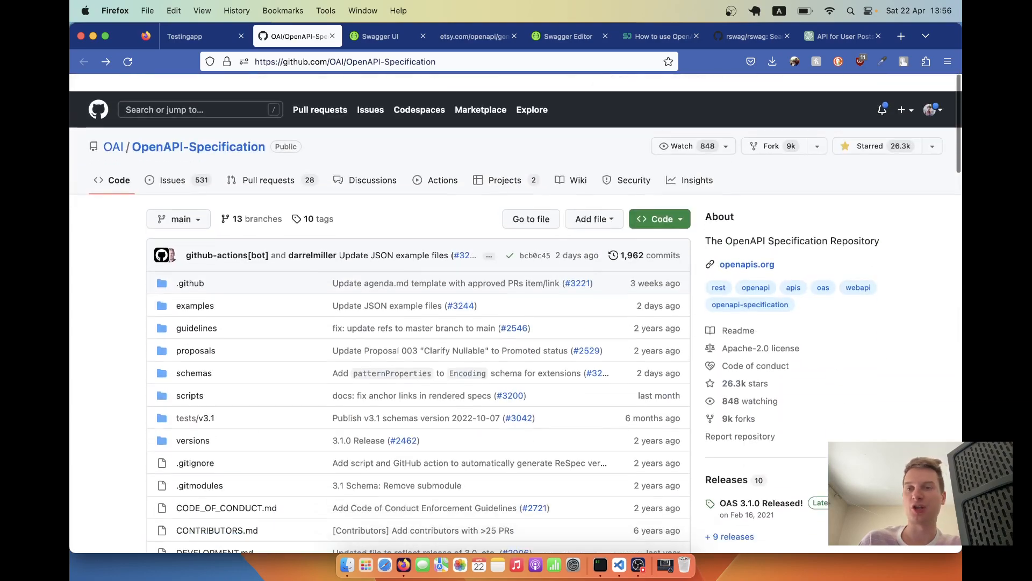
pyautogui.scroll(-3)
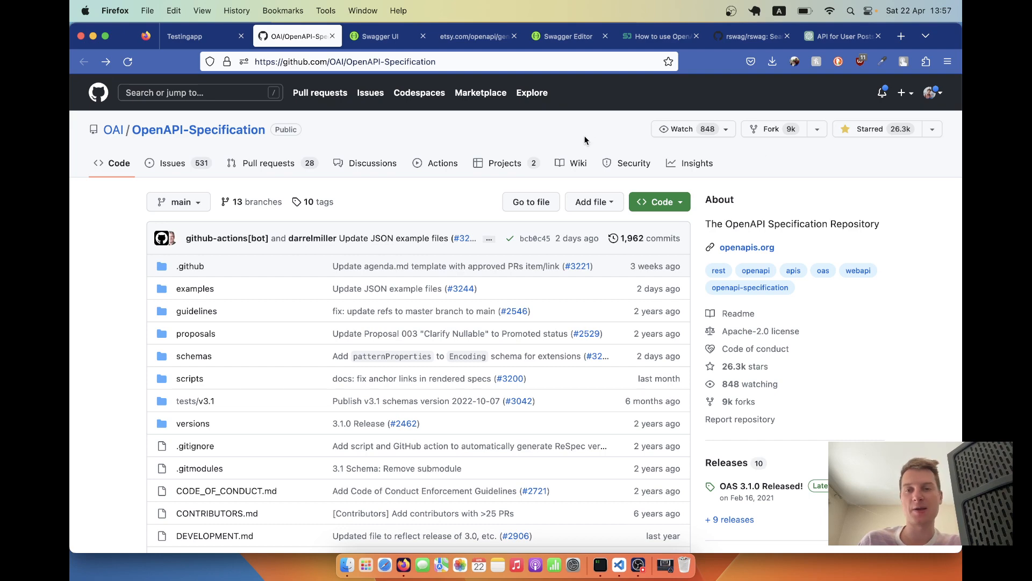
# Browse the Swagger Petstore demo's pet endpoints in Swagger UI
pyautogui.click(379, 37)
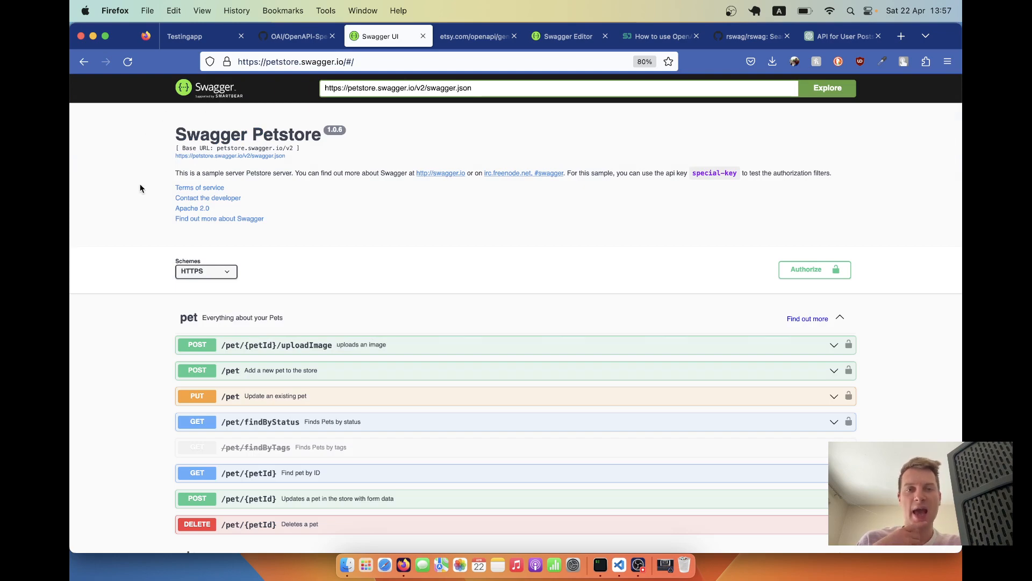
pyautogui.scroll(-3)
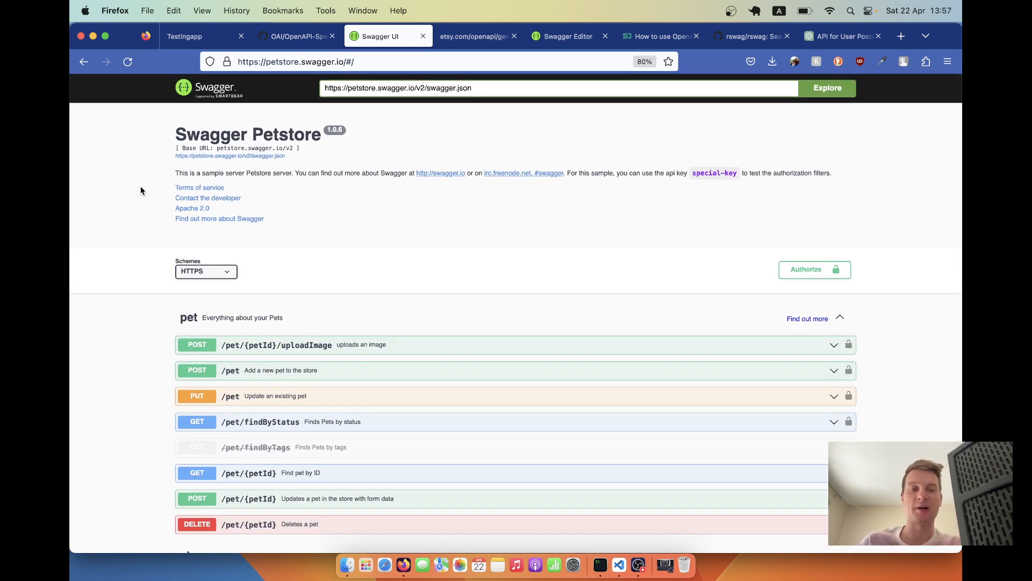
pyautogui.moveTo(352, 198)
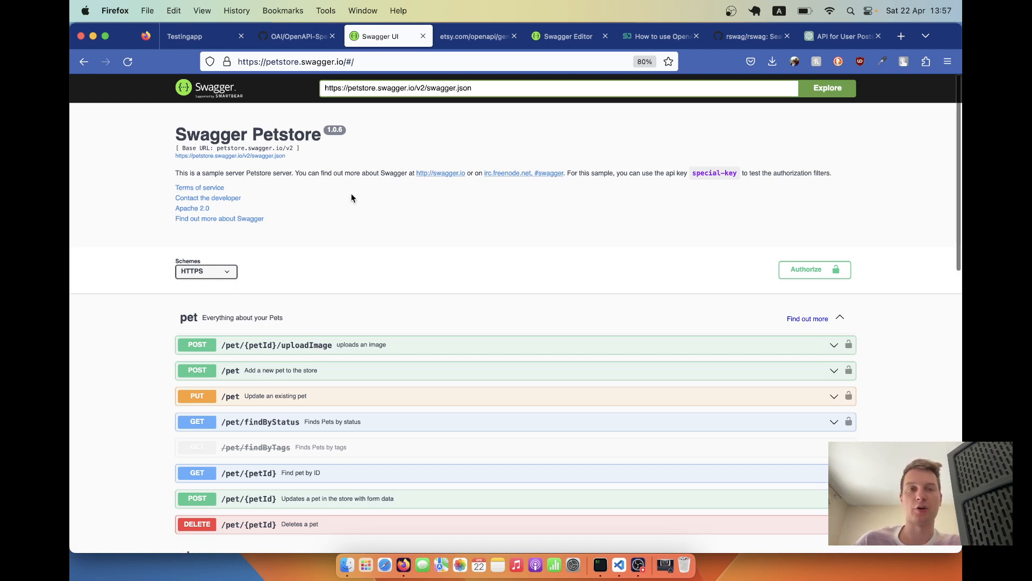
pyautogui.scroll(-3)
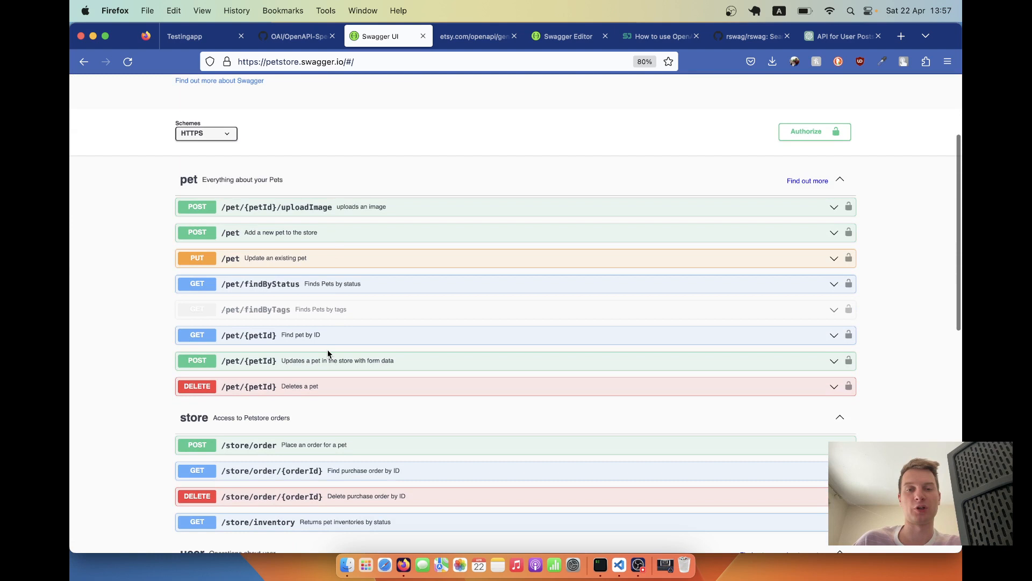
pyautogui.moveTo(334, 252)
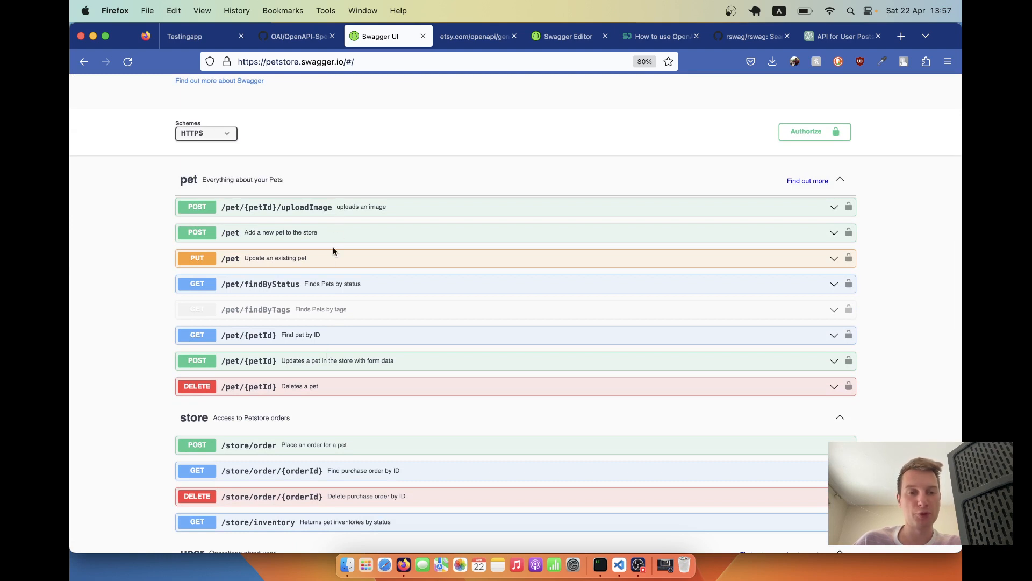
pyautogui.scroll(-3)
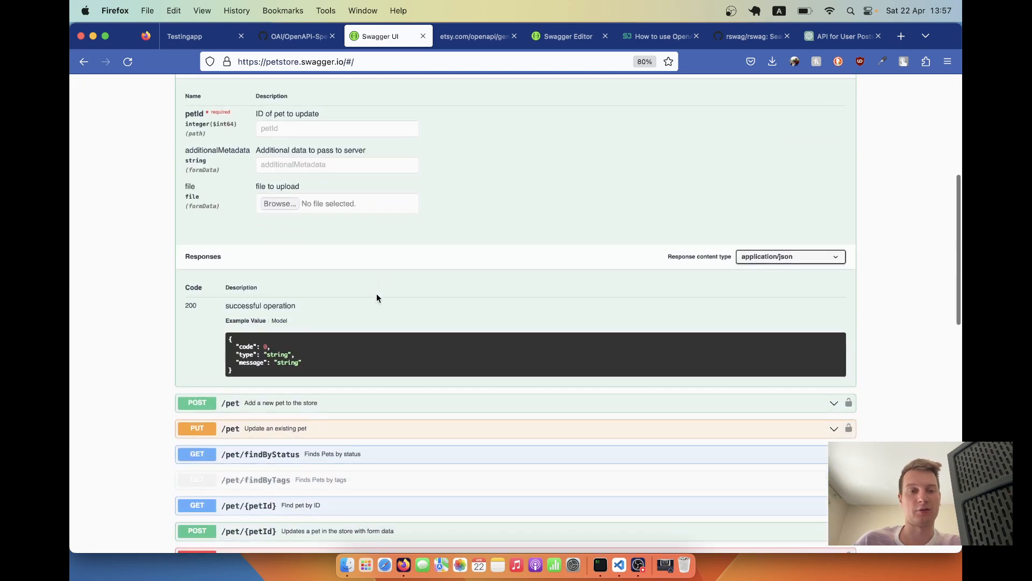
pyautogui.scroll(3)
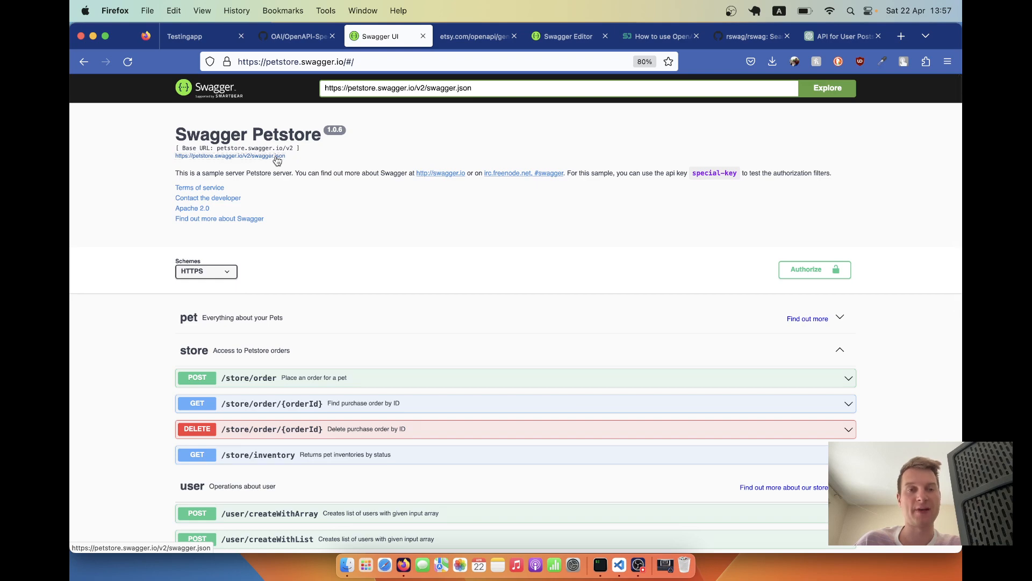
# View the Petstore swagger.json definition as raw text
pyautogui.click(229, 157)
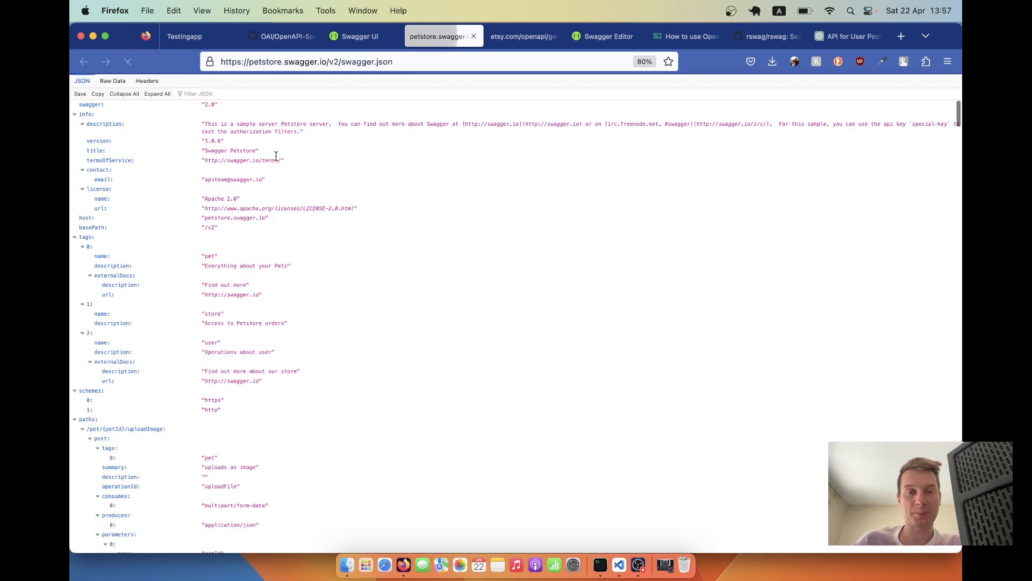
pyautogui.scroll(-3)
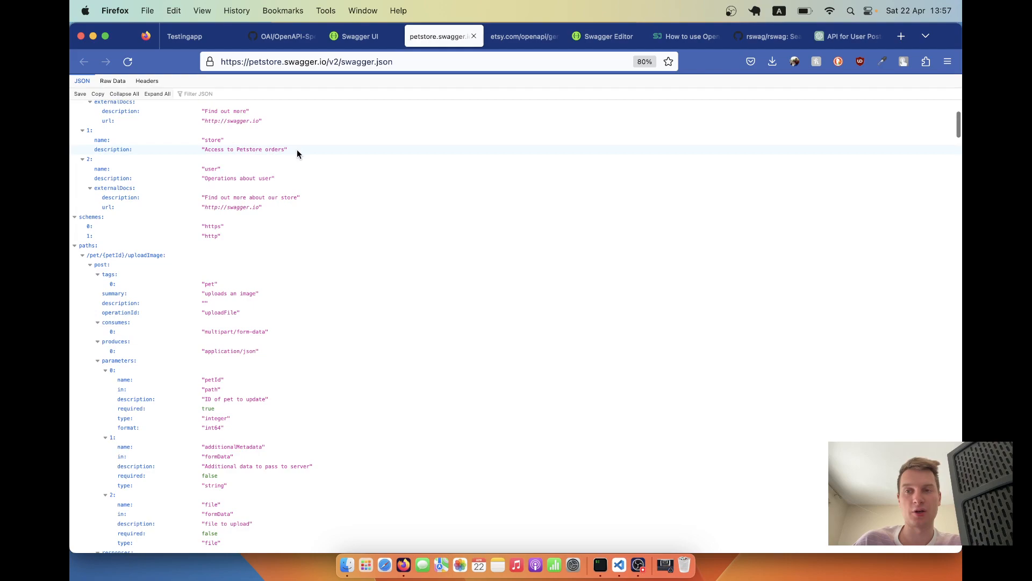
pyautogui.click(112, 80)
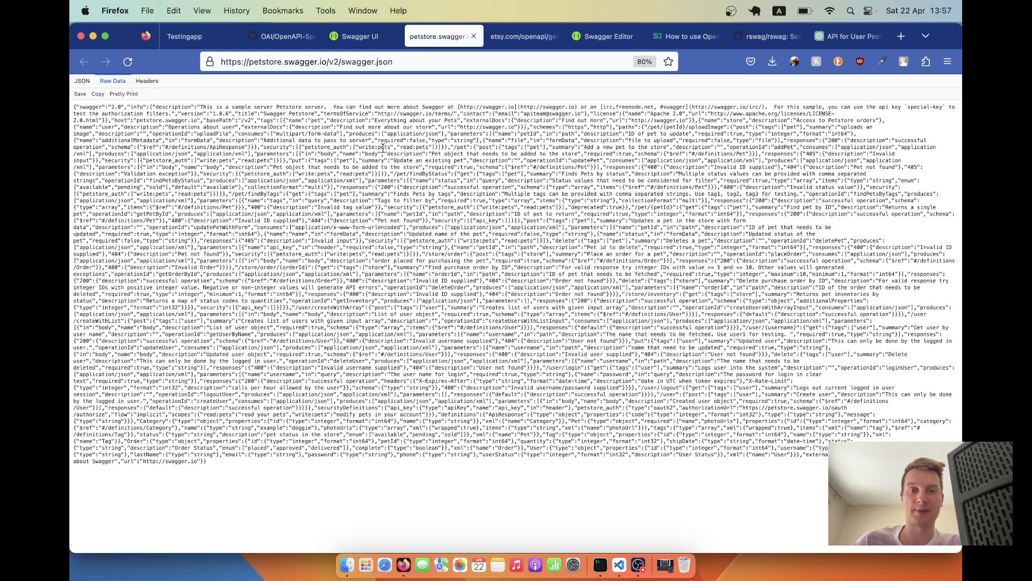
# Look through Etsy's raw OpenAPI 3.0.0 JSON definition
pyautogui.click(524, 36)
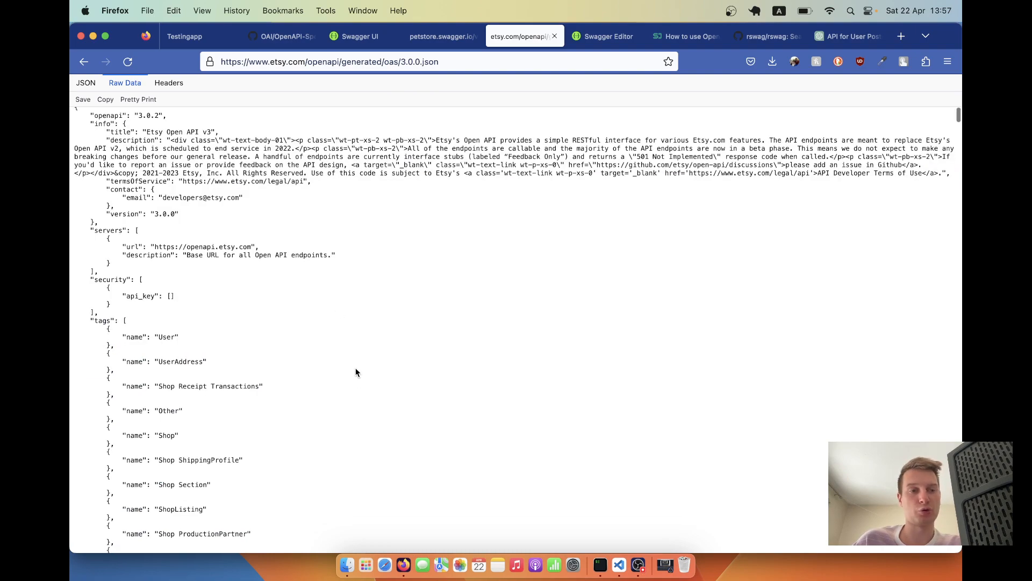
pyautogui.scroll(-3)
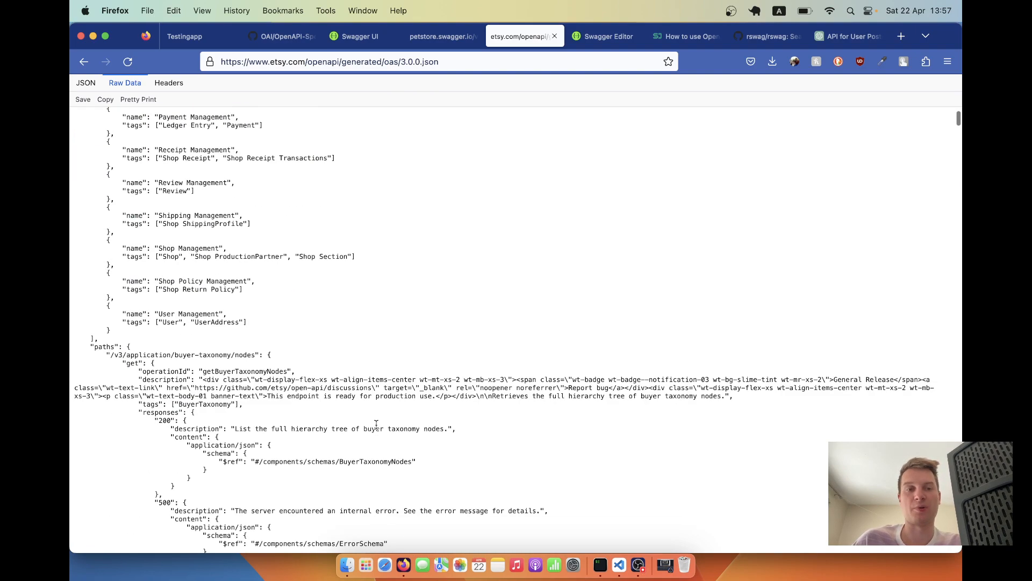
pyautogui.scroll(3)
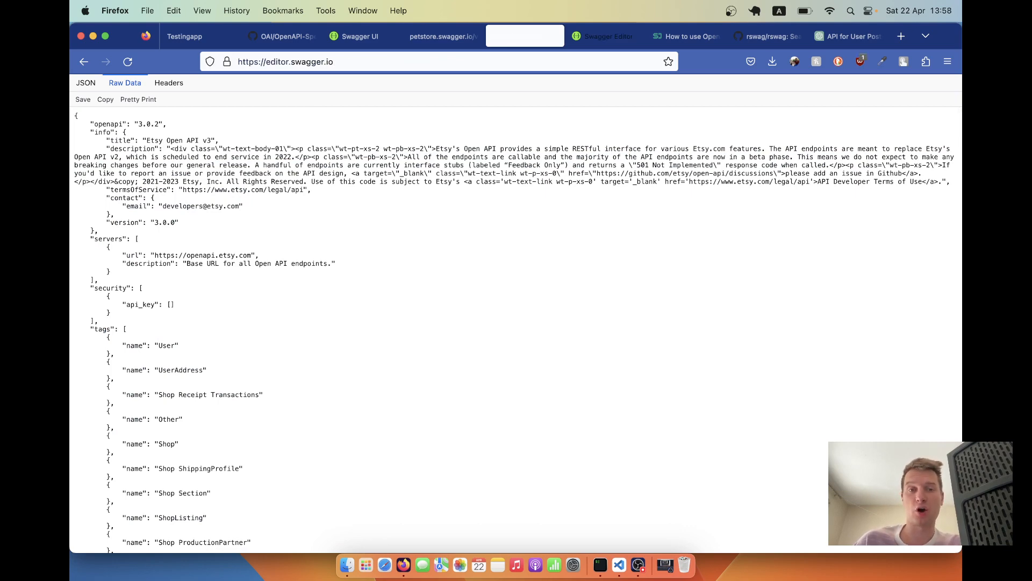
# Bring up the online Swagger Editor with its Petstore OpenAPI 3.0 example
pyautogui.click(604, 37)
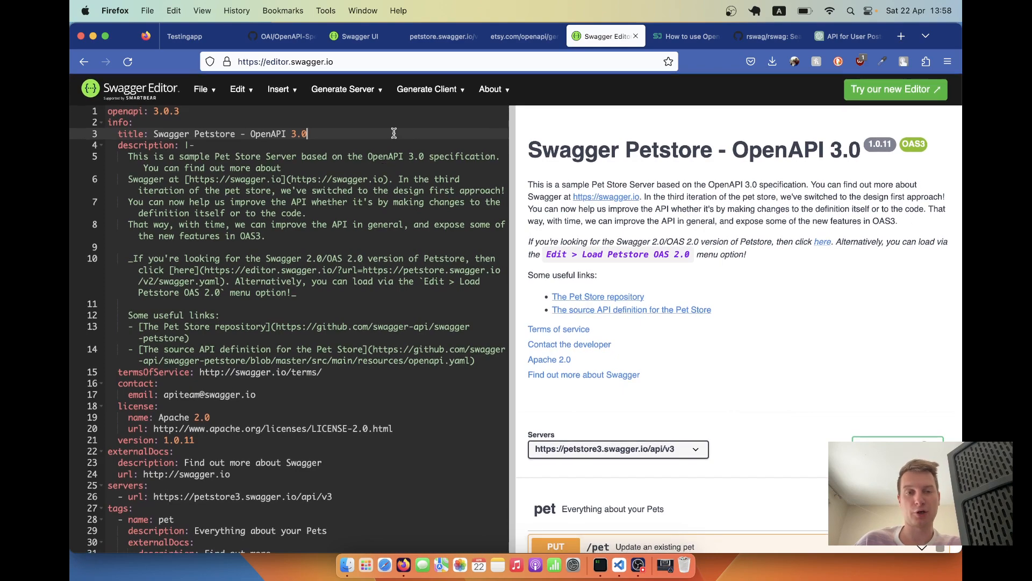
pyautogui.scroll(-3)
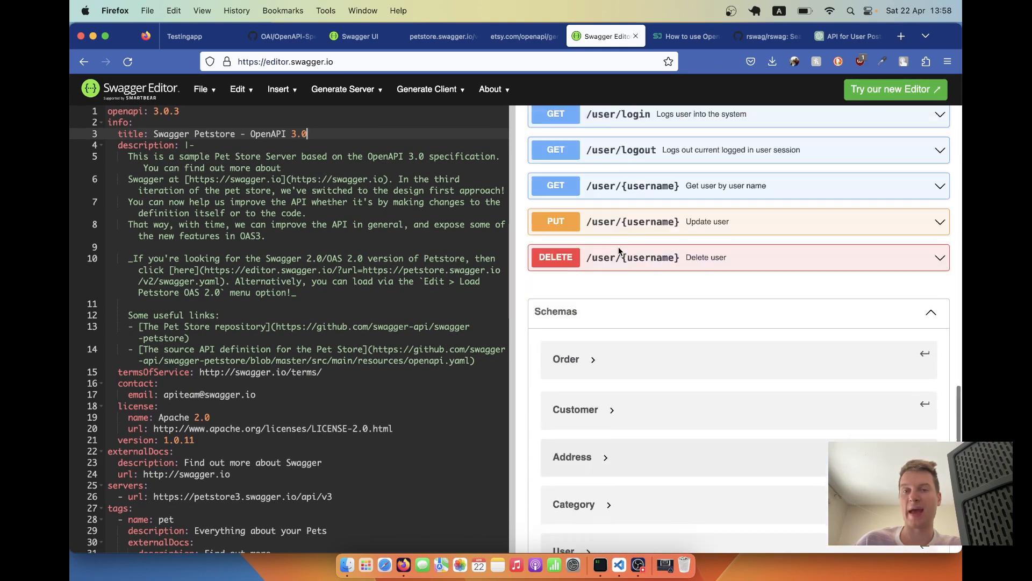
pyautogui.scroll(3)
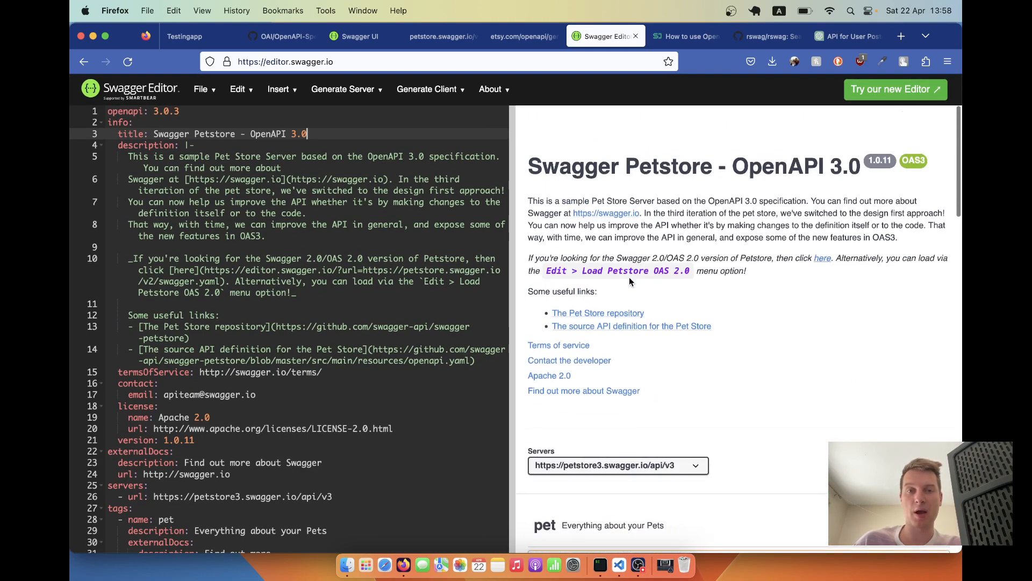
# Convert the pasted Etsy OpenAPI JSON to YAML in Swagger Editor and view the rendered docs
pyautogui.click(520, 36)
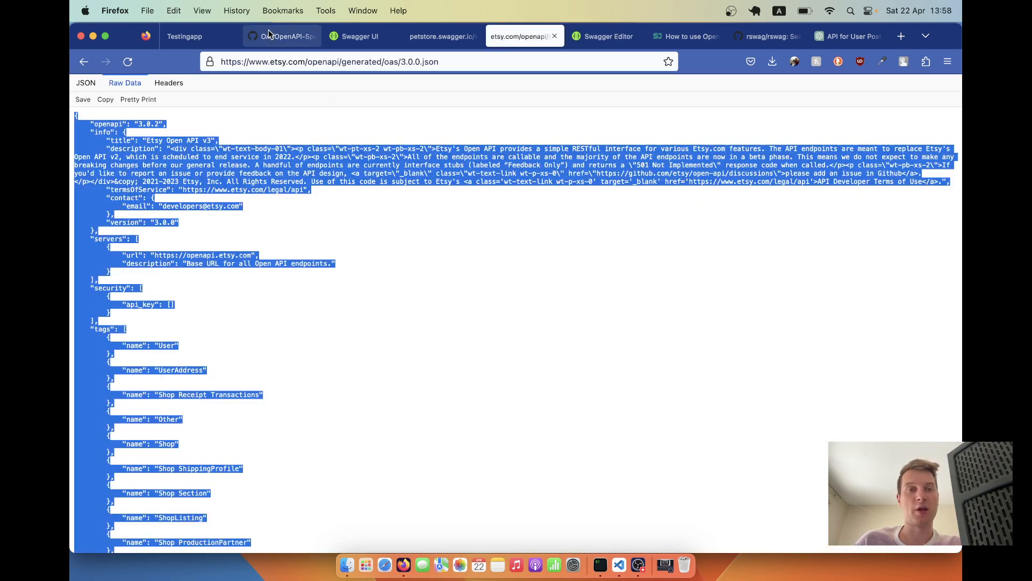
pyautogui.click(601, 36)
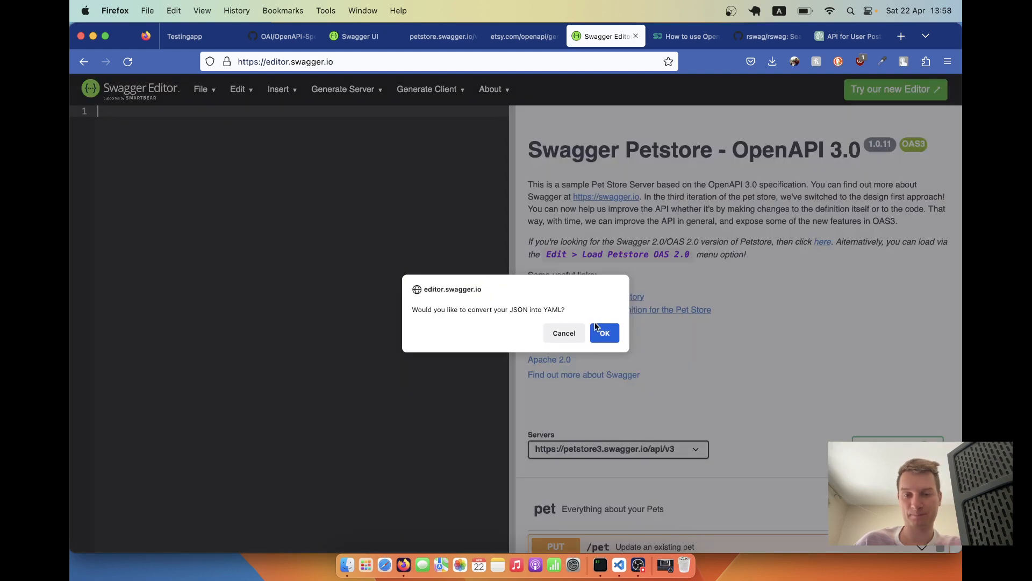
pyautogui.click(603, 332)
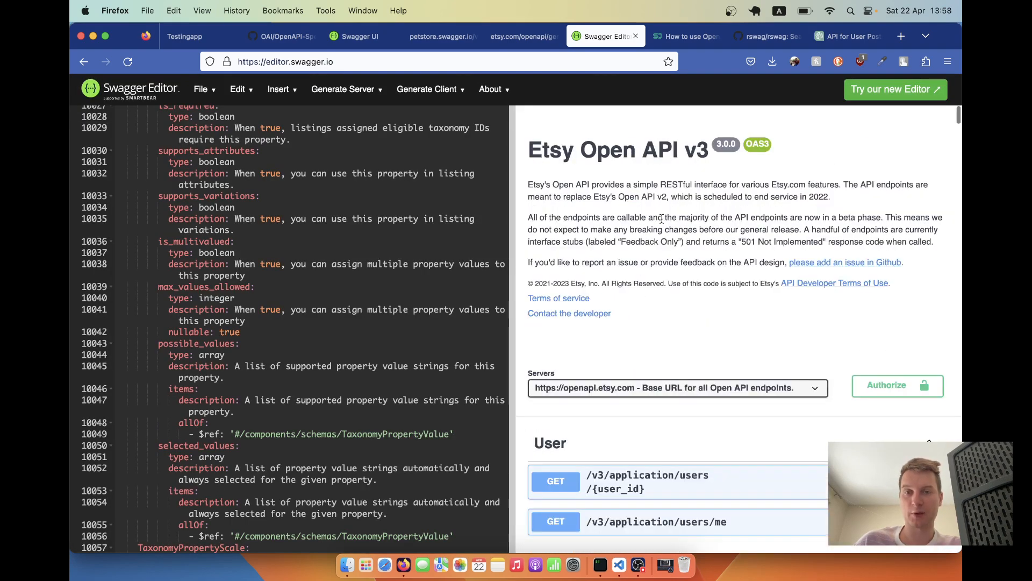
pyautogui.scroll(-3)
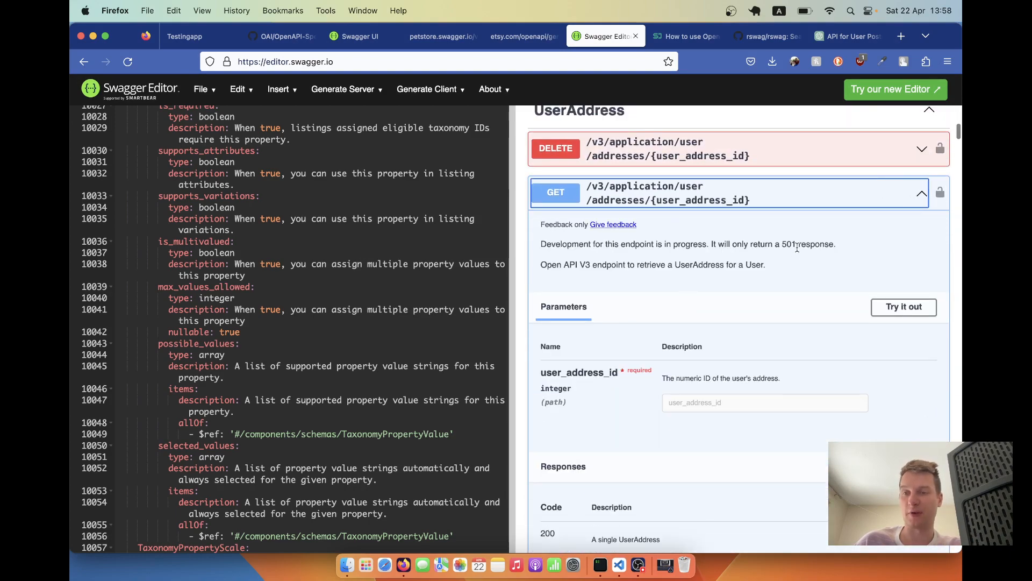
# Inspect the Etsy API's api_key and OAuth2 authorization options, then dismiss the dialog
pyautogui.click(896, 385)
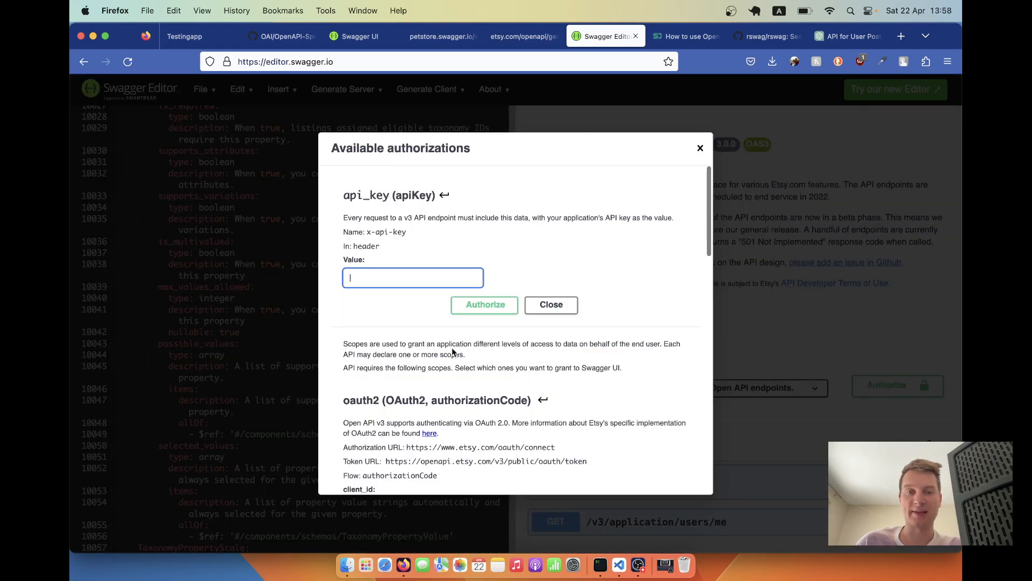
pyautogui.scroll(-3)
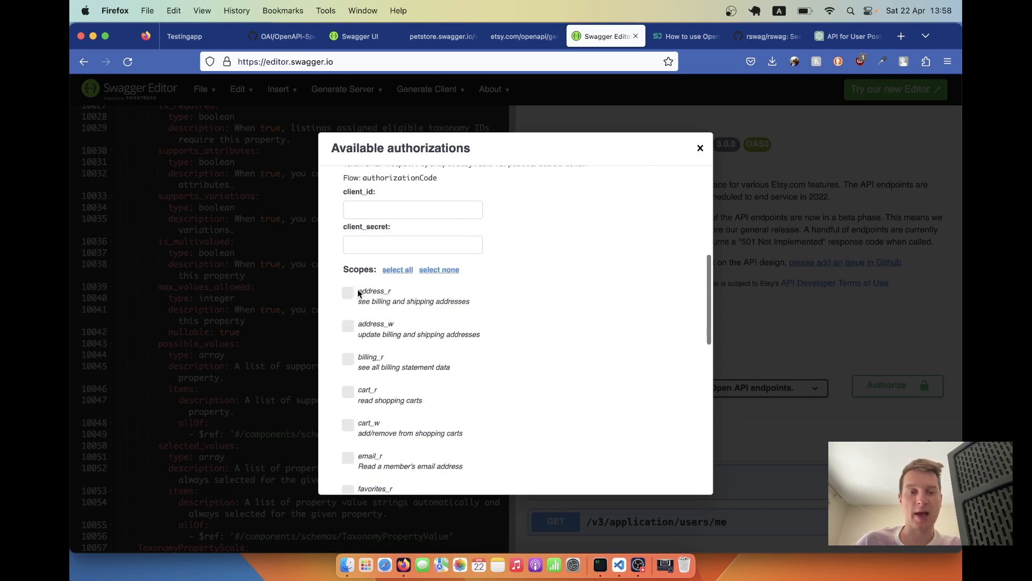
pyautogui.scroll(-3)
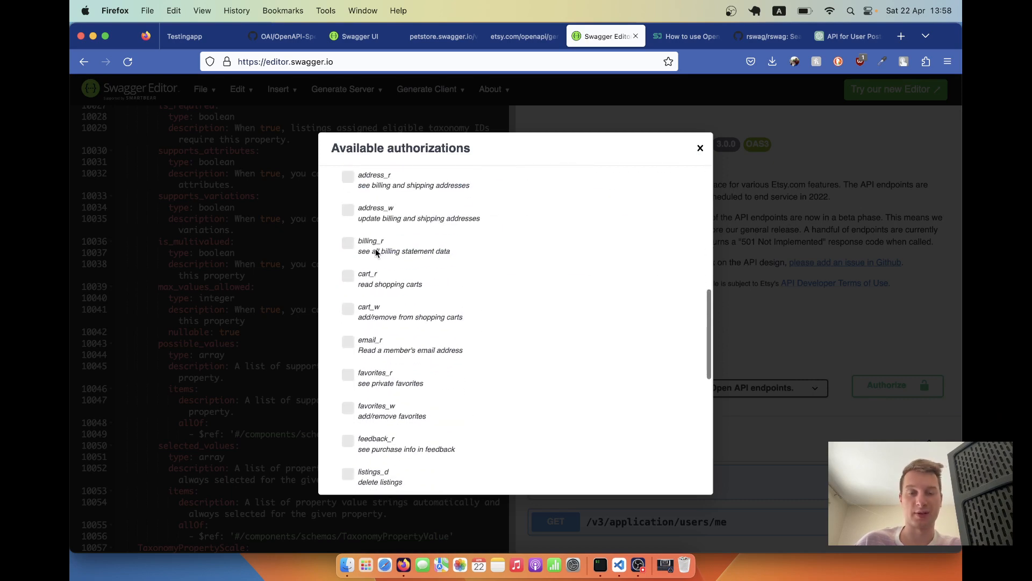
pyautogui.scroll(3)
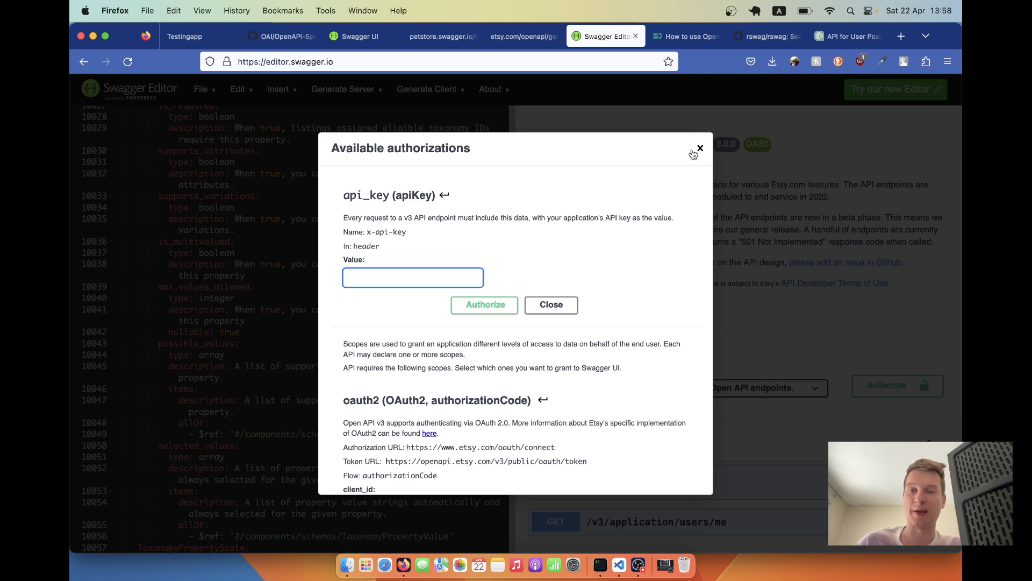
pyautogui.click(700, 148)
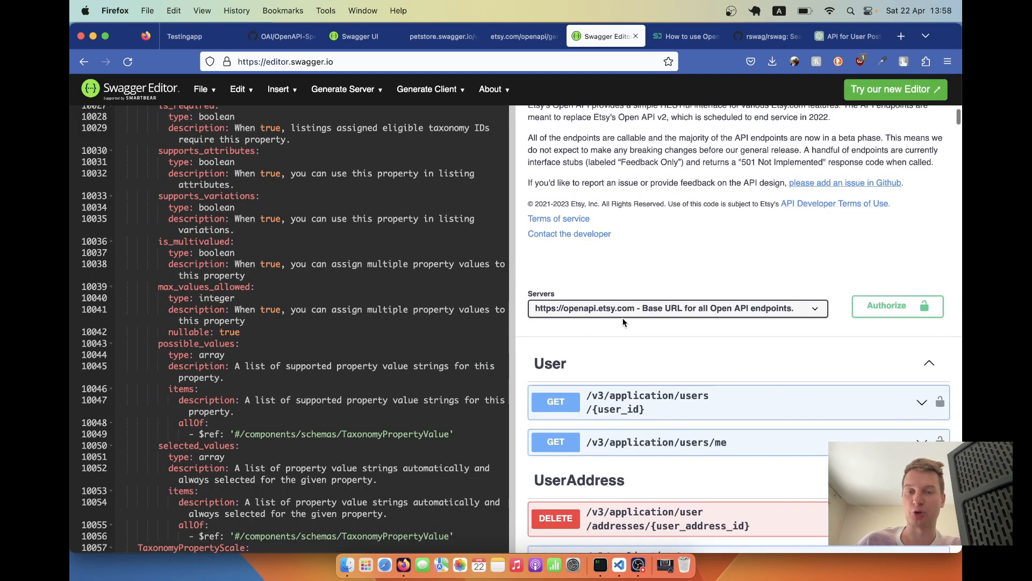
pyautogui.moveTo(654, 312)
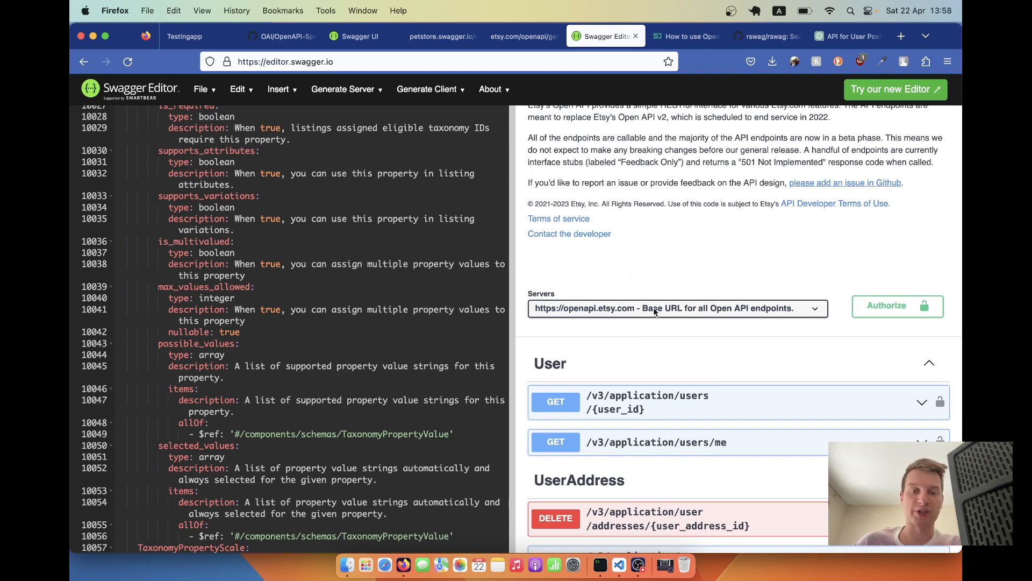
# Glance at the 'How to use OpenAPI 3' slide deck and return to the local API tokens page
pyautogui.click(685, 36)
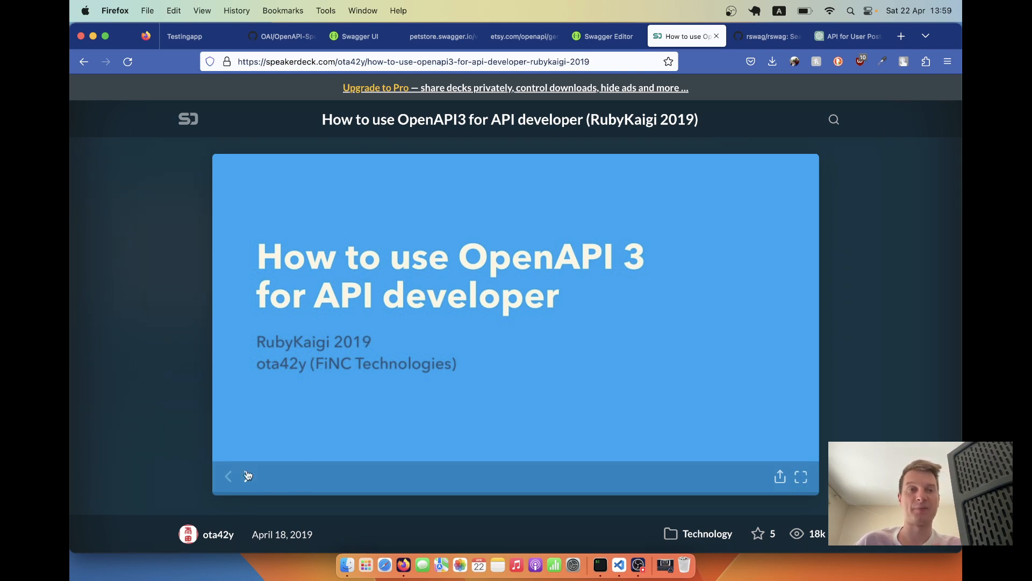
pyautogui.click(184, 37)
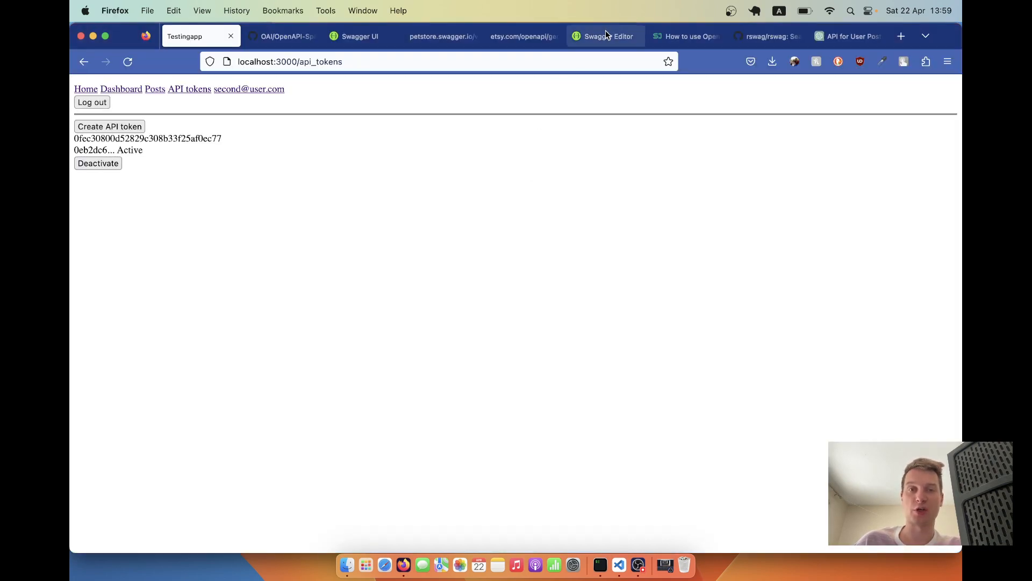
# Read the rswag repository description on GitHub, comparing with the Etsy spec in Swagger Editor
pyautogui.click(604, 37)
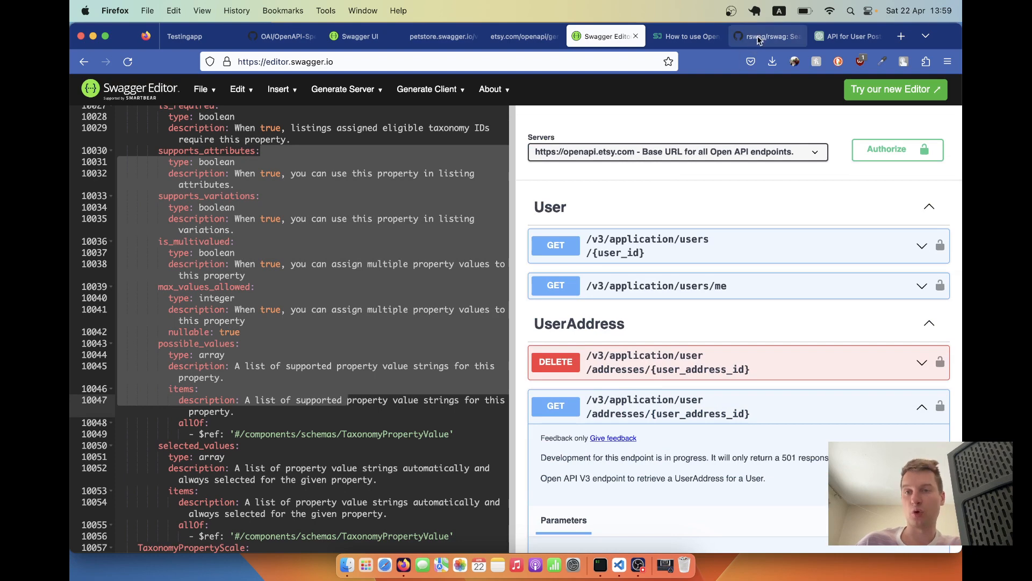
pyautogui.click(764, 37)
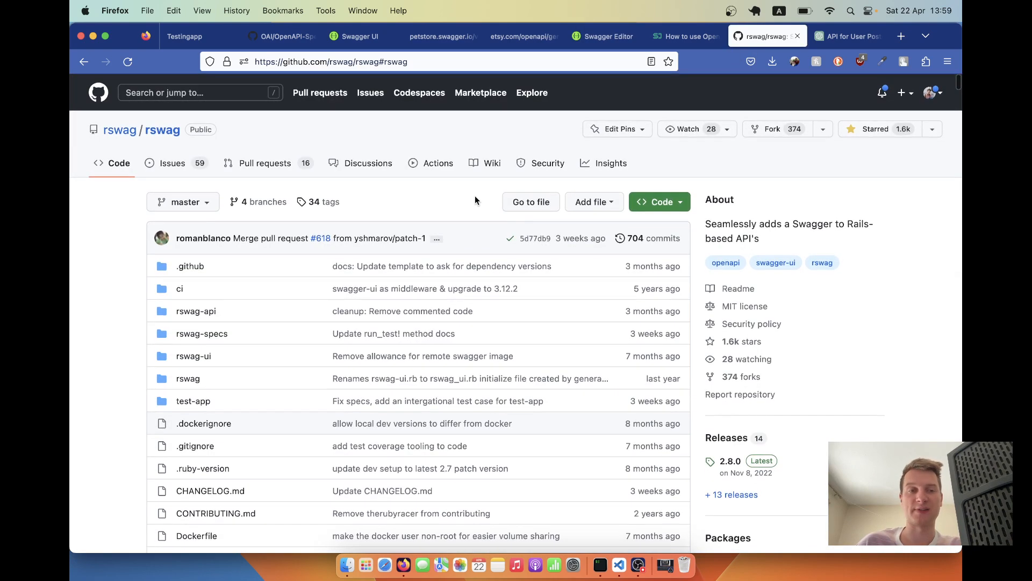
pyautogui.moveTo(796, 224); pyautogui.dragTo(756, 237)
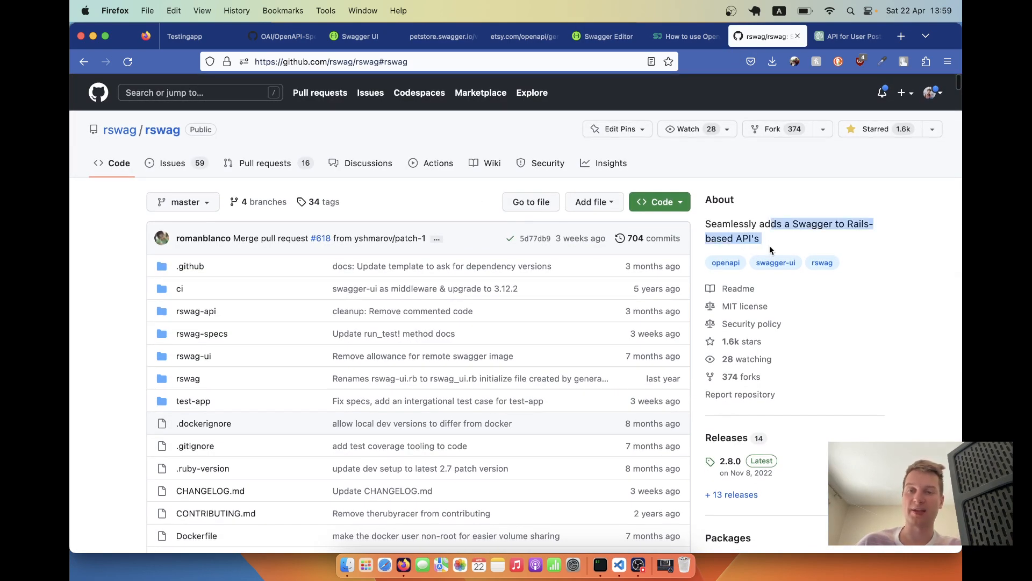
pyautogui.scroll(-3)
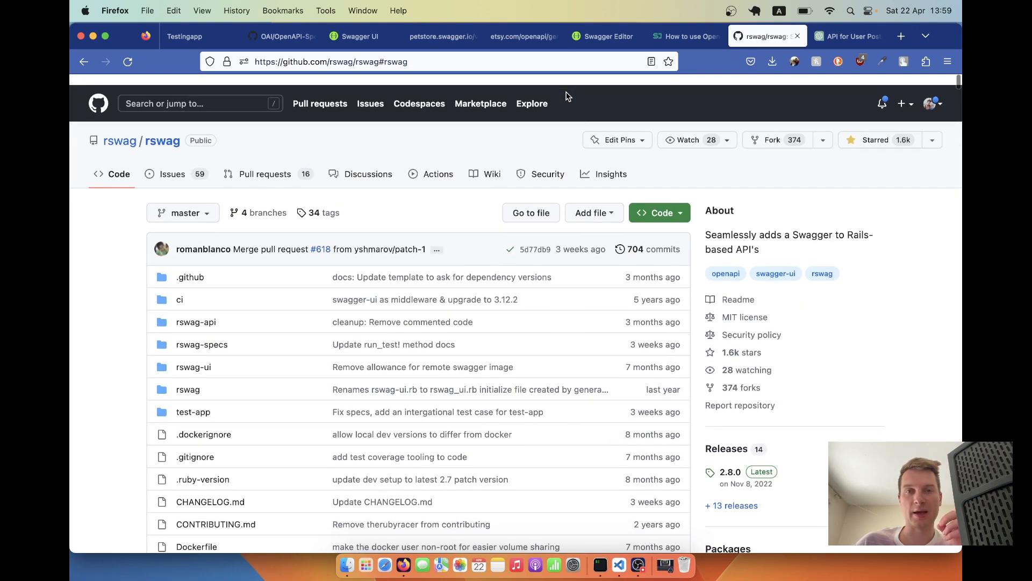
pyautogui.click(601, 37)
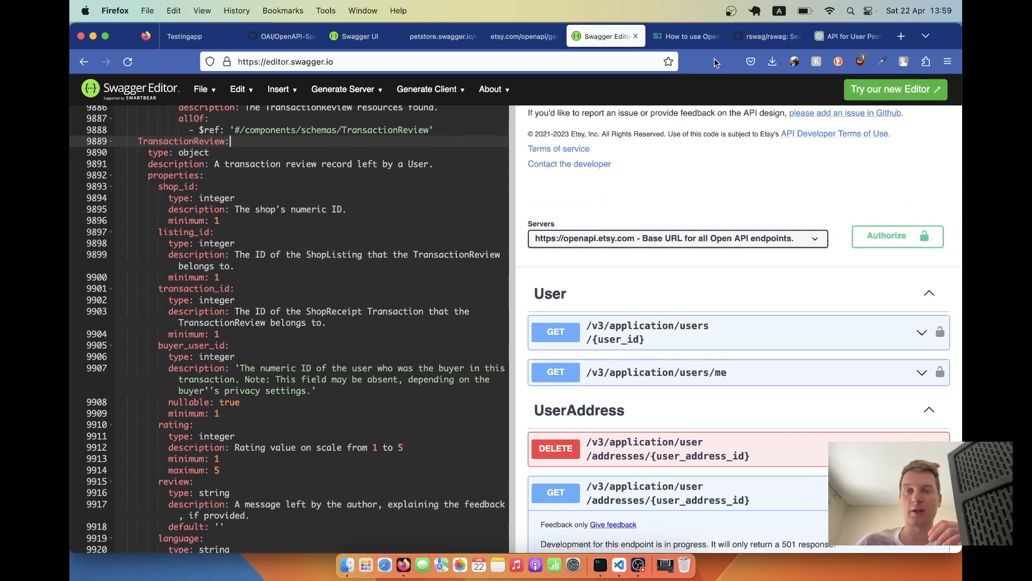
pyautogui.click(766, 36)
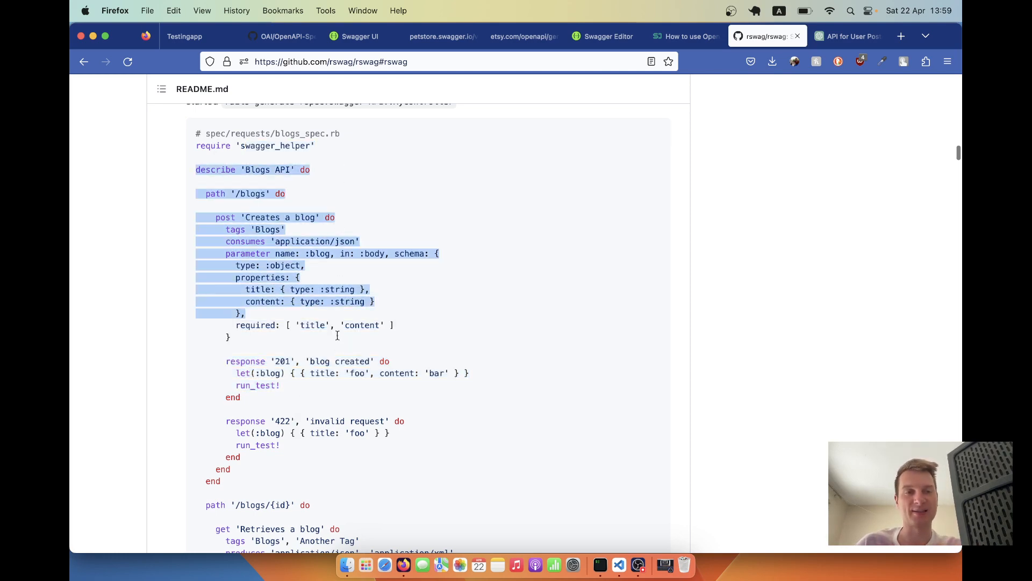
# Select the rswag-api and rswag-ui gem lines under Getting Started and switch to the code editor
pyautogui.scroll(-3)
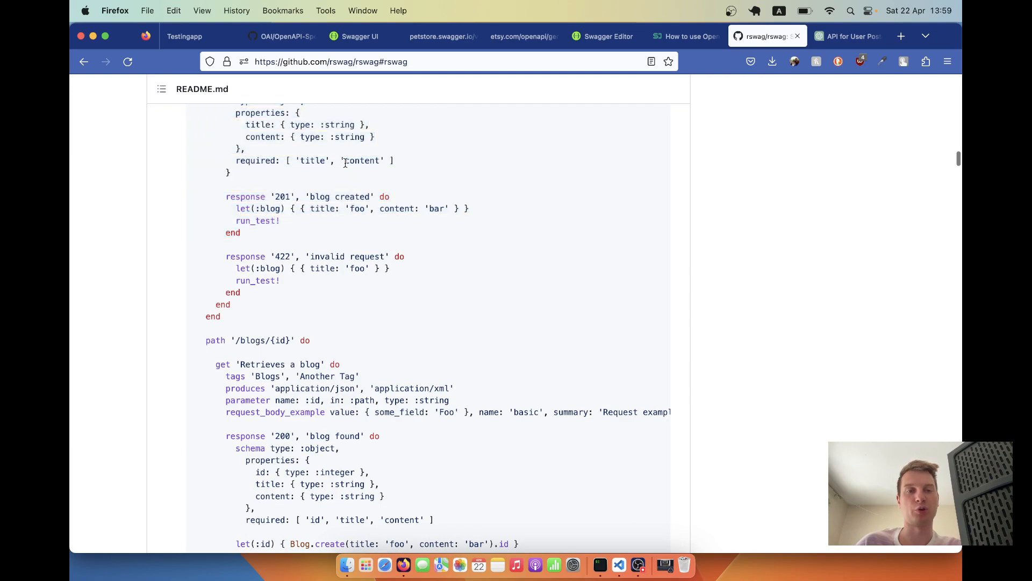
pyautogui.scroll(-3)
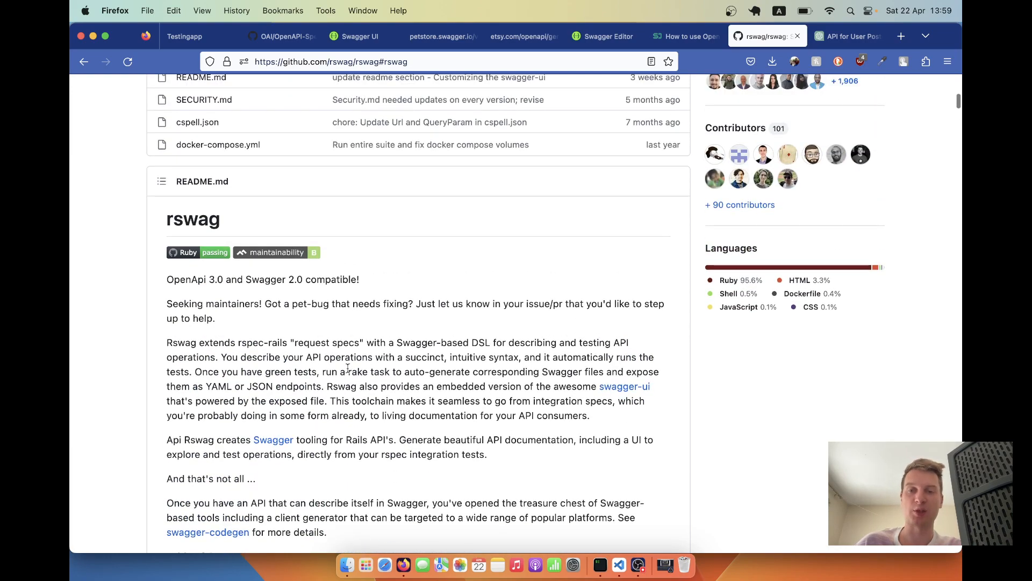
pyautogui.scroll(-3)
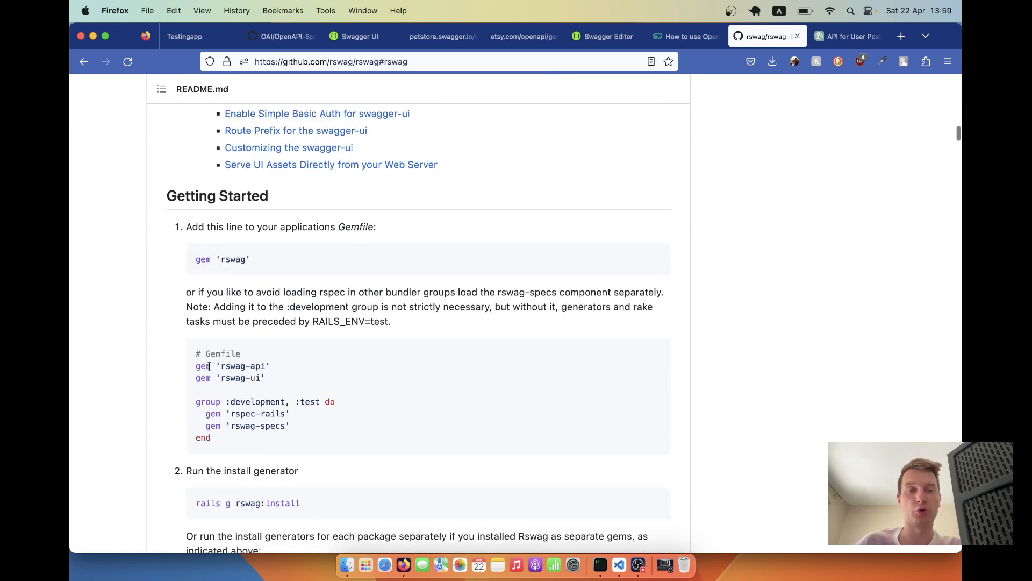
pyautogui.moveTo(193, 366); pyautogui.dragTo(265, 377)
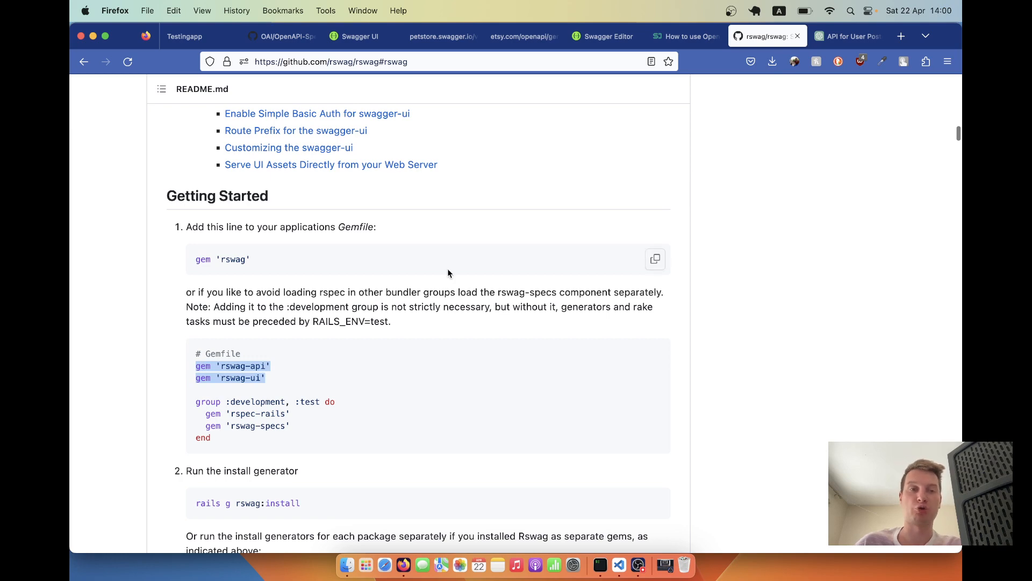
pyautogui.click(520, 37)
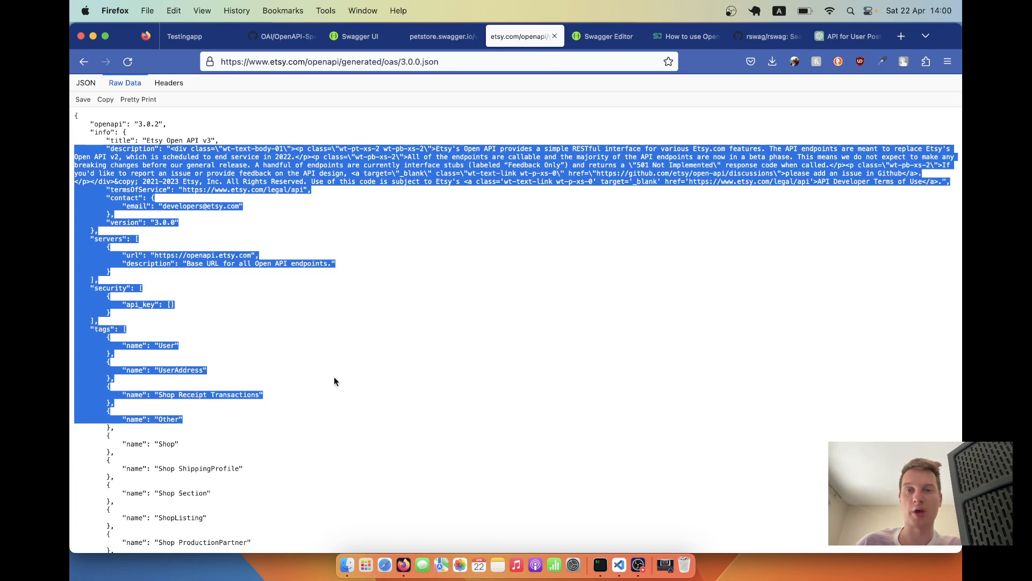
pyautogui.click(764, 37)
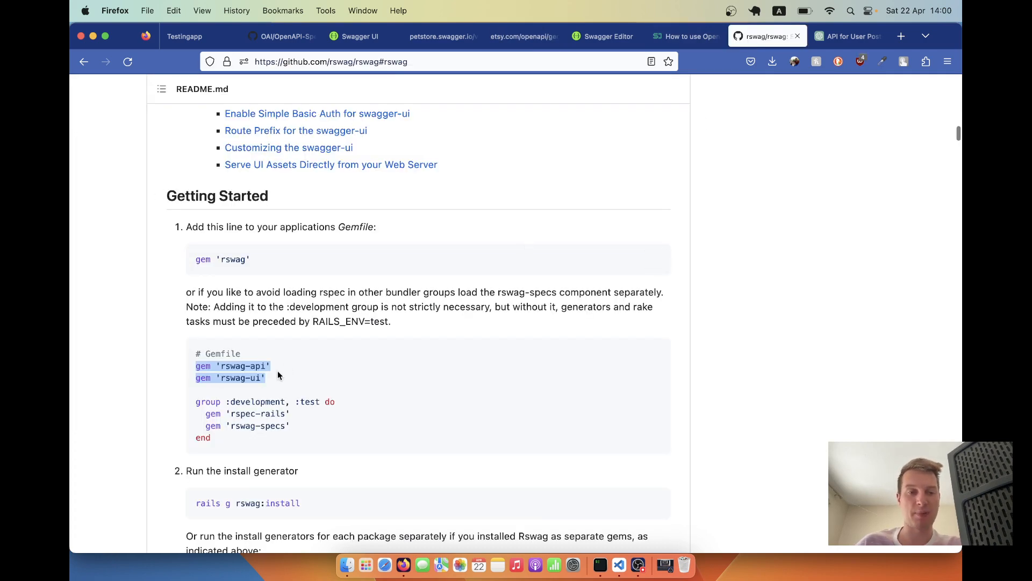
pyautogui.press('cmd+tab')
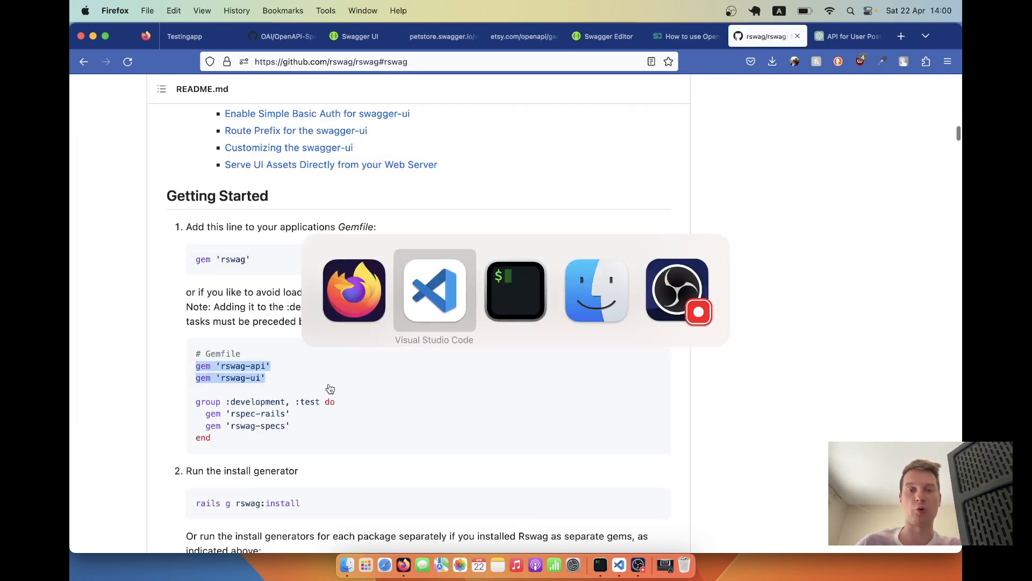
# Add gem 'rswag-api' lines to the Gemfile, bundle, and run the rswag api and ui installers
pyautogui.click(433, 289)
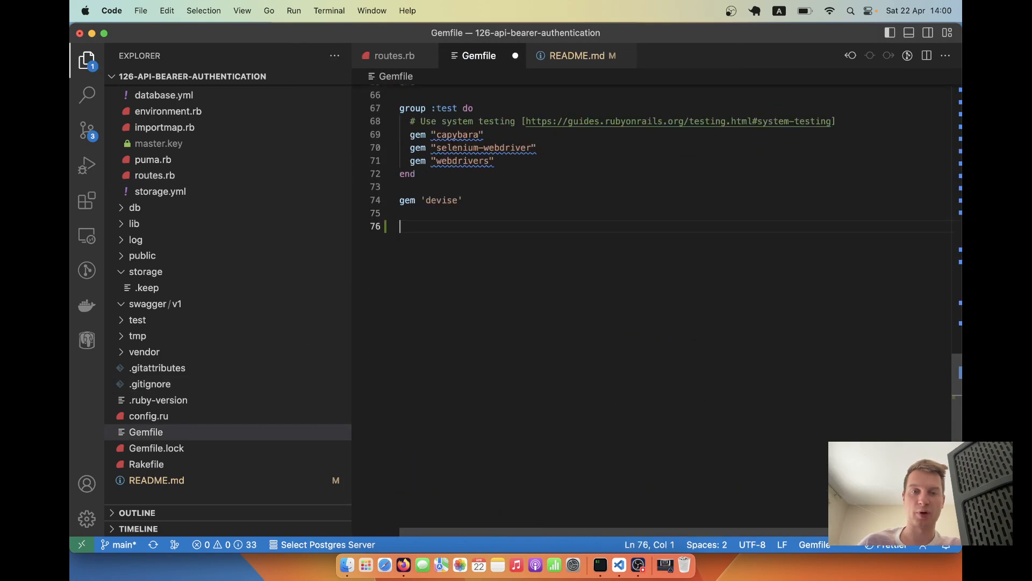
pyautogui.write("gem 'rswag-api'")
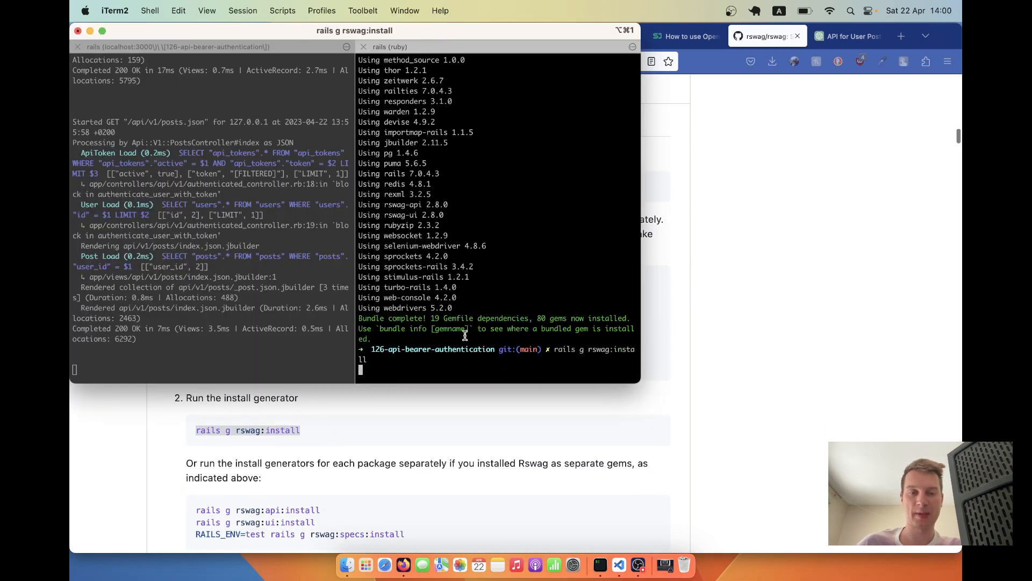
pyautogui.press('Return')
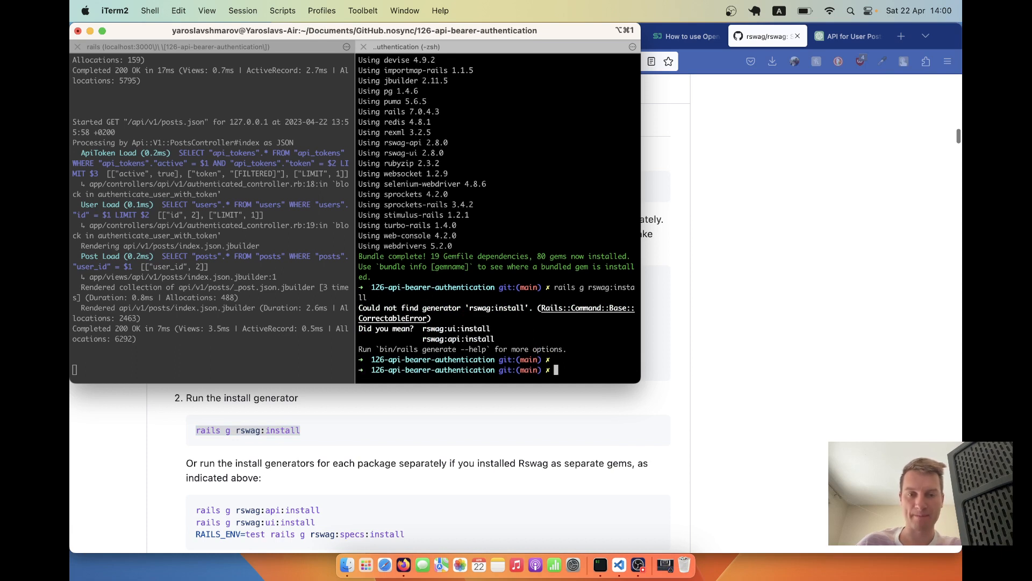
pyautogui.write('bundle')
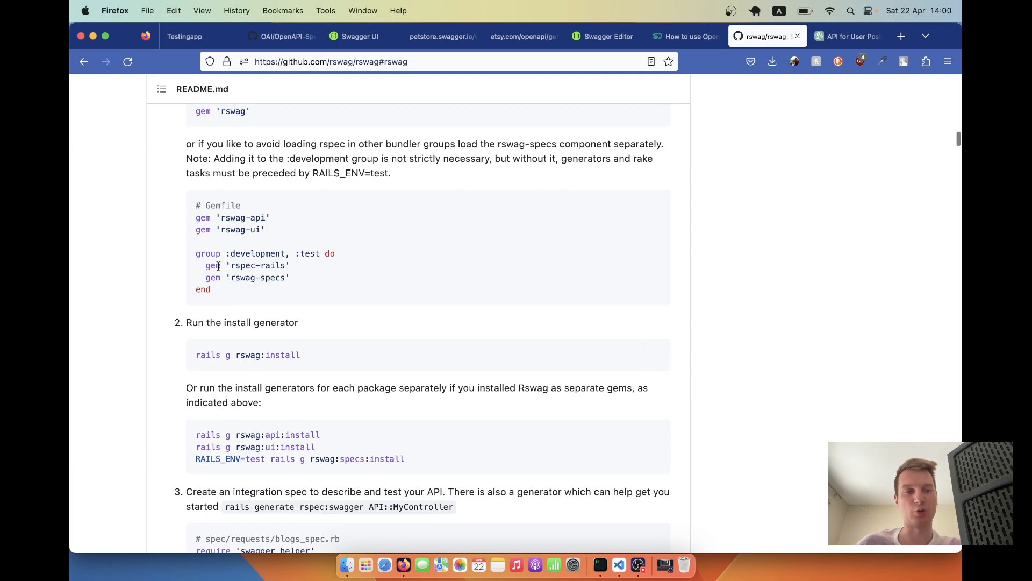
pyautogui.moveTo(192, 223)
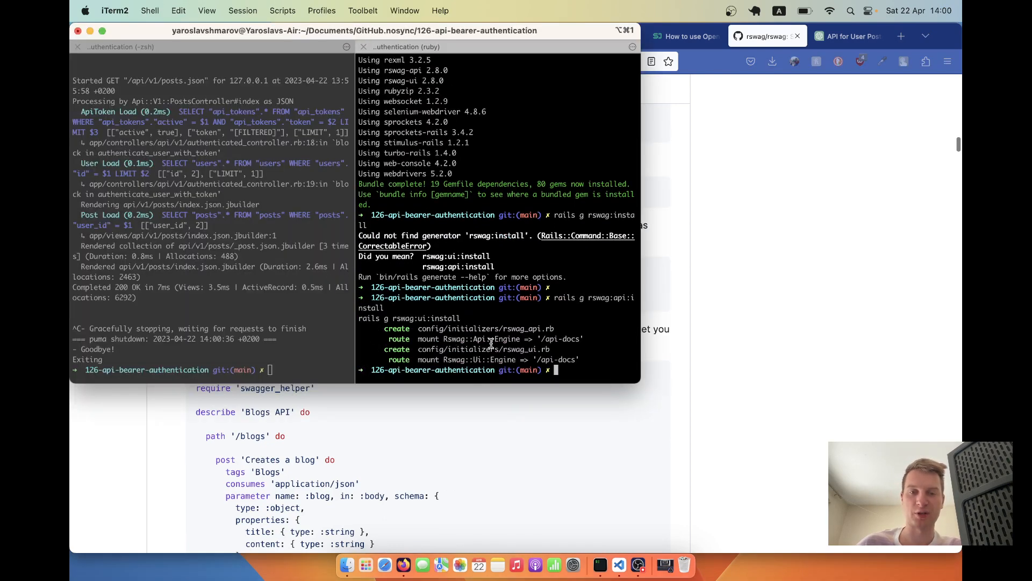
pyautogui.doubleClick(514, 328)
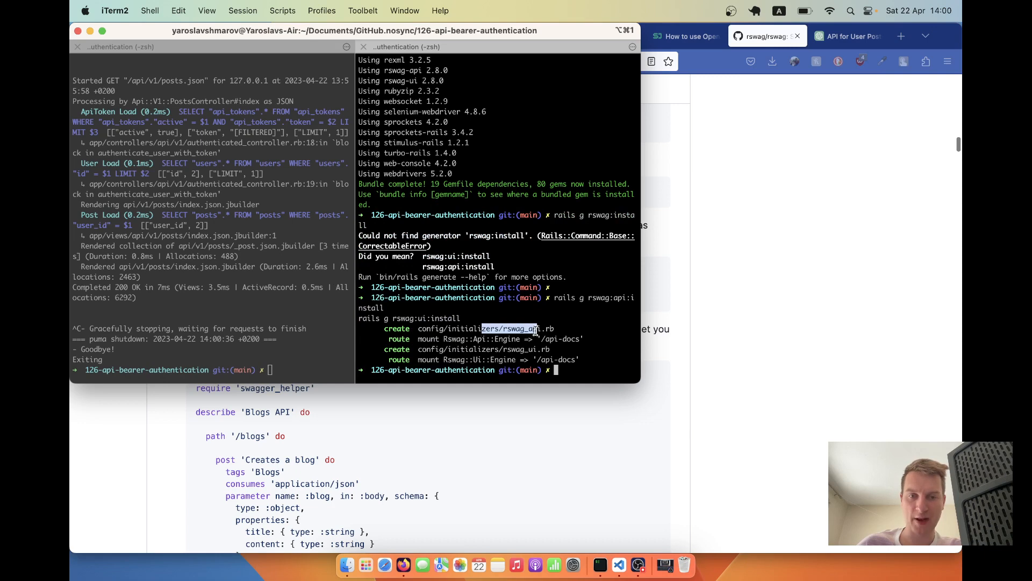
pyautogui.press('cmd+tab')
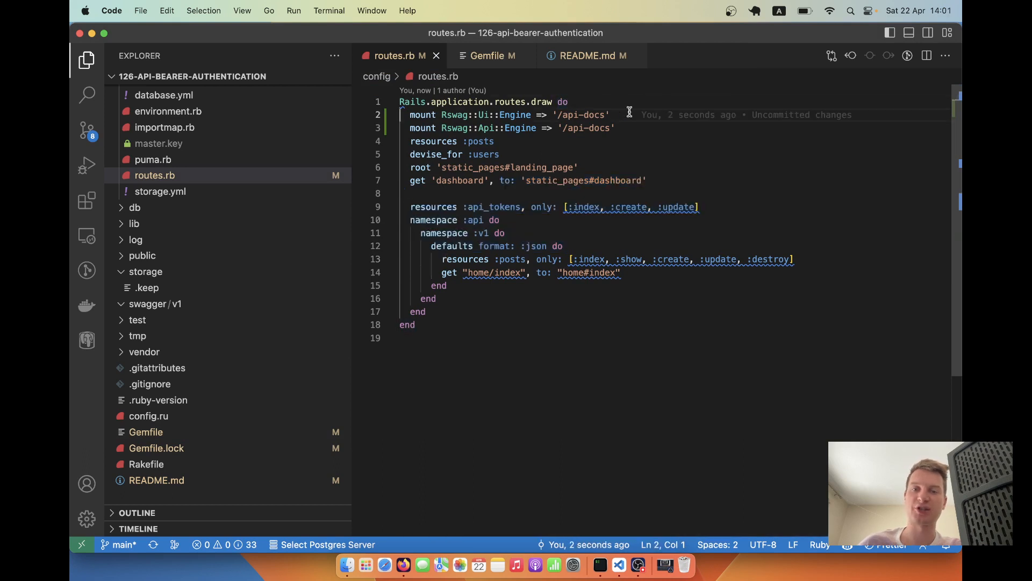
# Review the generated rswag_api.rb and rswag_ui.rb initializers under config/initializers, then return to the browser
pyautogui.click(142, 119)
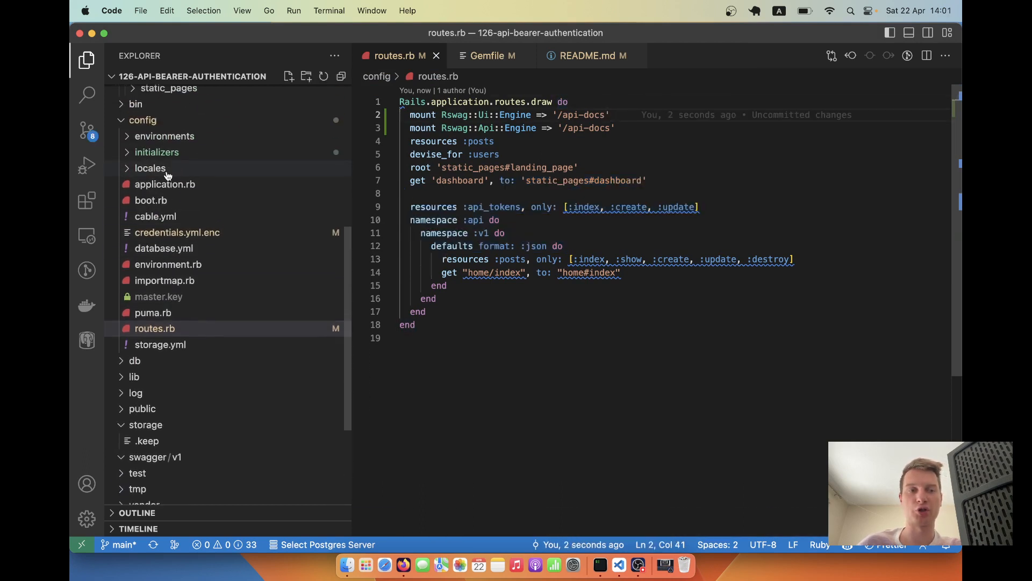
pyautogui.click(157, 152)
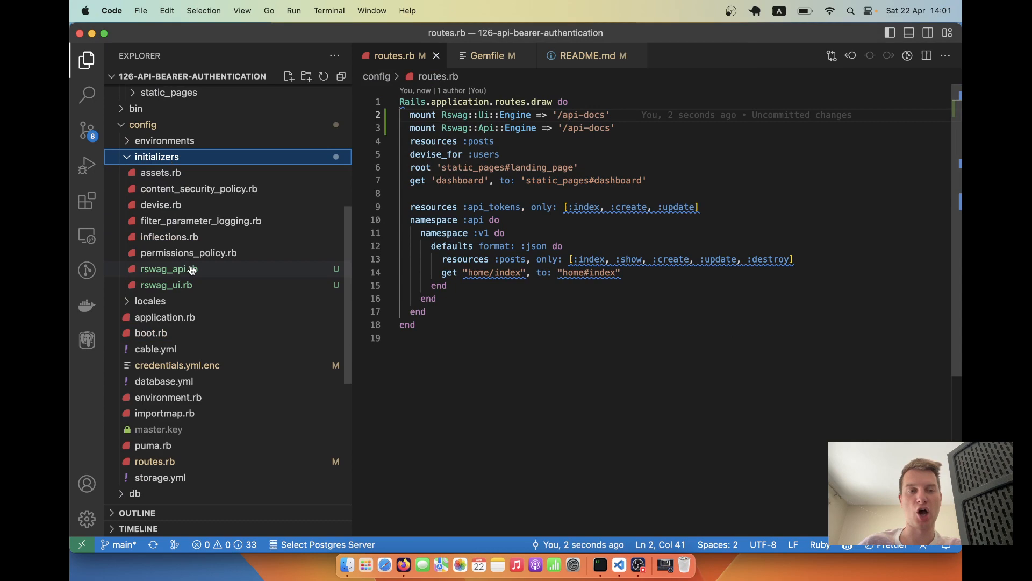
pyautogui.click(169, 269)
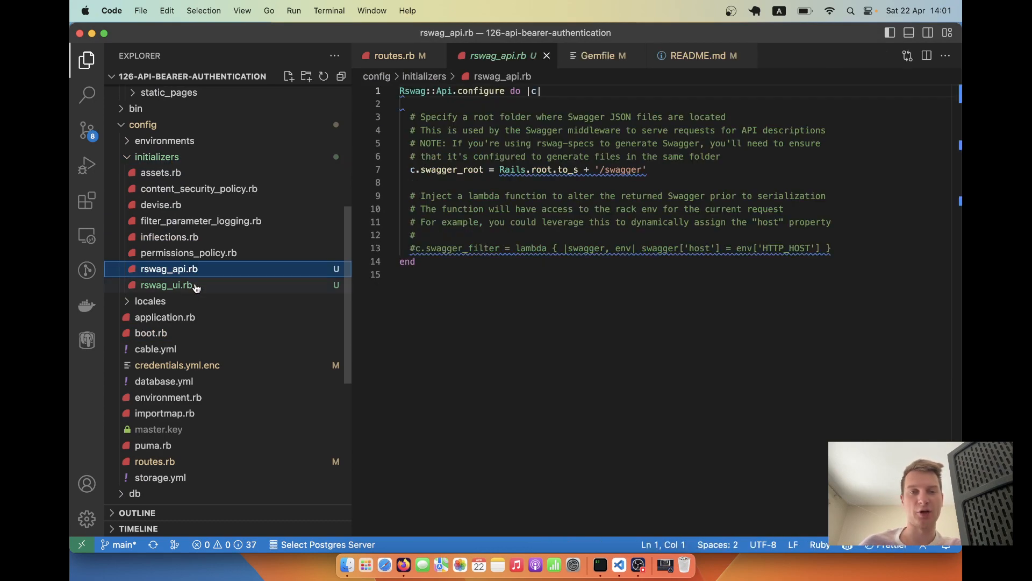
pyautogui.click(168, 284)
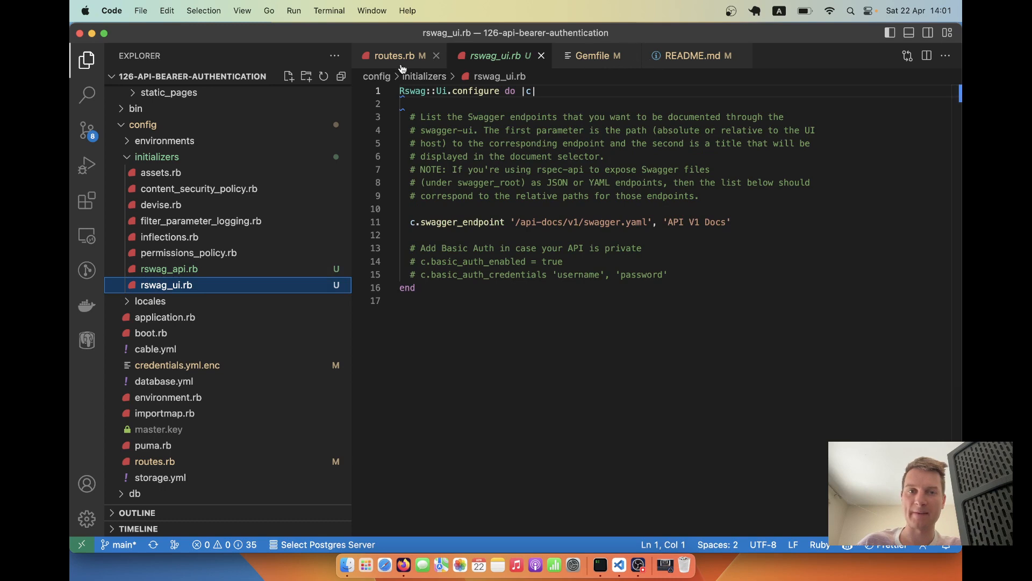
pyautogui.click(393, 55)
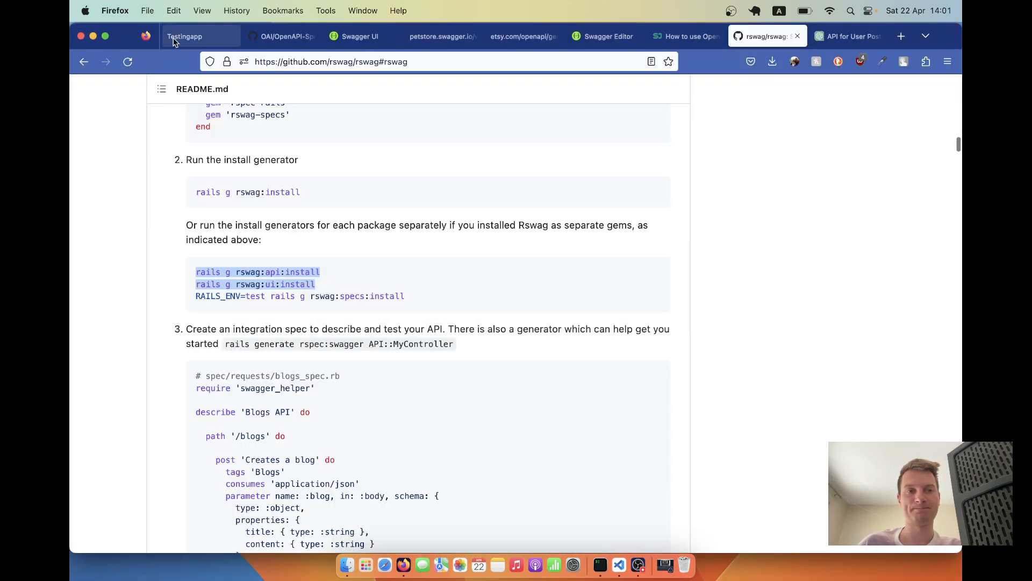
# Load localhost:3000/api-docs, which reports /api-docs/v1/swagger.yaml not found, then return to the editor
pyautogui.click(191, 35)
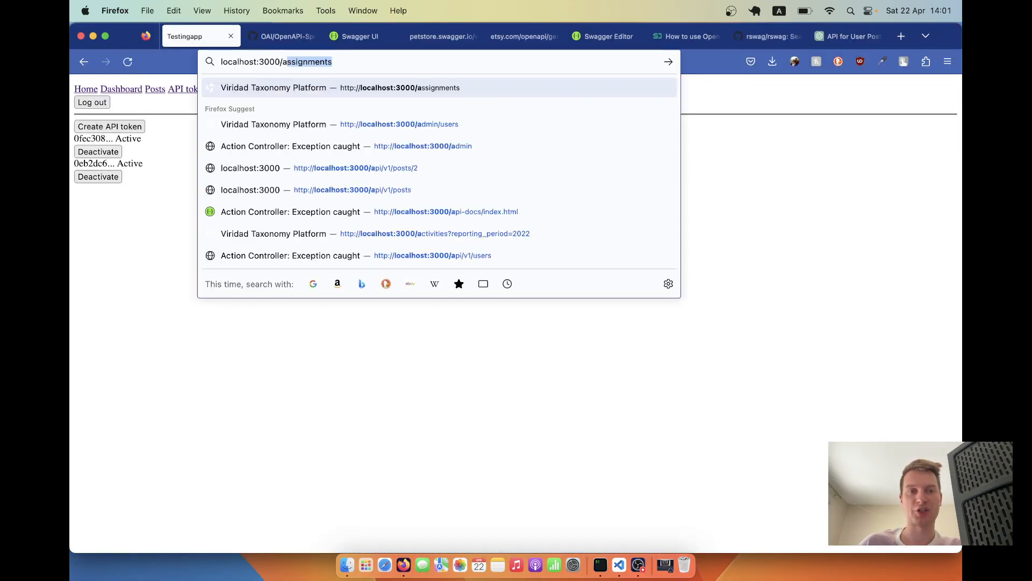
pyautogui.click(445, 212)
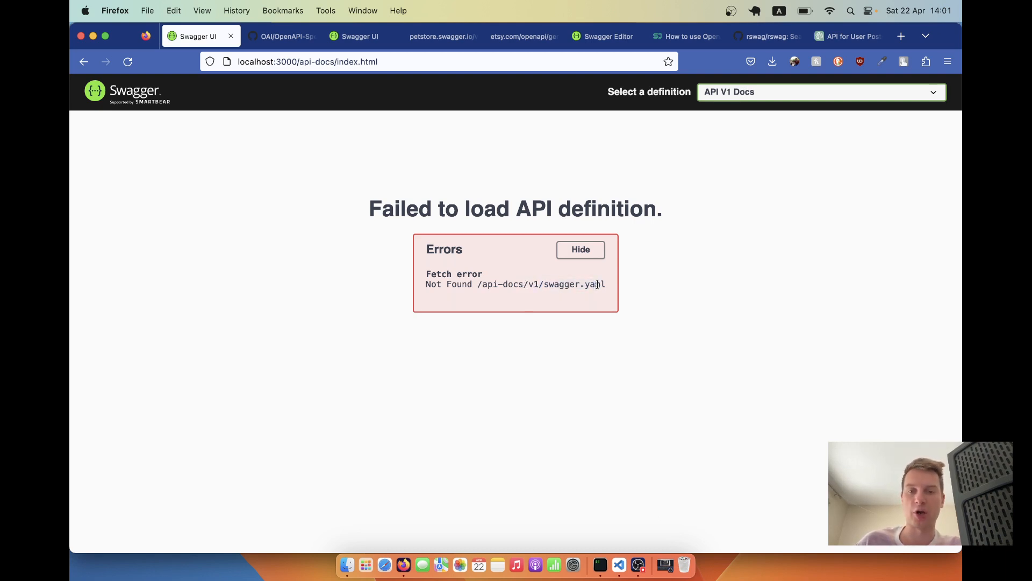
pyautogui.press('cmd+tab')
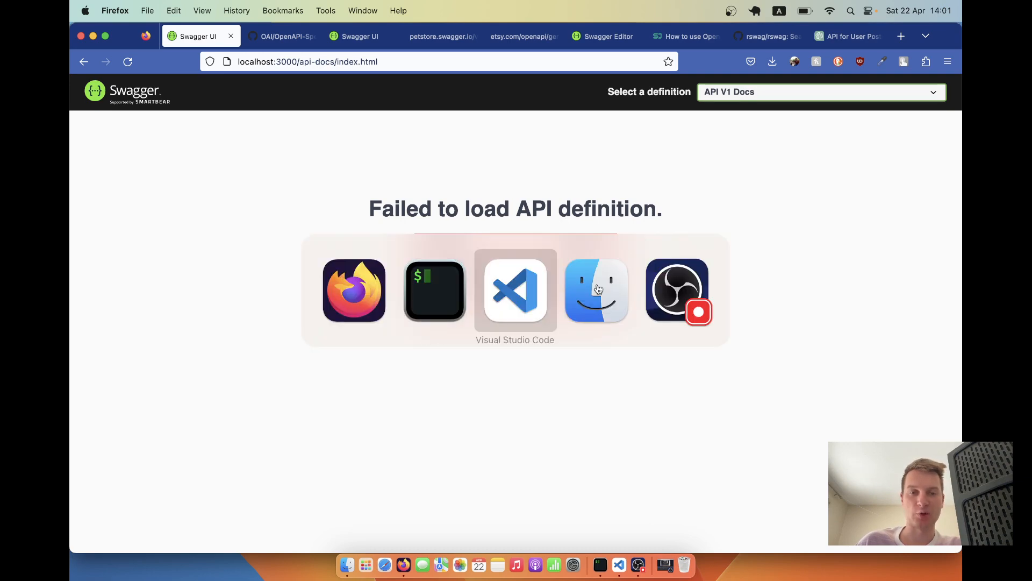
# Compare the rswag_ui endpoint path and rswag_api swagger root to confirm the expected swagger/v1/swagger.yaml location
pyautogui.click(515, 290)
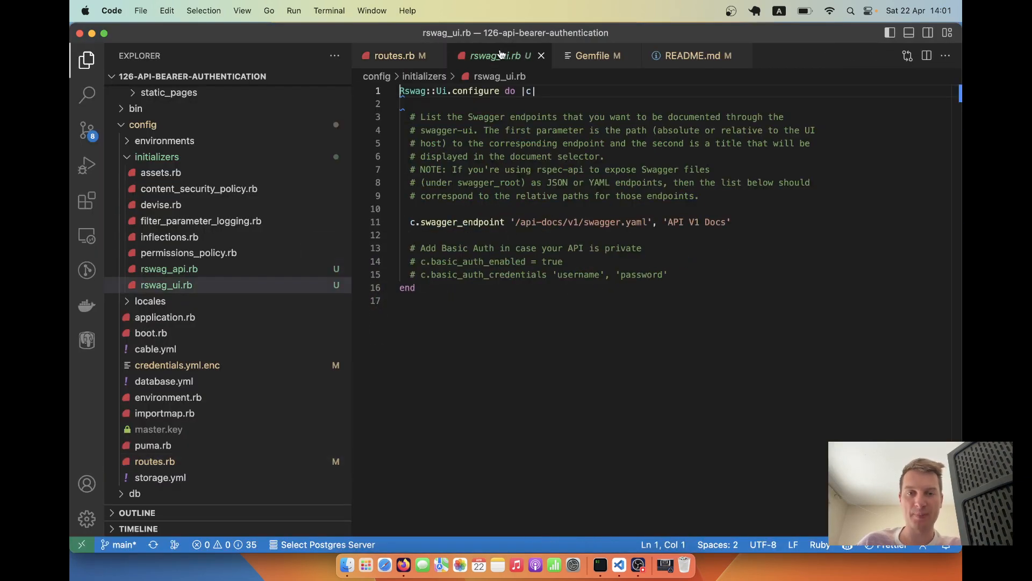
pyautogui.doubleClick(526, 221)
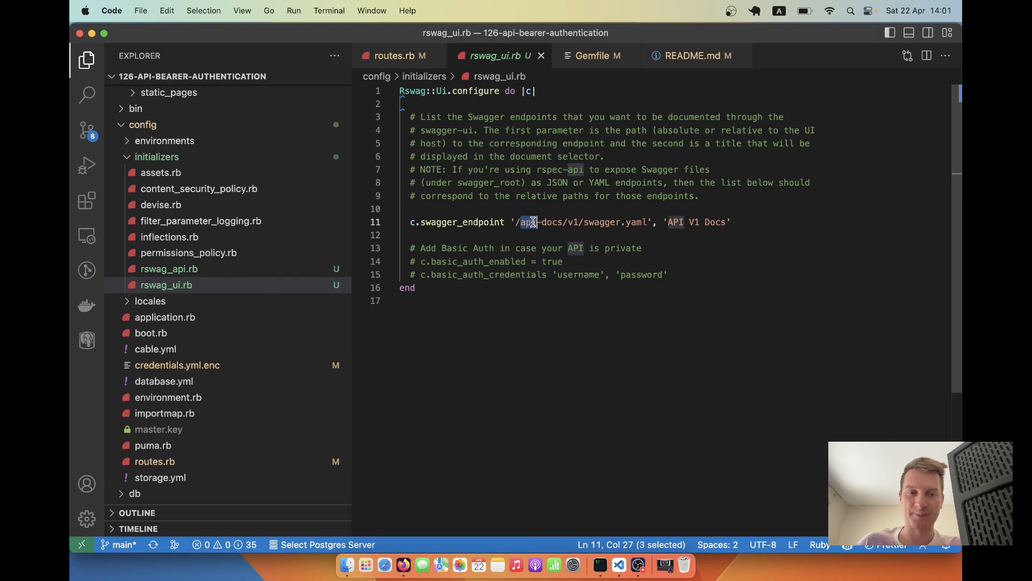
pyautogui.click(169, 268)
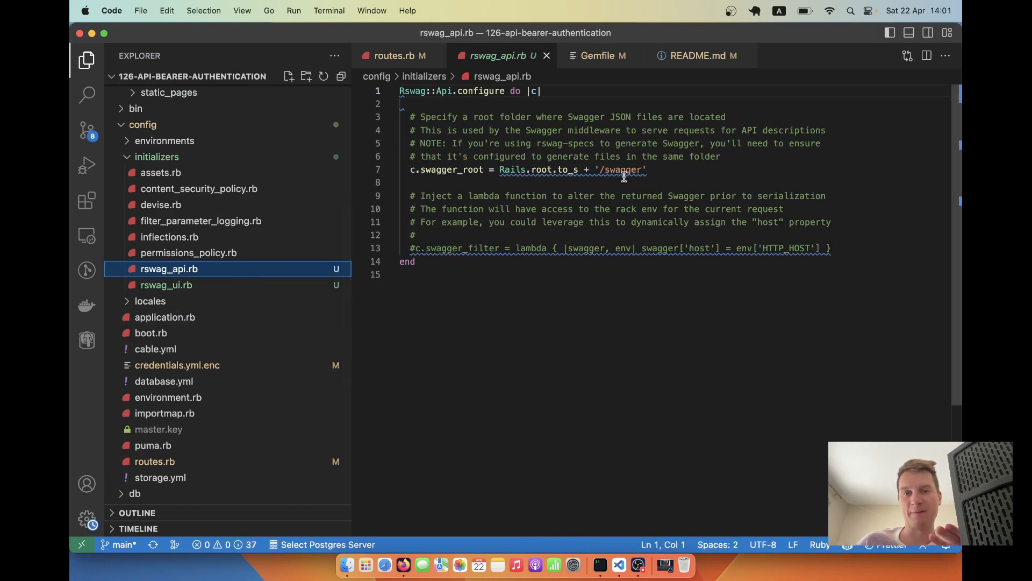
pyautogui.doubleClick(621, 168)
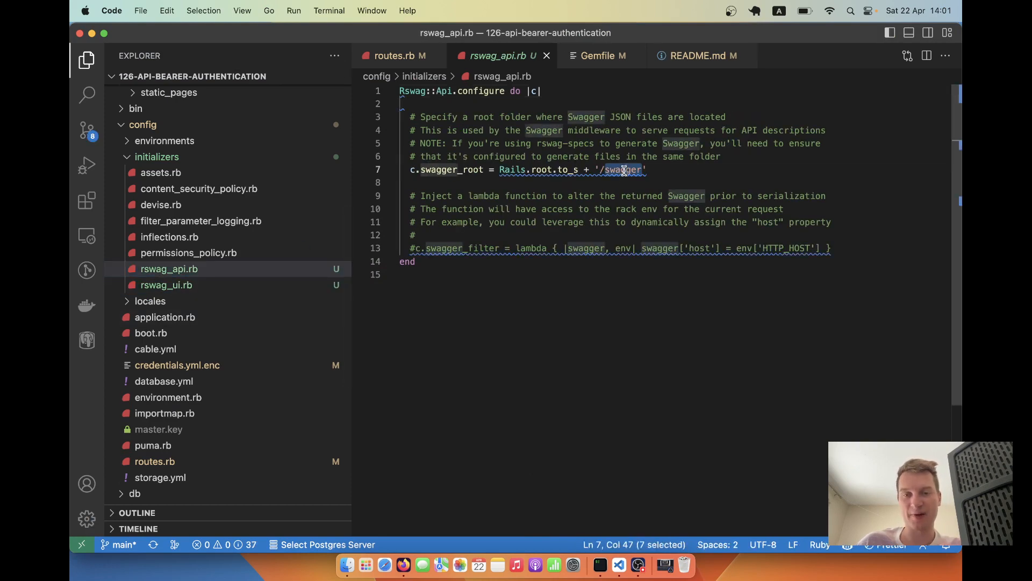
pyautogui.click(166, 284)
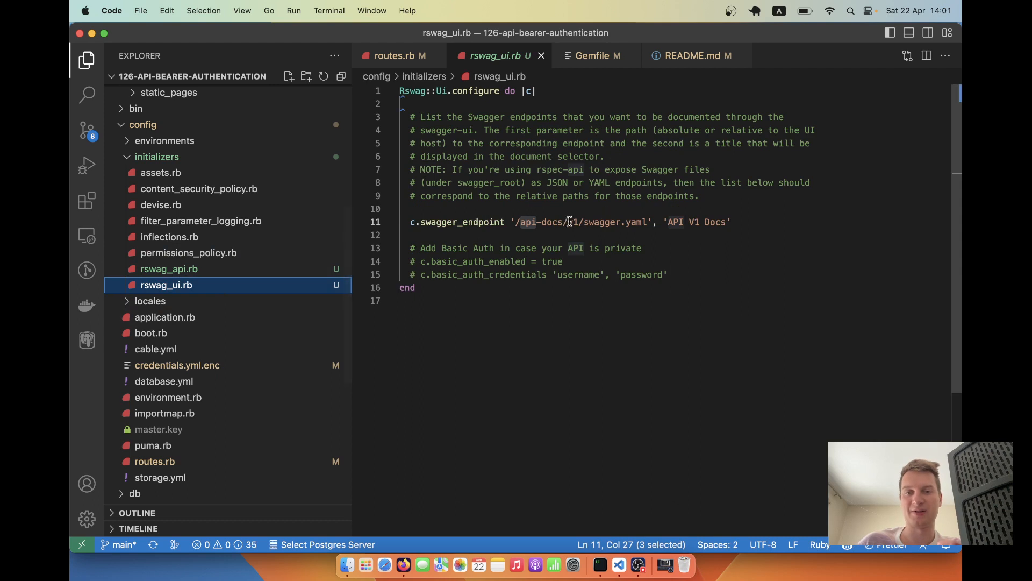
pyautogui.doubleClick(600, 221)
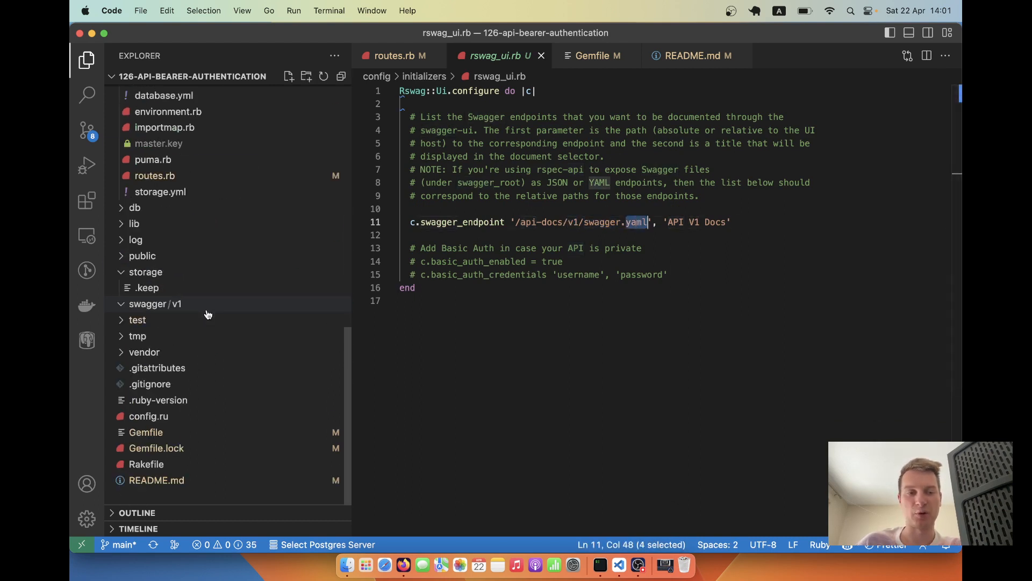
# Create swagger/v1/swagger.yaml declaring openapi: 3.0.3 with info title Superails API
pyautogui.rightClick(156, 303)
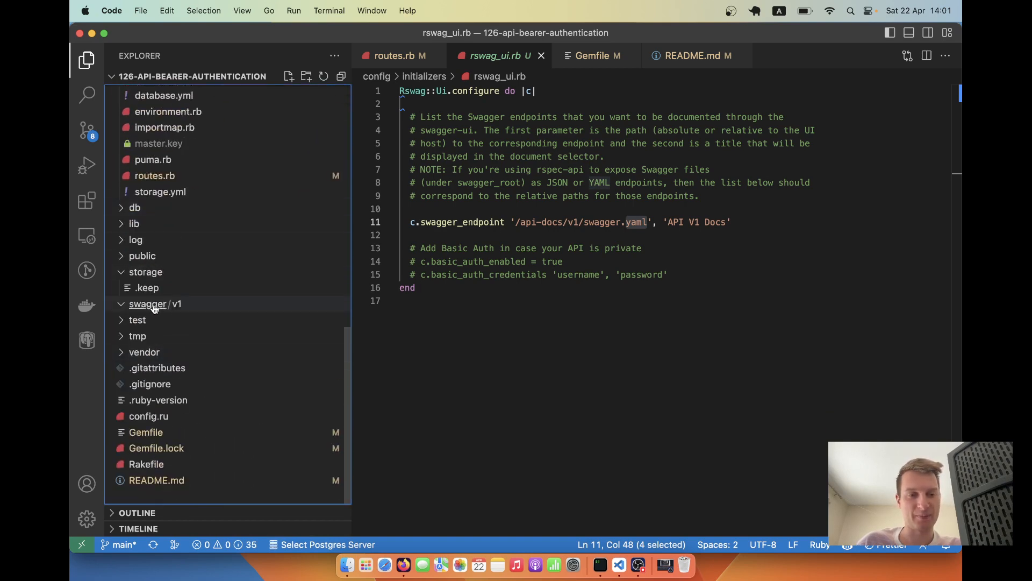
pyautogui.click(156, 303)
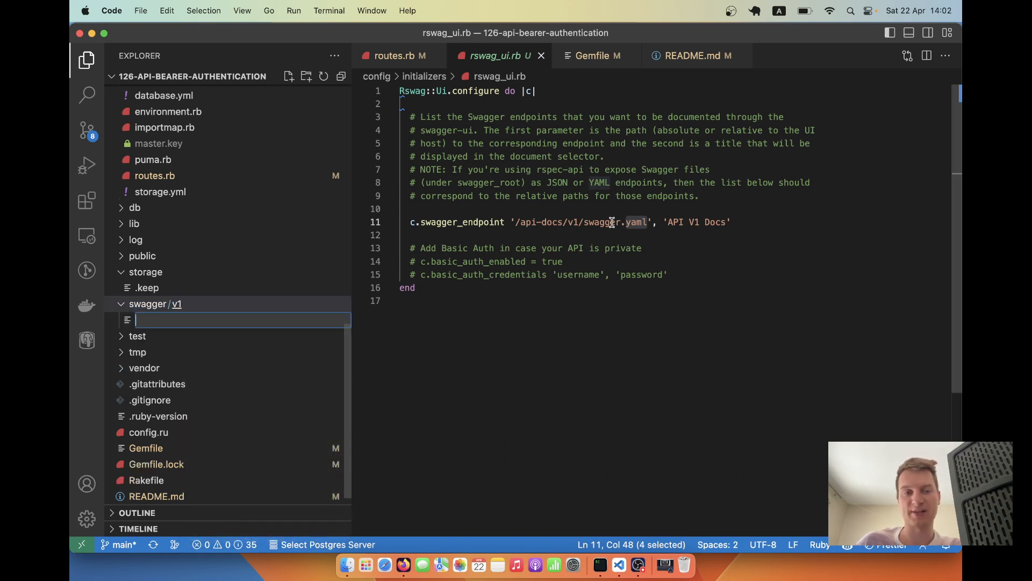
pyautogui.write('swagger.yaml')
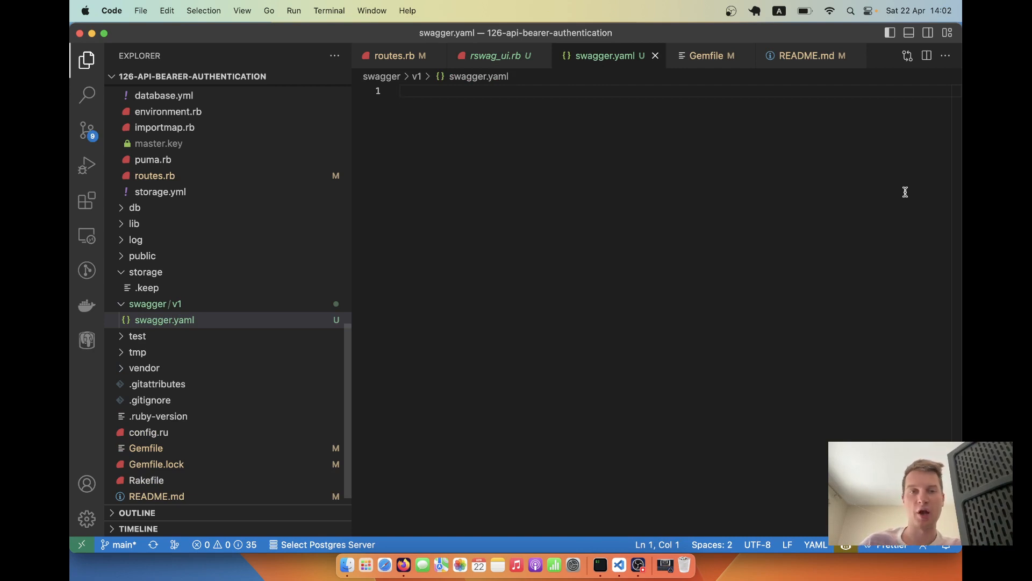
pyautogui.write('openapi')
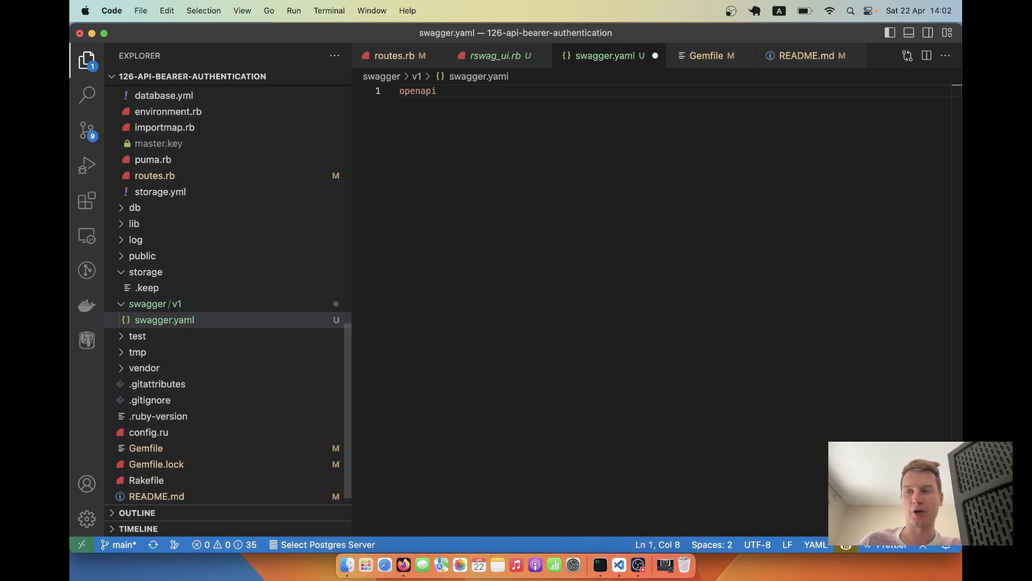
pyautogui.write(': 3.0')
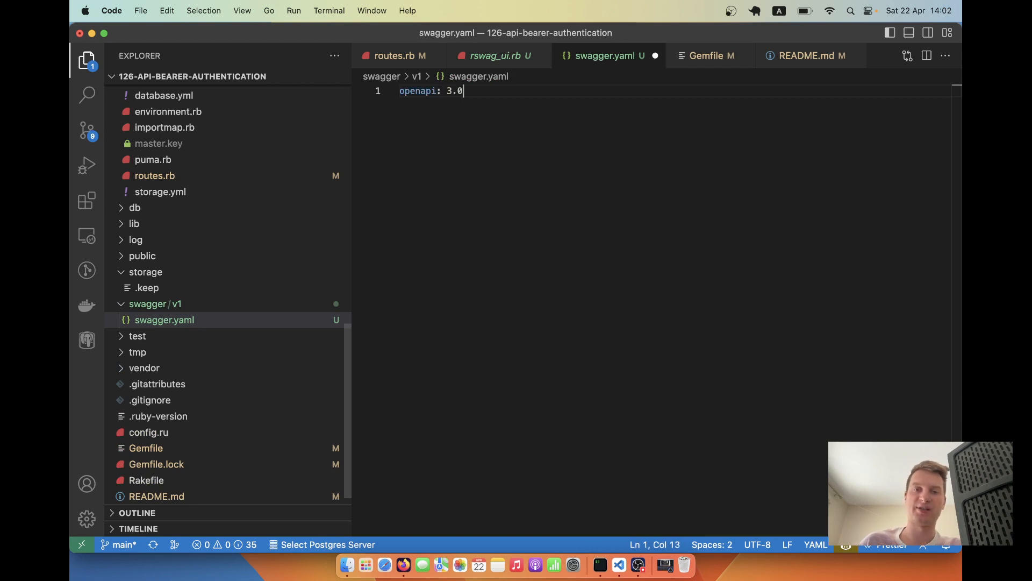
pyautogui.write('.3')
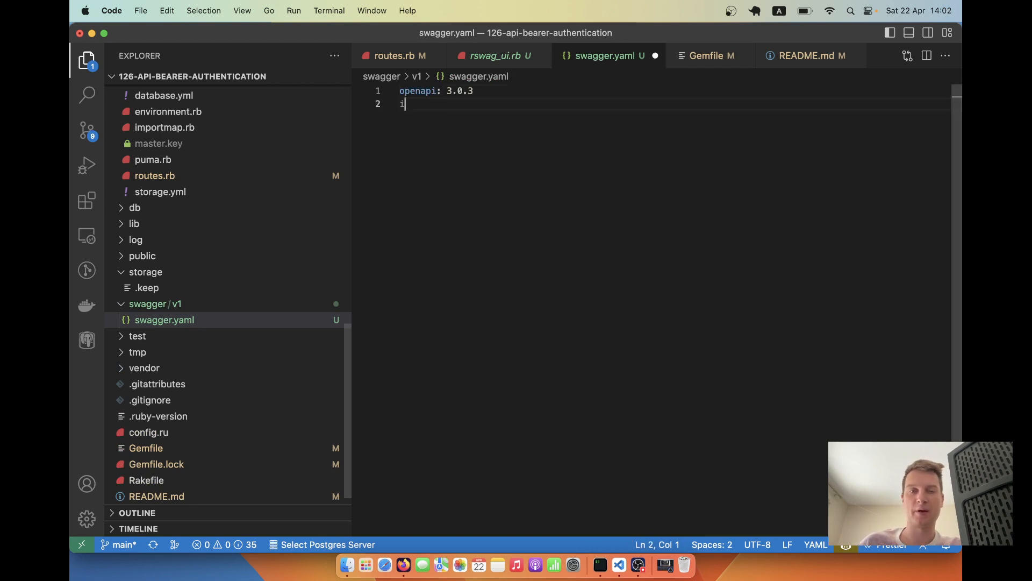
pyautogui.write('nfo:')
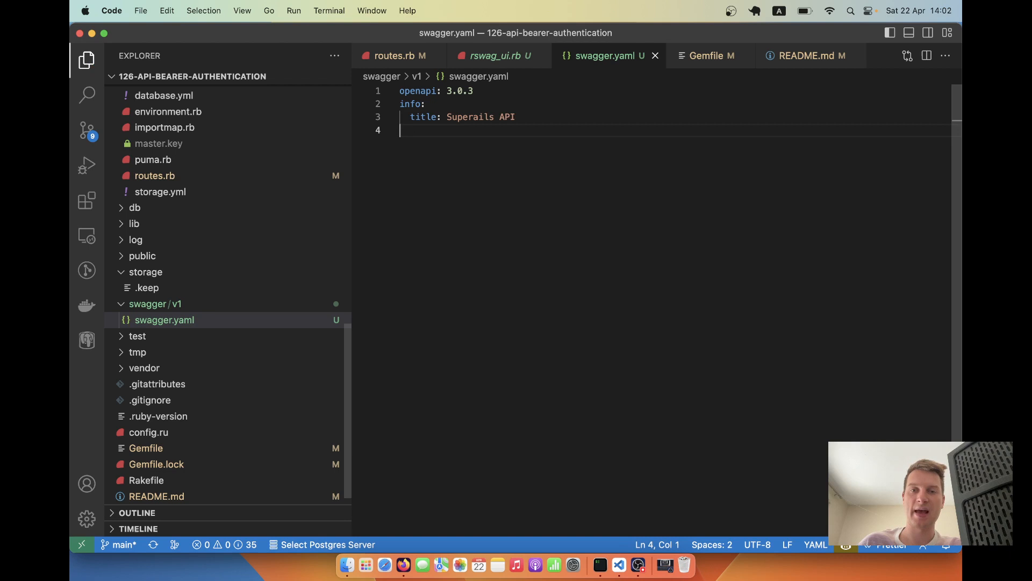
pyautogui.press('cmd+tab')
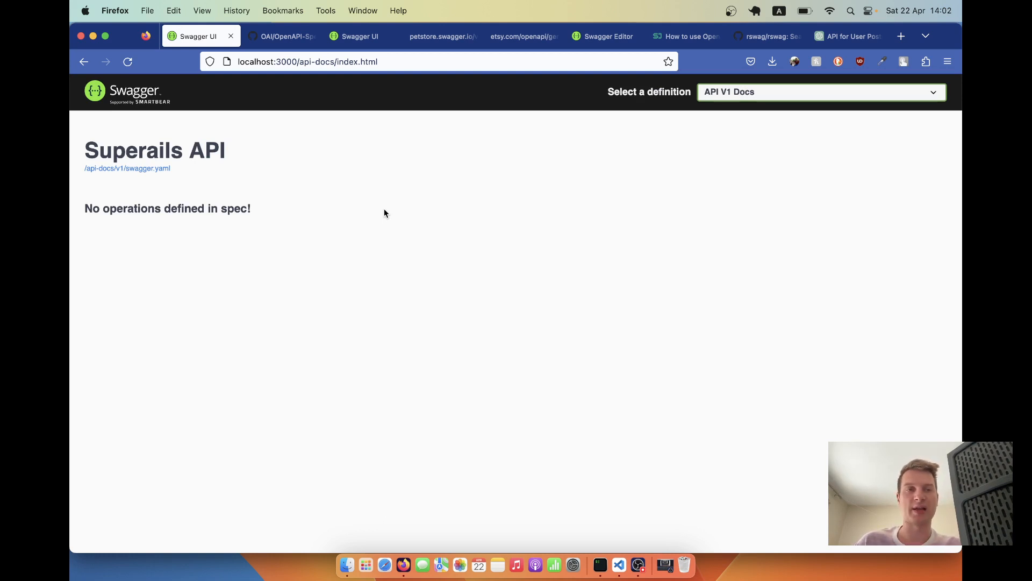
pyautogui.moveTo(329, 104)
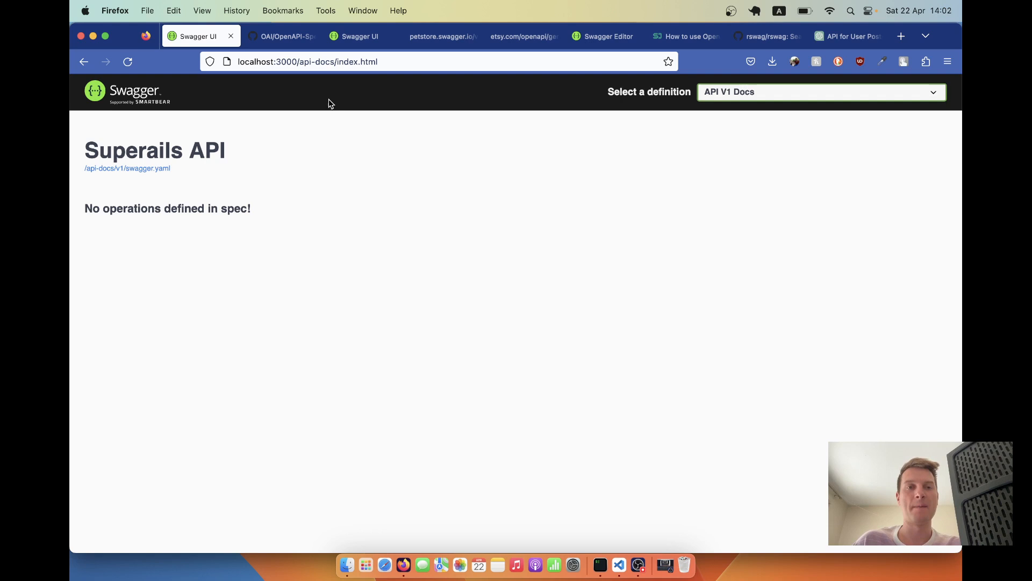
pyautogui.moveTo(211, 84)
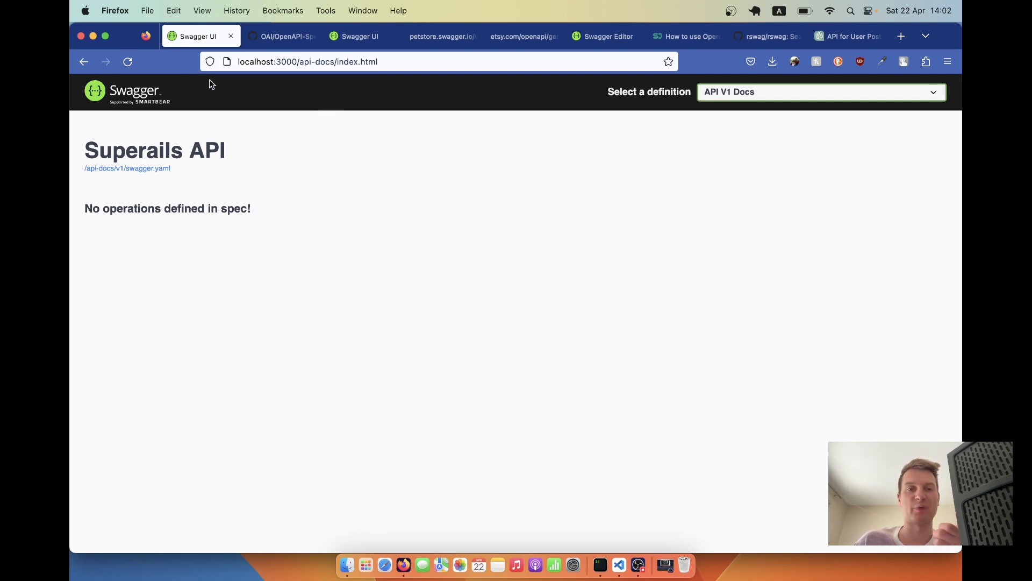
pyautogui.moveTo(315, 99)
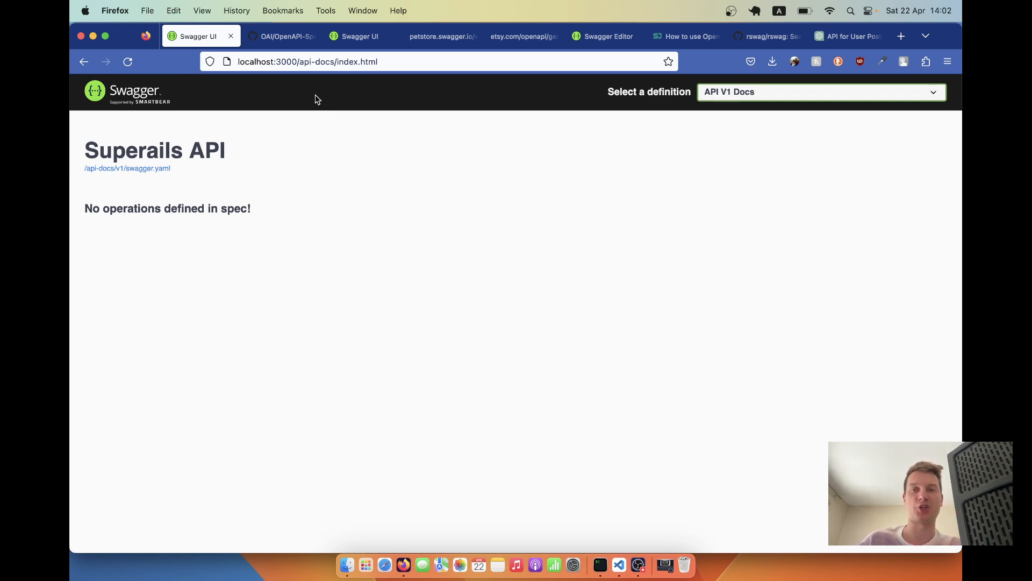
# Find the 'Customizing the swagger-ui' section of the rswag README with its rswag:ui:custom generator command
pyautogui.click(763, 37)
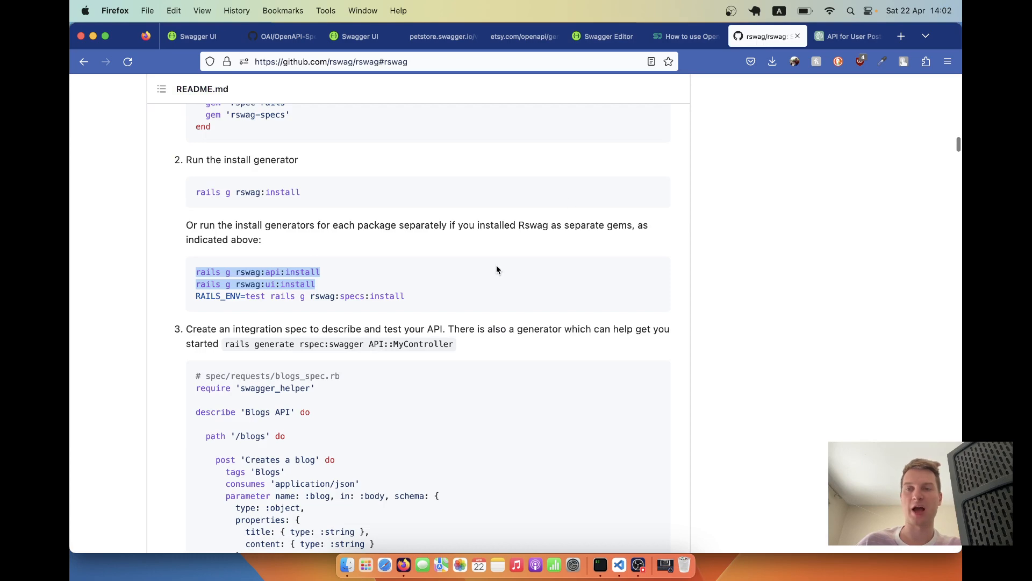
pyautogui.write('c')
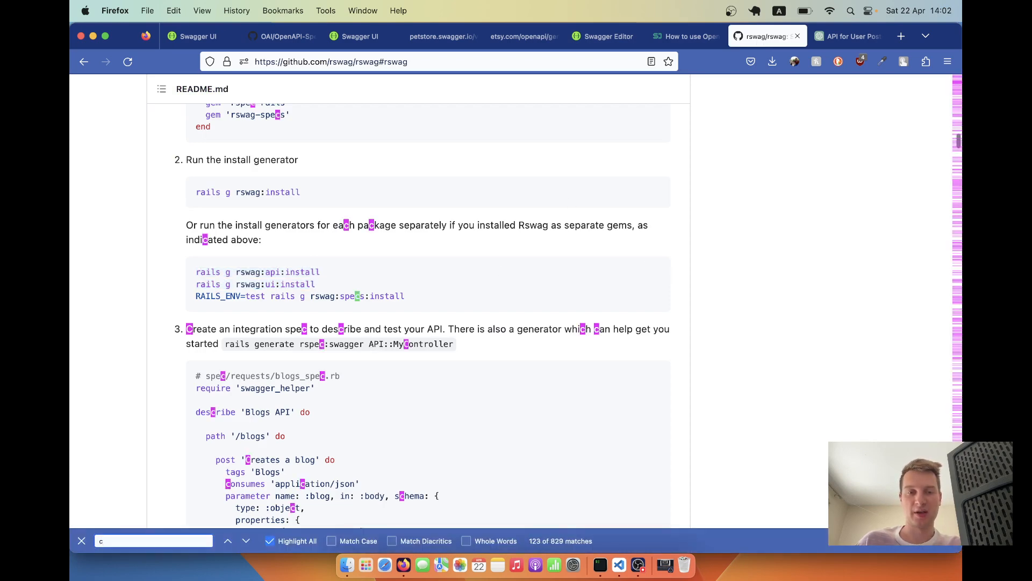
pyautogui.write('ustomiz')
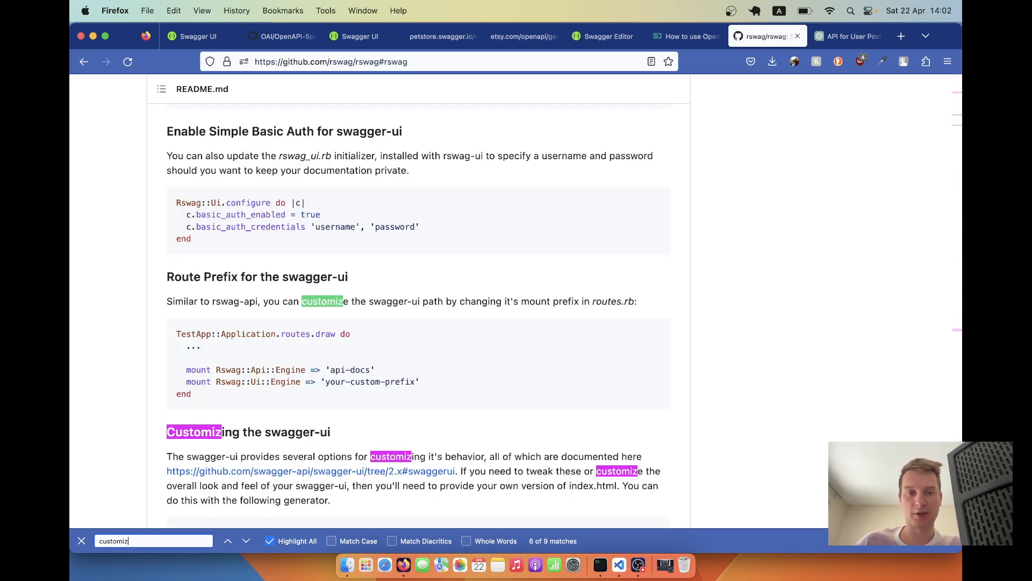
pyautogui.scroll(-3)
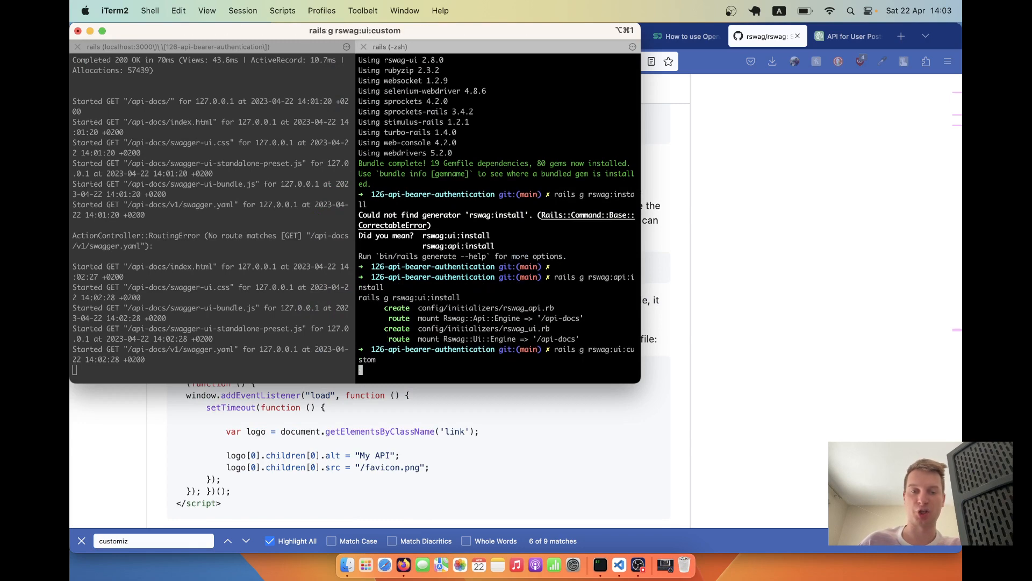
pyautogui.press('Return')
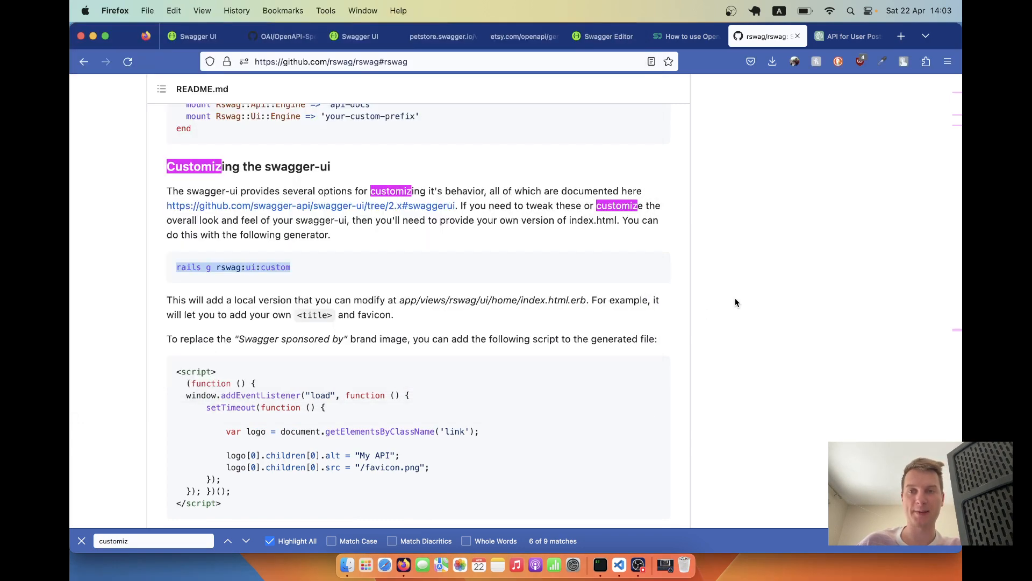
pyautogui.click(198, 37)
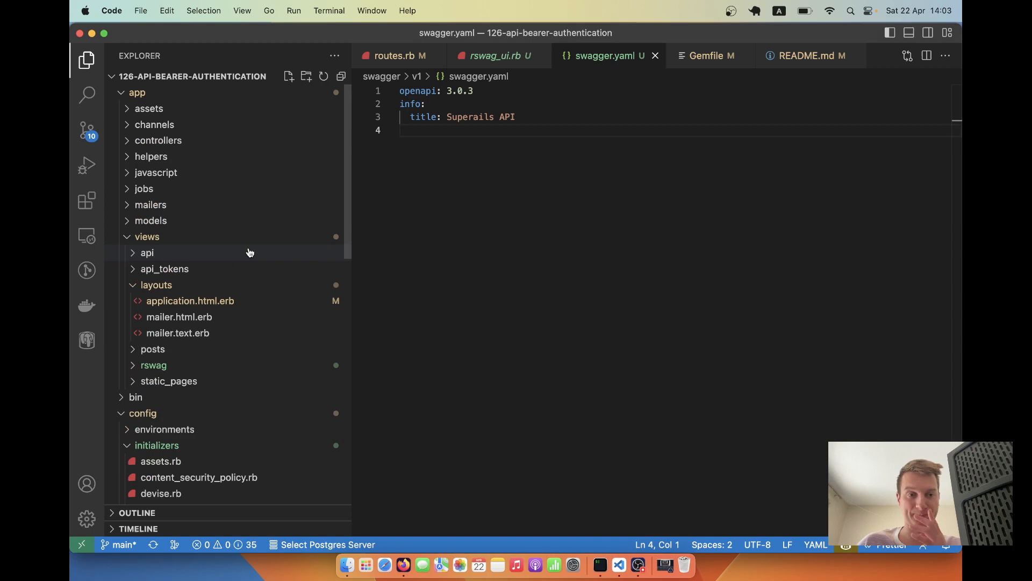
# Edit app/views/rswag/ui/home/index.html.erb so its <title> reads Superails API instead of Swagger UI
pyautogui.click(154, 365)
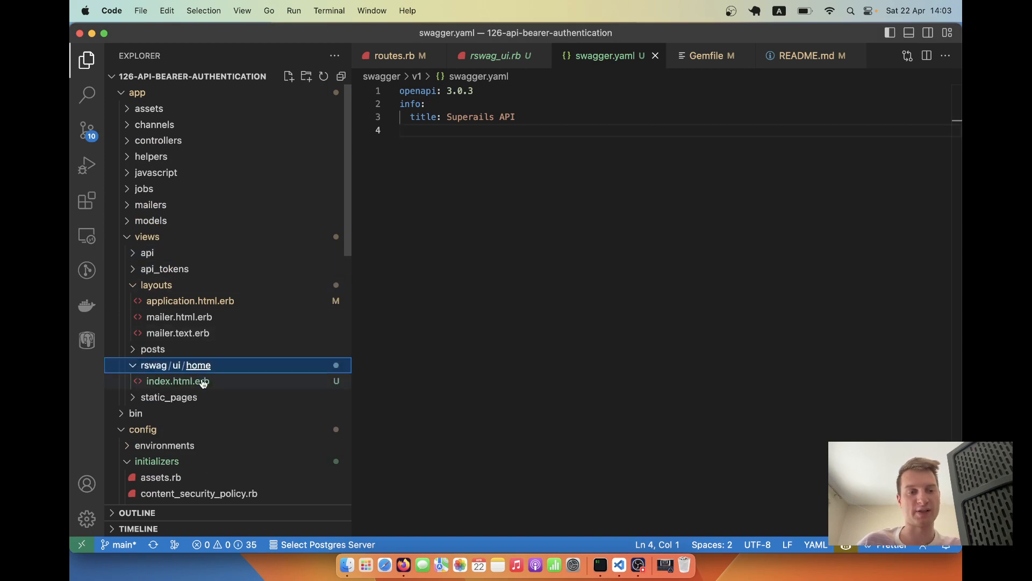
pyautogui.click(178, 380)
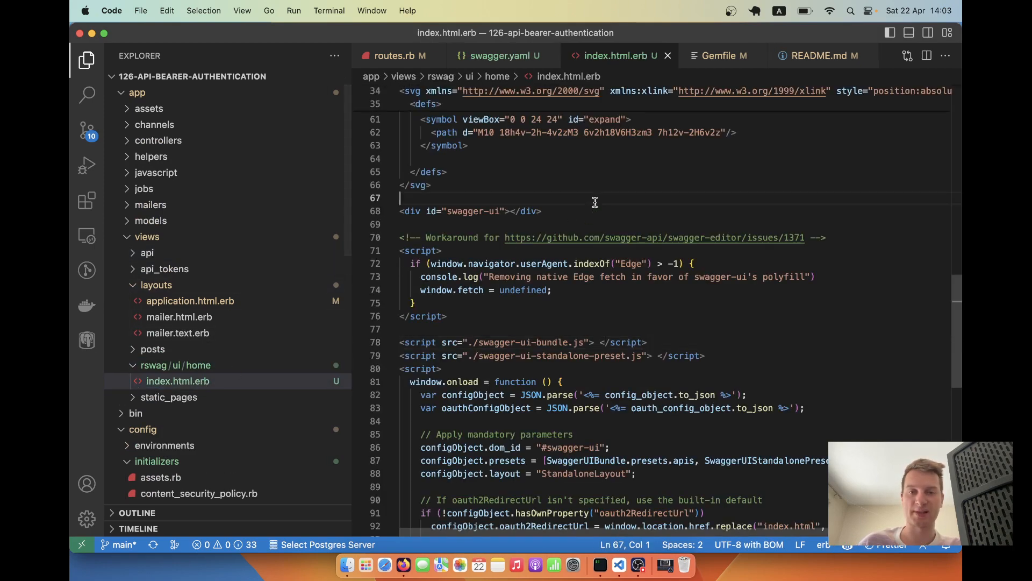
pyautogui.scroll(3)
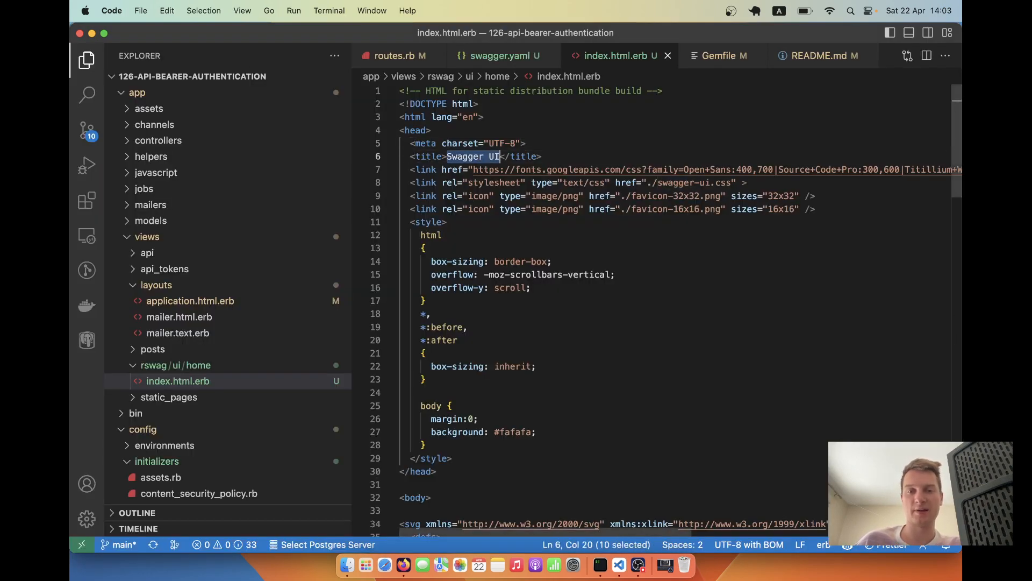
pyautogui.write('Su')
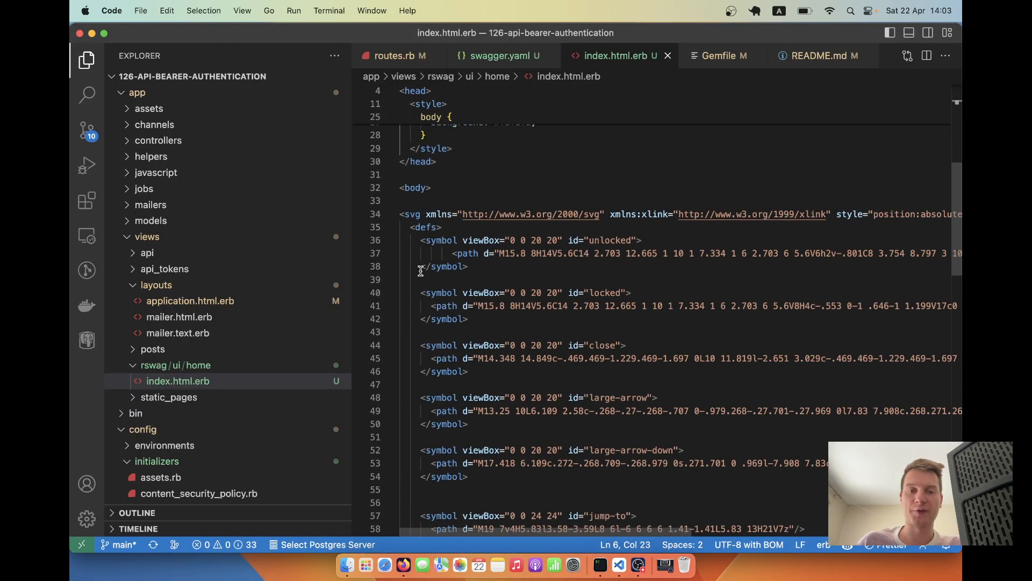
pyautogui.scroll(-3)
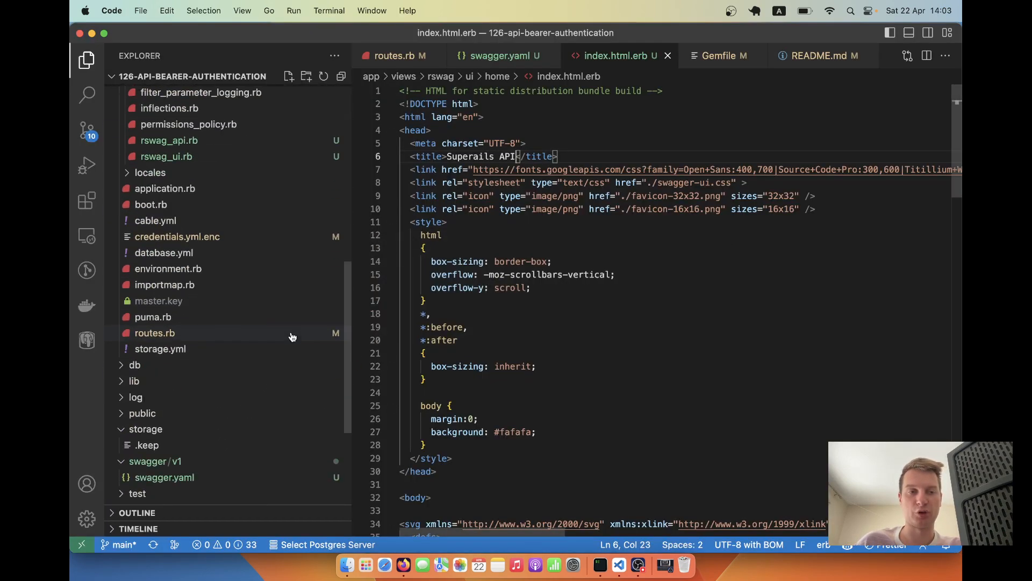
# Copy favicon-32x32.png and favicon-long.png into public/ and fix the icon href paths in index.html.erb
pyautogui.click(142, 251)
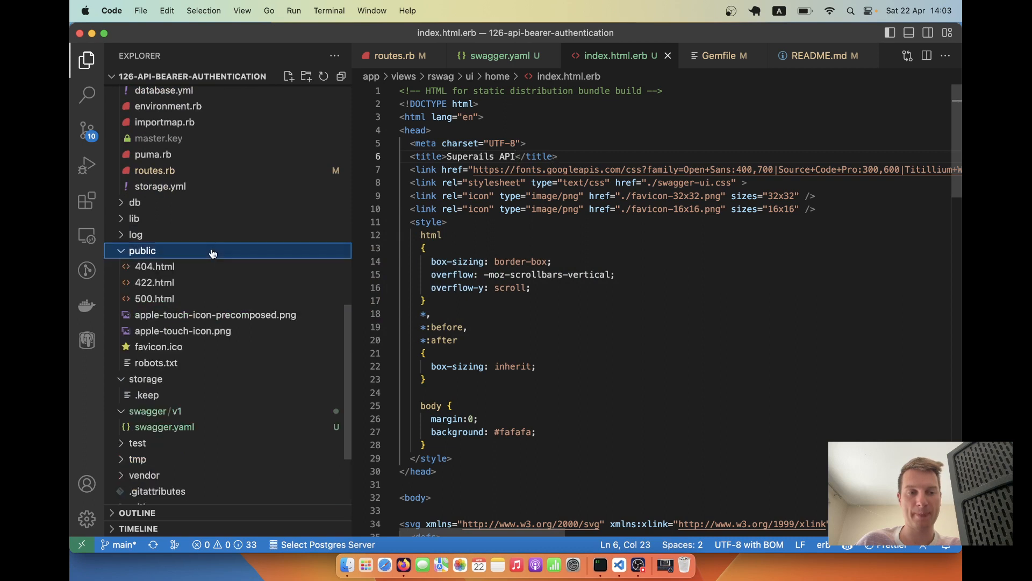
pyautogui.click(345, 565)
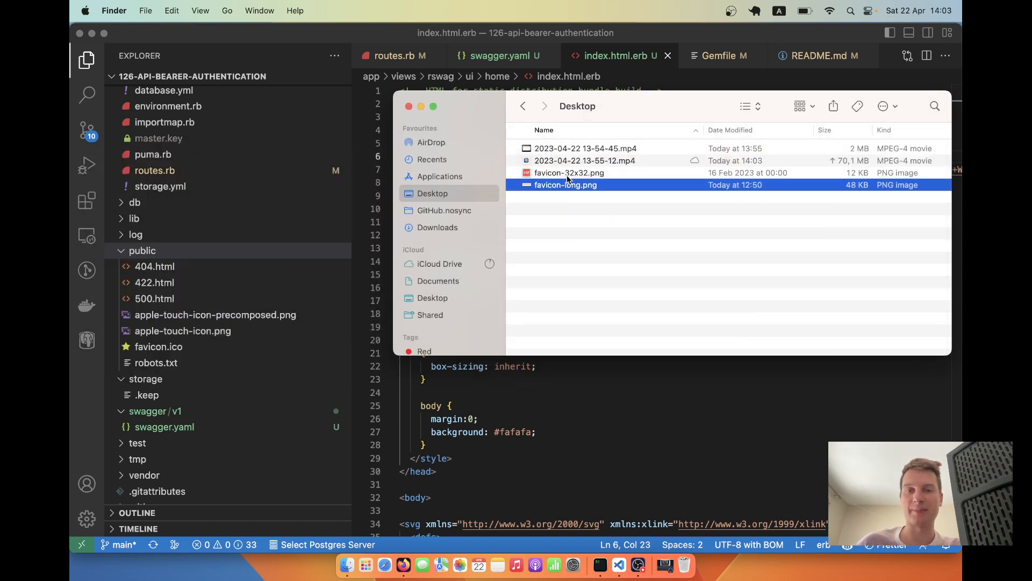
pyautogui.moveTo(568, 172); pyautogui.dragTo(233, 261)
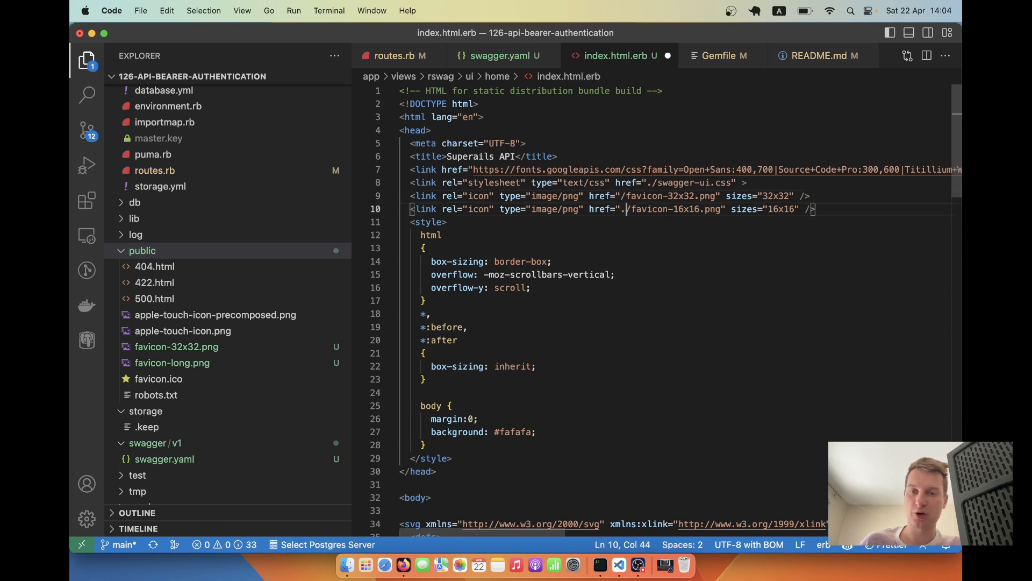
pyautogui.press('Backspace')
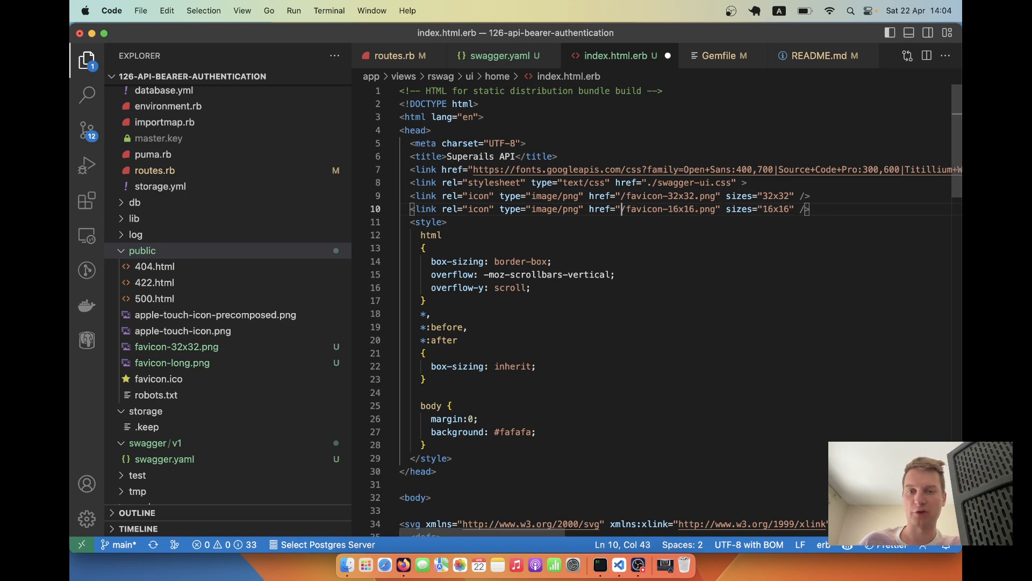
pyautogui.scroll(-3)
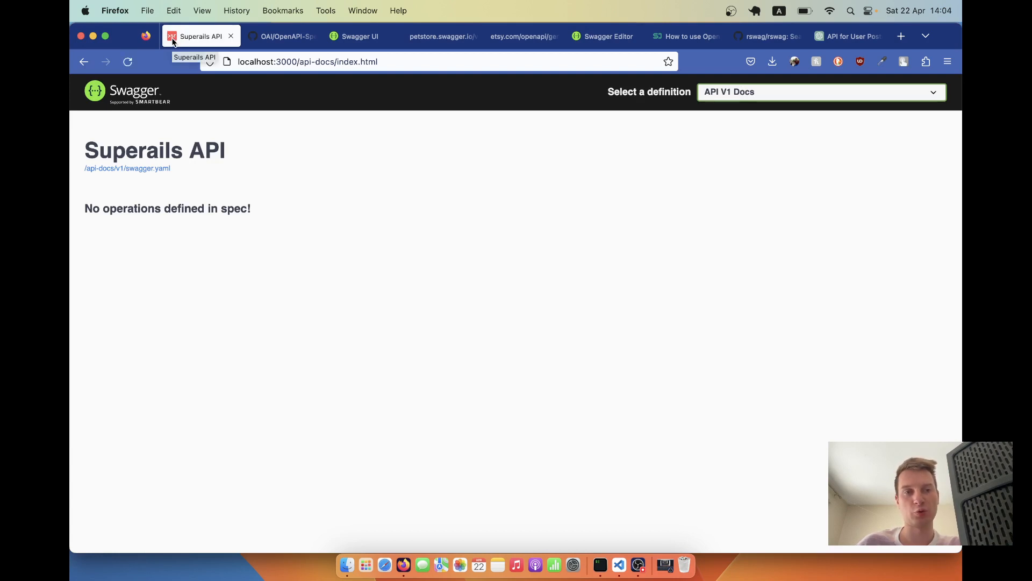
# Copy the brand-logo replacement script from the rswag README for use in index.html.erb
pyautogui.click(281, 35)
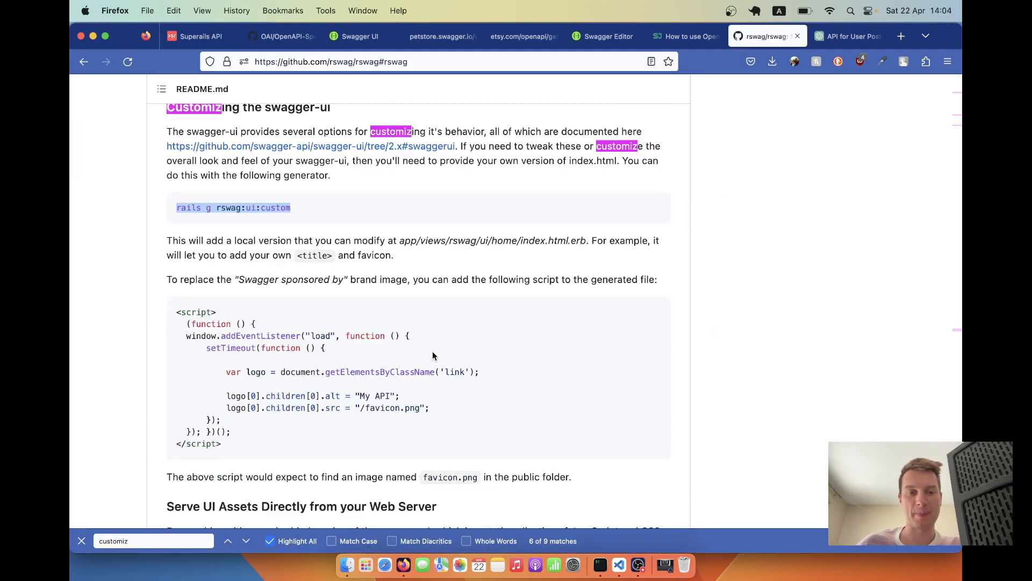
pyautogui.scroll(-3)
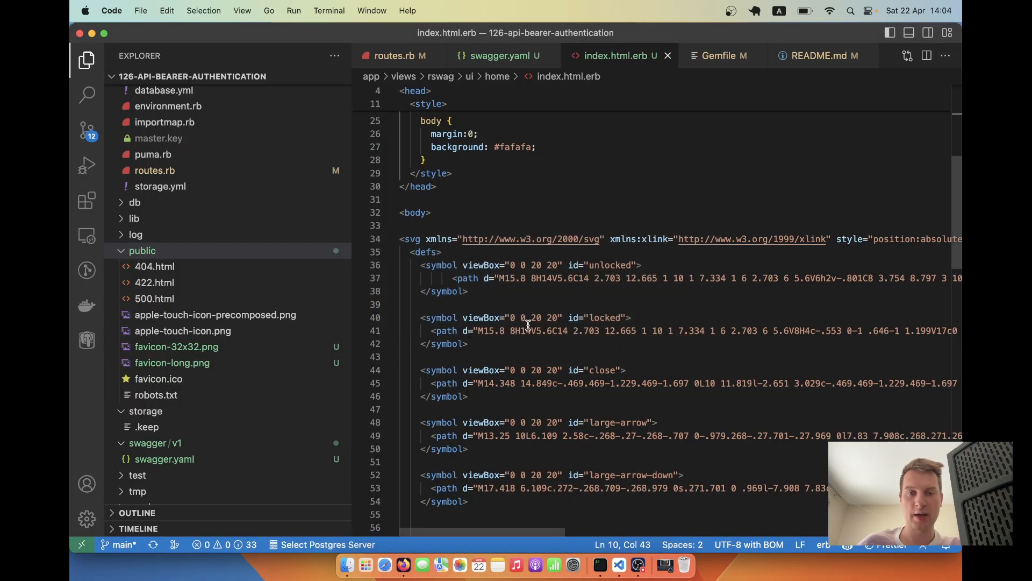
pyautogui.scroll(-3)
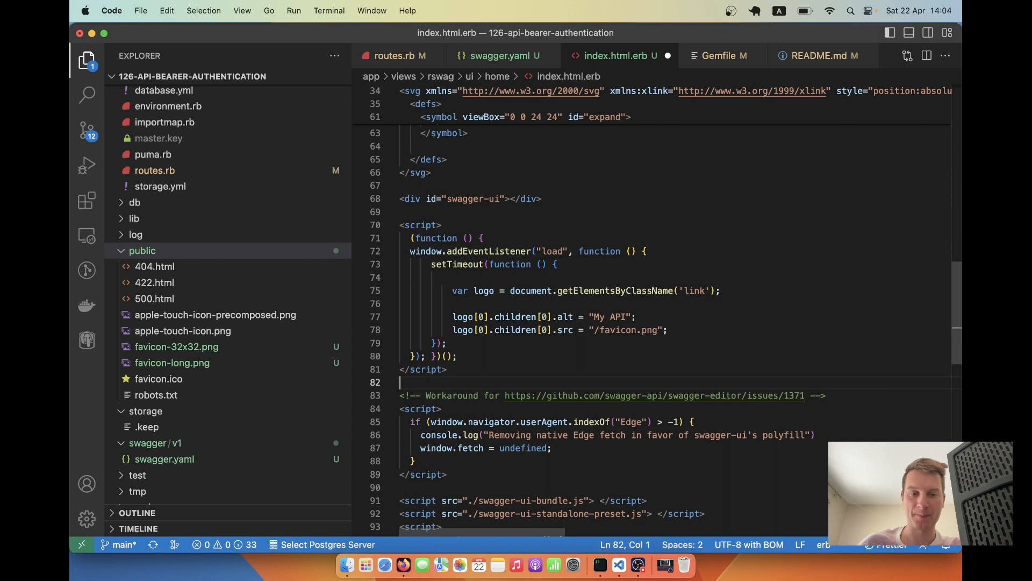
pyautogui.doubleClick(617, 330)
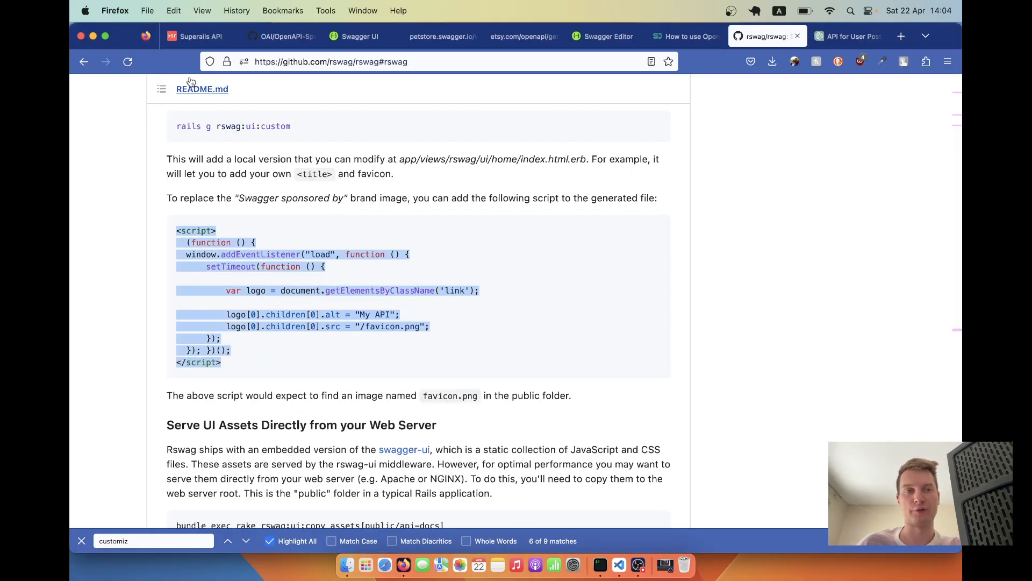
pyautogui.click(197, 36)
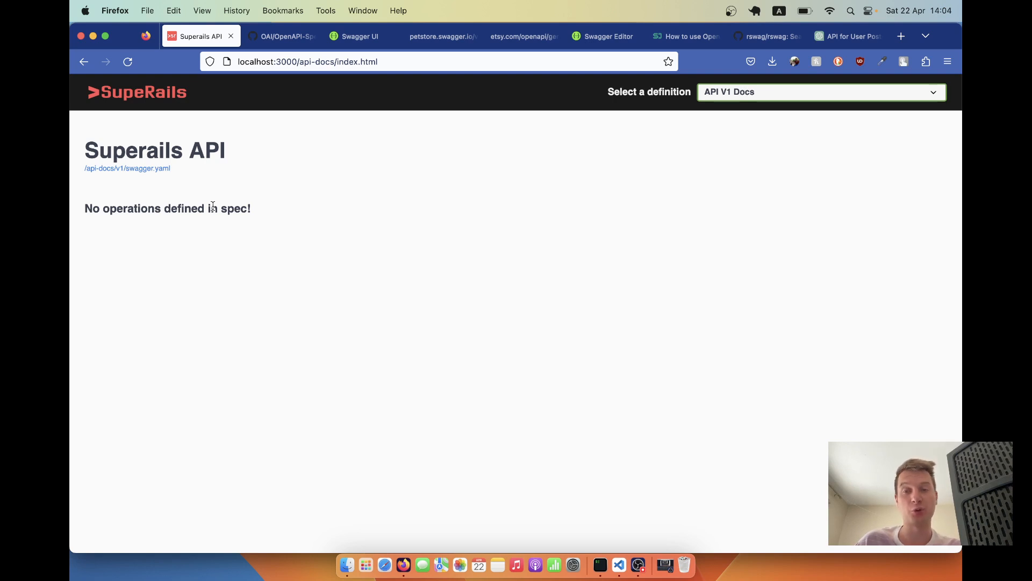
# Review the 'API for User Posts' ChatGPT conversation's prompt and generated OpenAPI 3.1.0 YAML answer
pyautogui.click(847, 37)
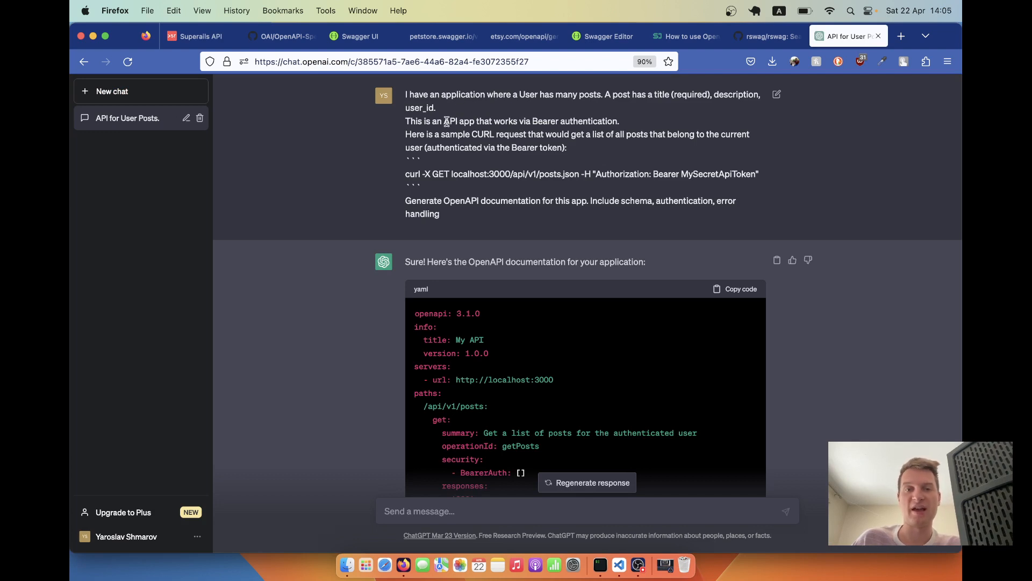
pyautogui.moveTo(447, 121); pyautogui.dragTo(599, 121)
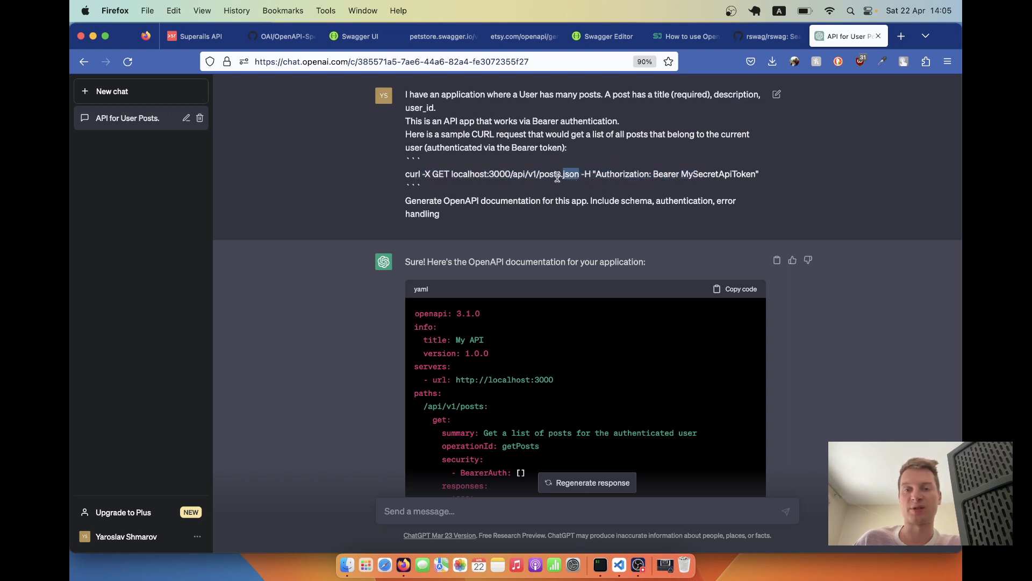
pyautogui.moveTo(558, 174); pyautogui.dragTo(729, 174)
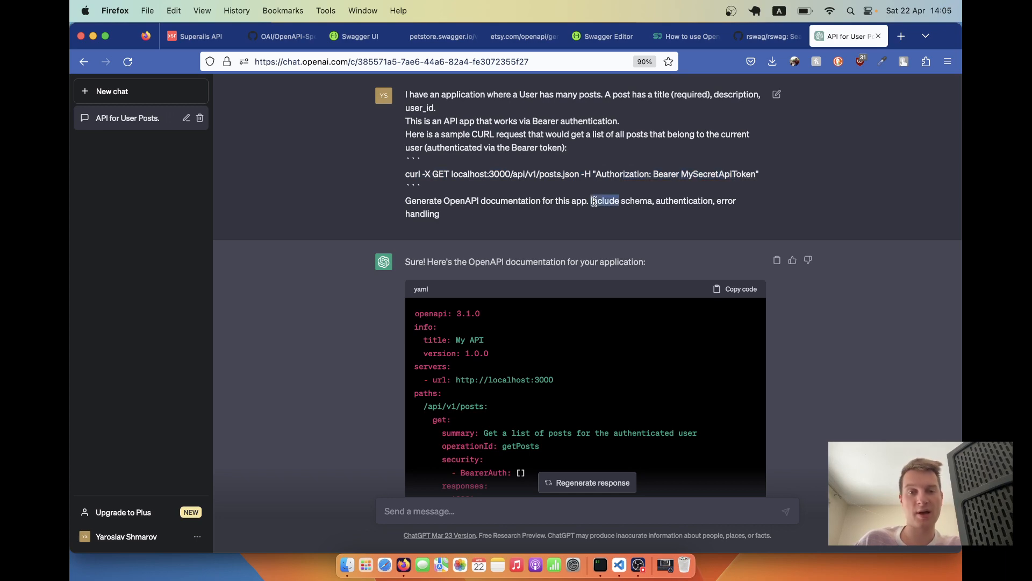
pyautogui.scroll(-3)
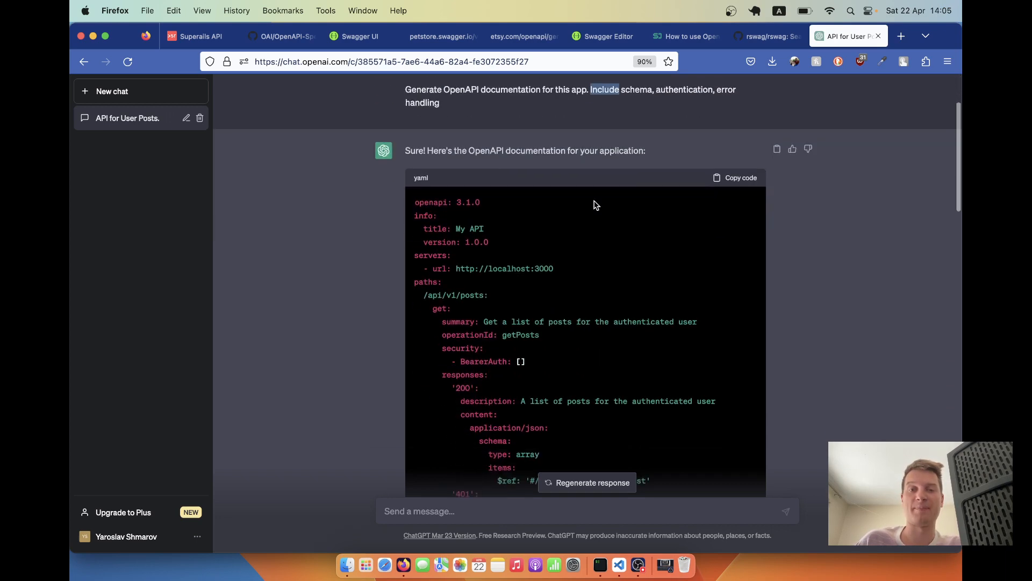
pyautogui.scroll(-3)
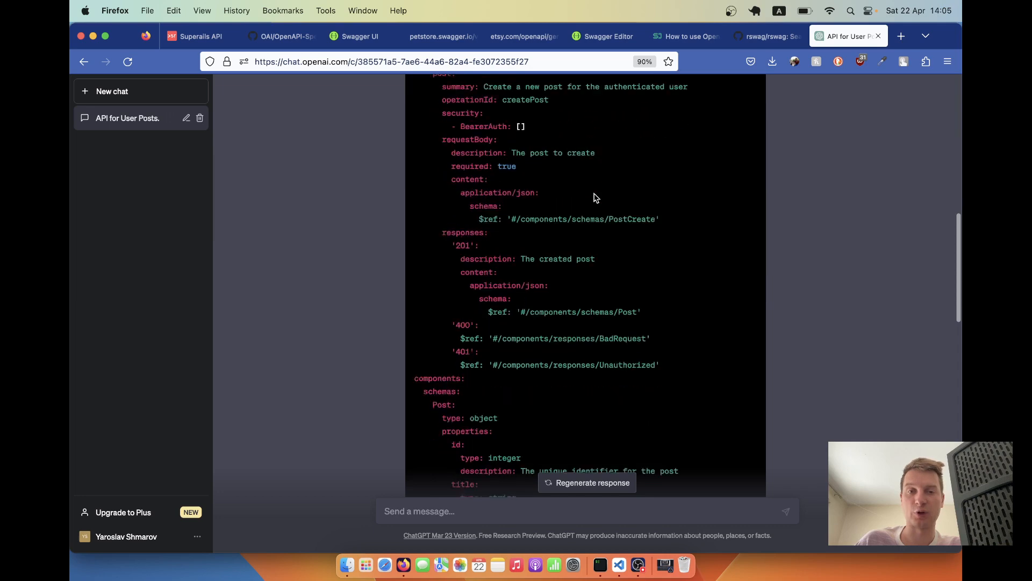
pyautogui.scroll(-3)
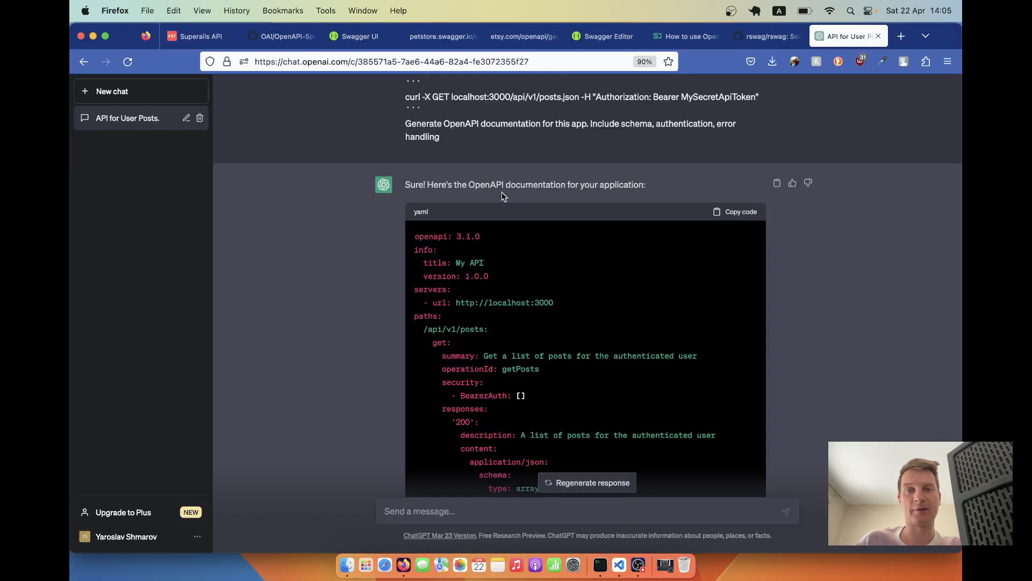
# Copy ChatGPT's YAML into swagger.yaml with a 3.0.x openapi version so the docs list GET/POST /api/v1/posts
pyautogui.click(200, 35)
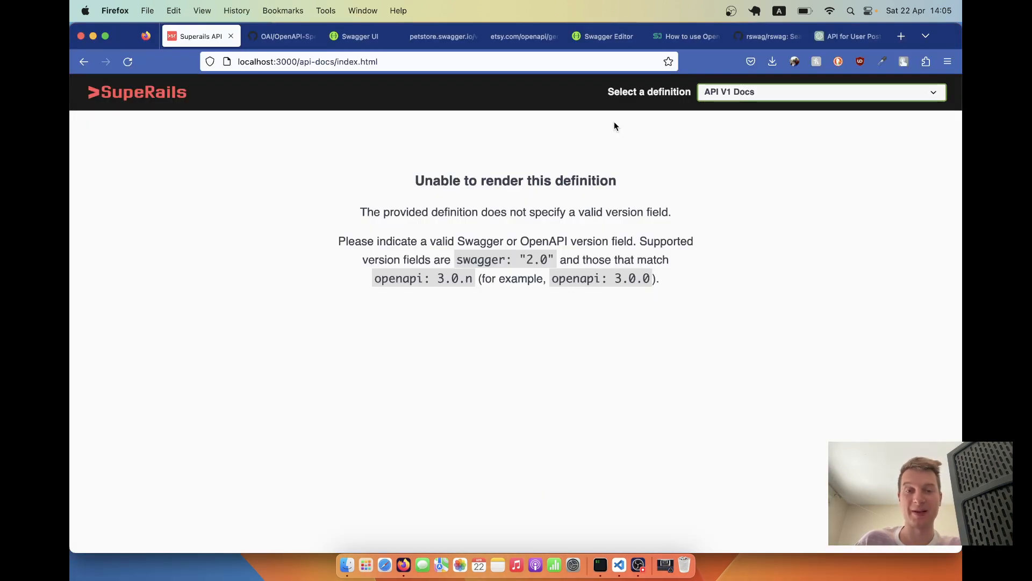
pyautogui.moveTo(709, 61)
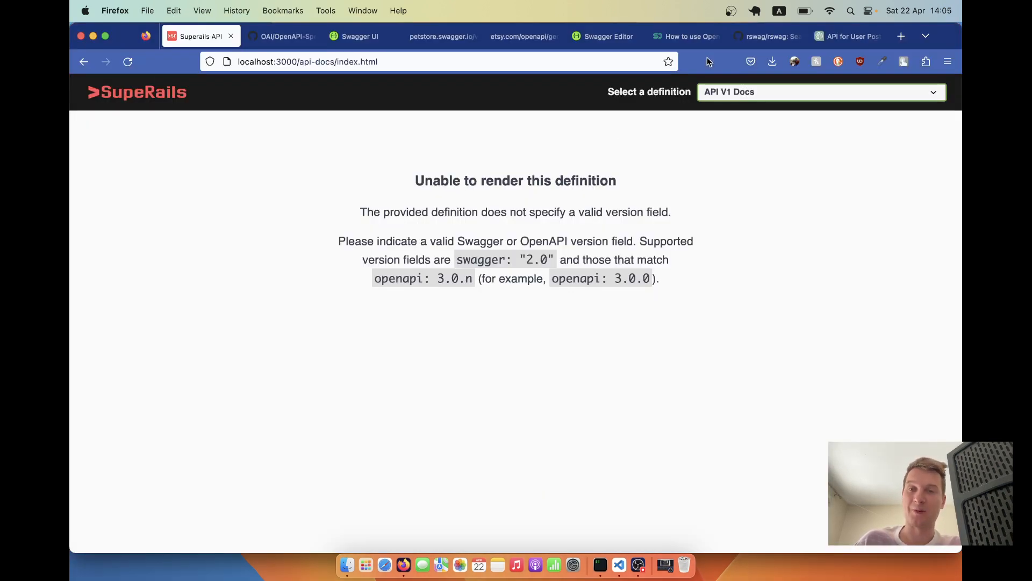
pyautogui.click(848, 36)
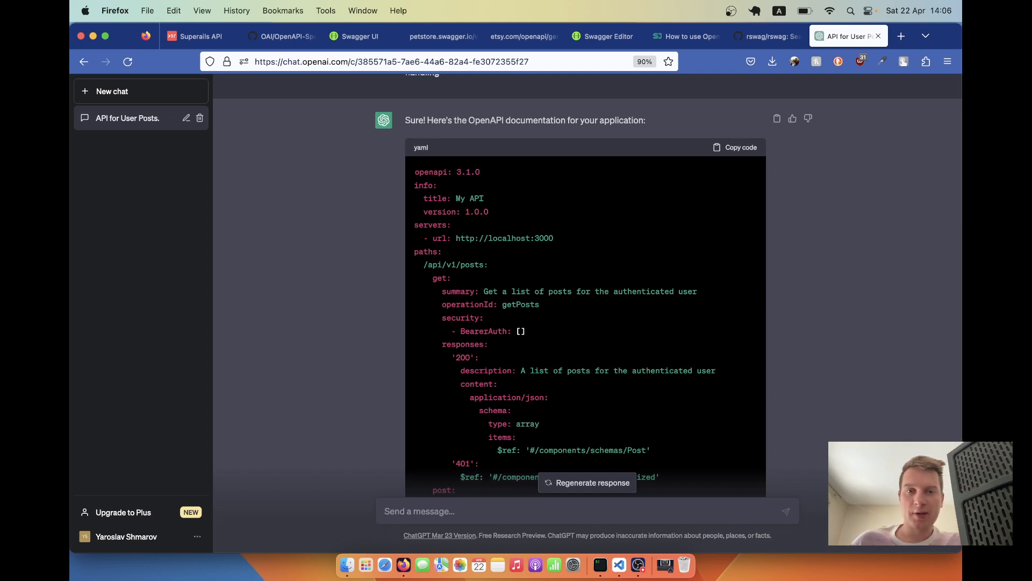
pyautogui.doubleClick(470, 172)
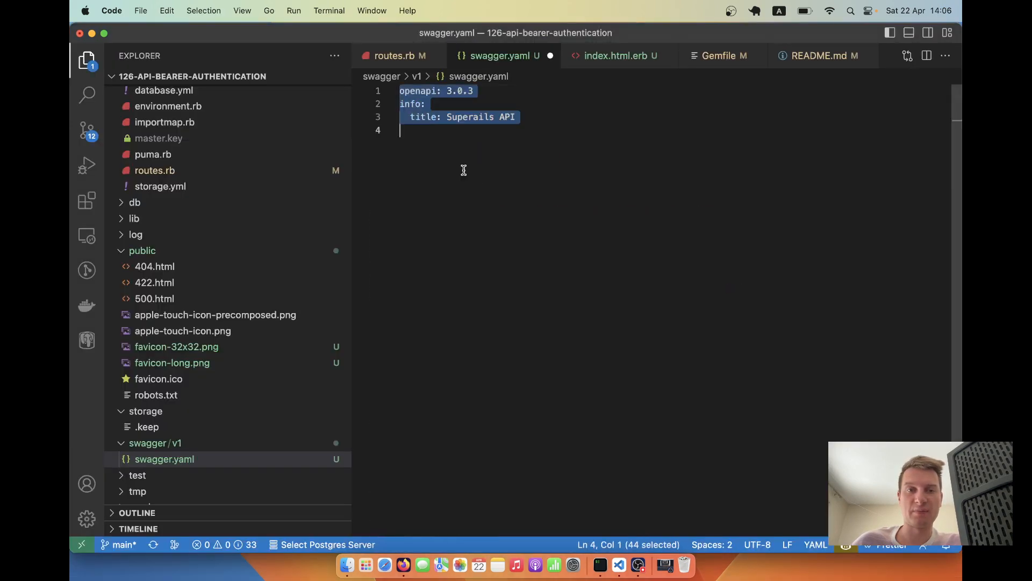
pyautogui.click(427, 103)
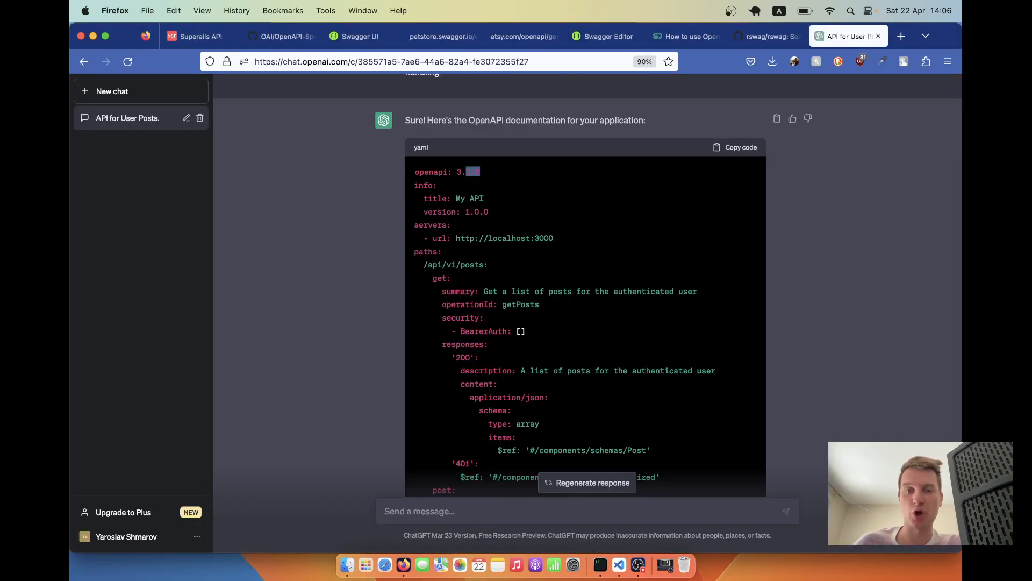
pyautogui.click(736, 147)
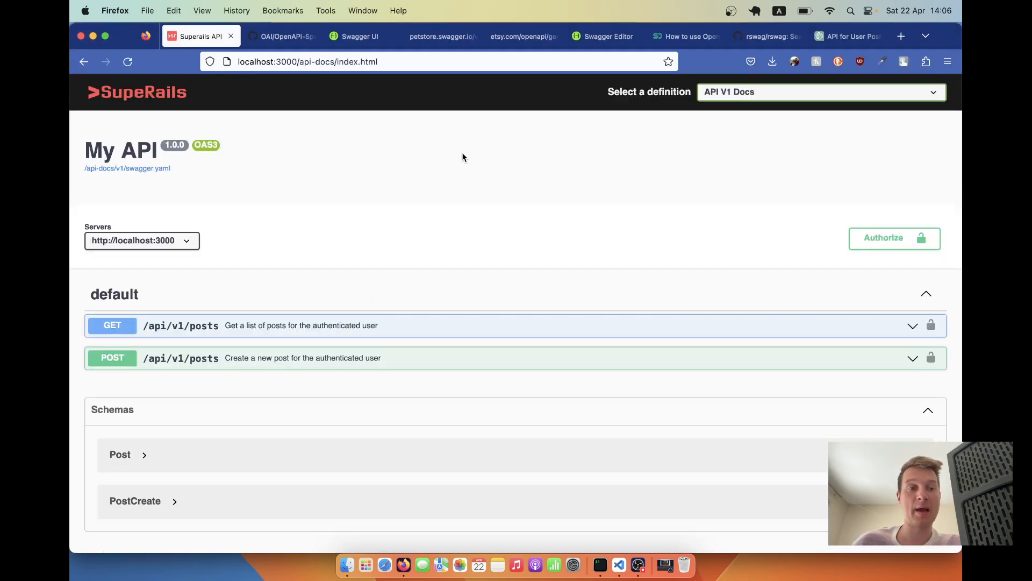
pyautogui.moveTo(389, 172)
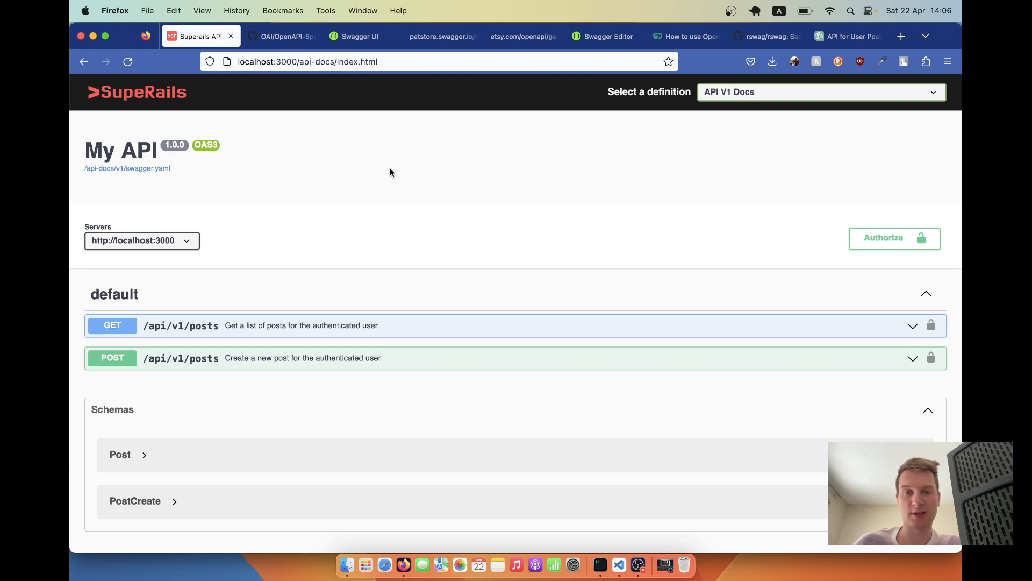
pyautogui.moveTo(294, 468)
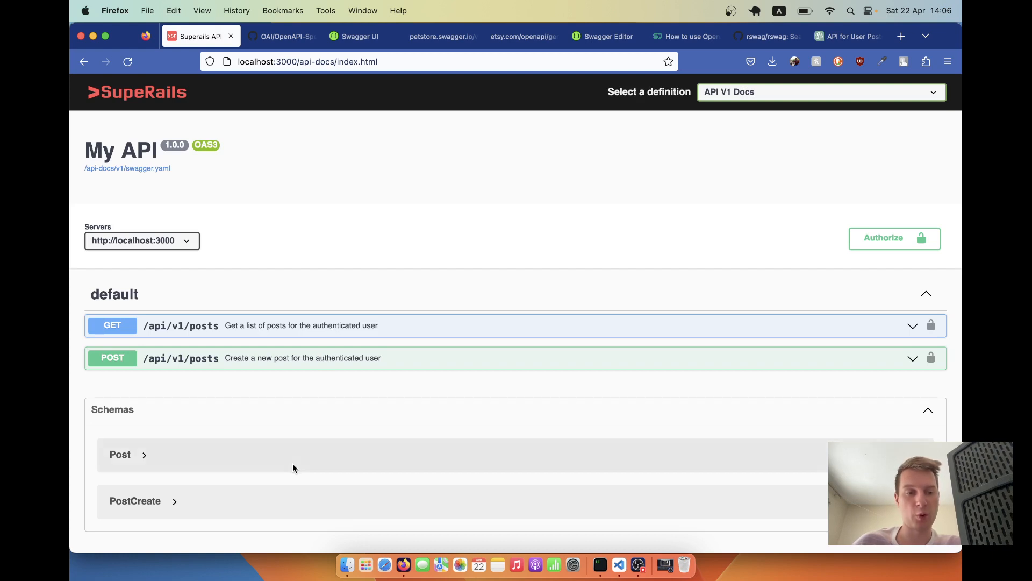
pyautogui.click(119, 454)
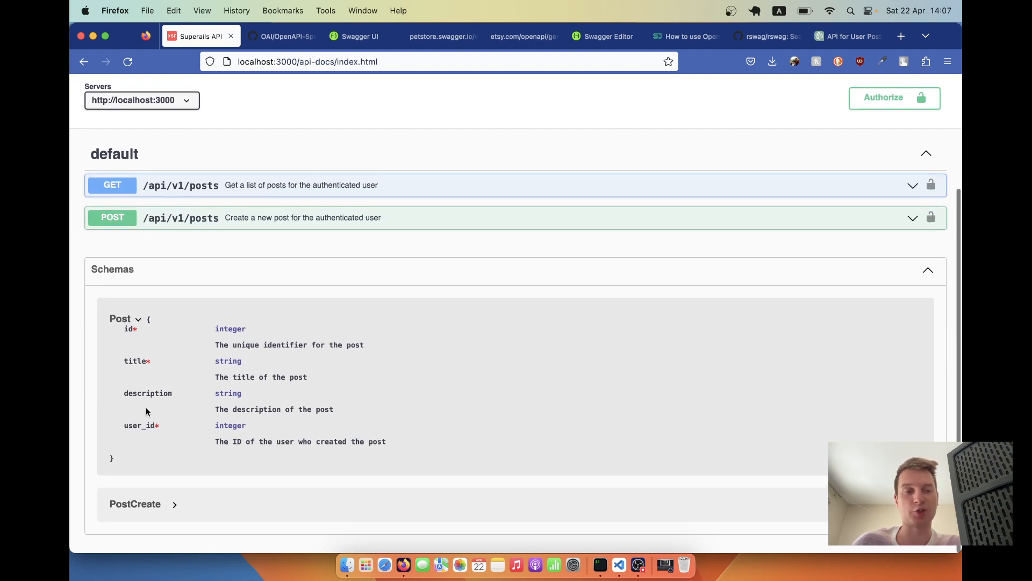
pyautogui.click(135, 503)
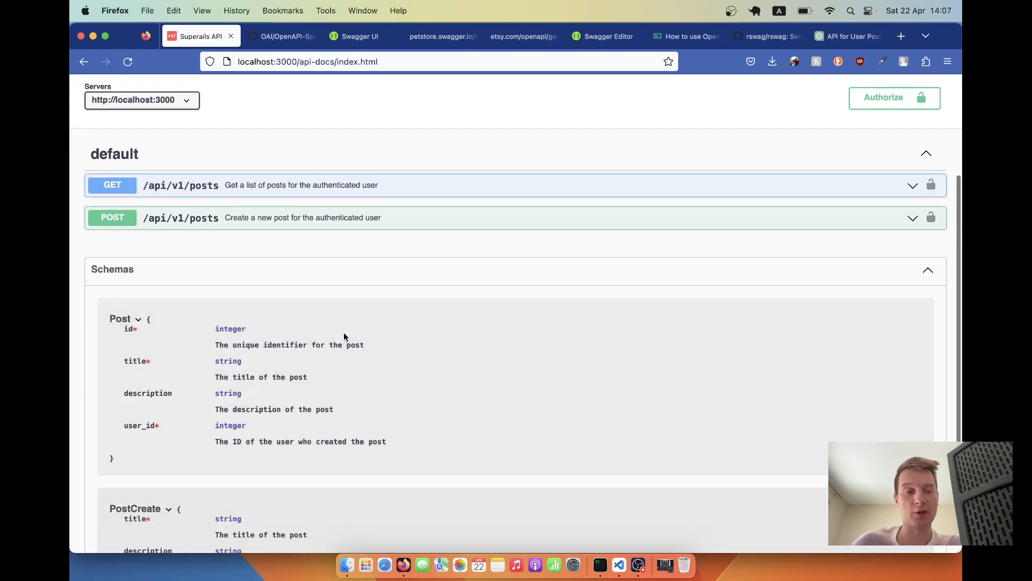
pyautogui.scroll(-3)
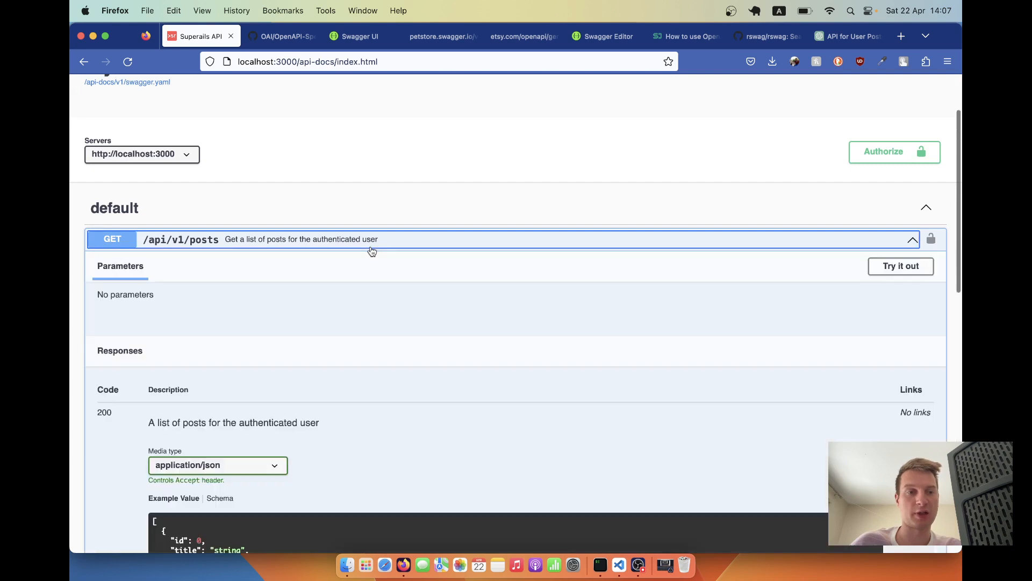
pyautogui.scroll(-3)
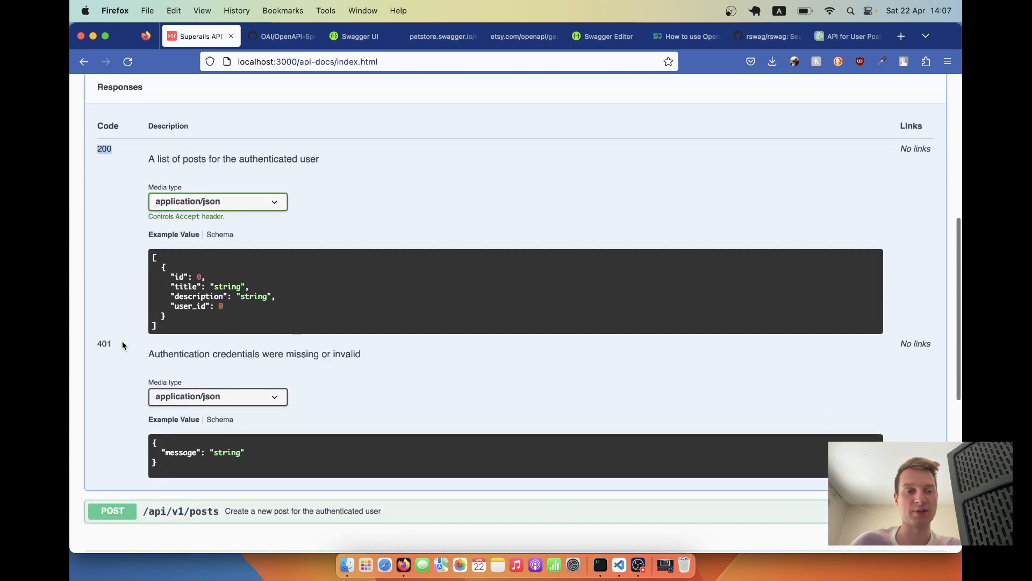
pyautogui.scroll(-3)
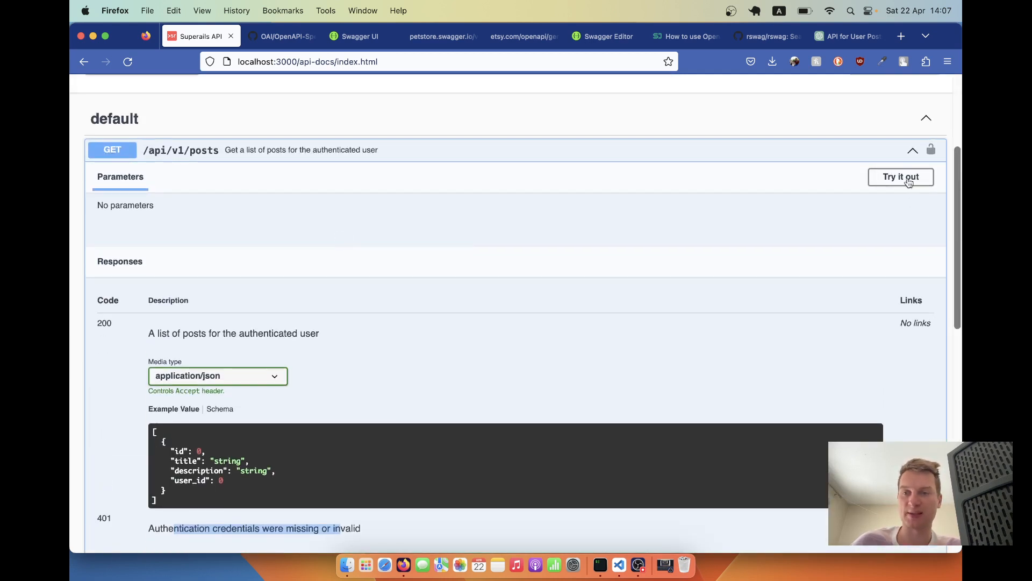
# Execute GET /api/v1/posts unauthenticated to get 401 Bad credentials, then bring up the BearerAuth authorize dialog
pyautogui.click(901, 176)
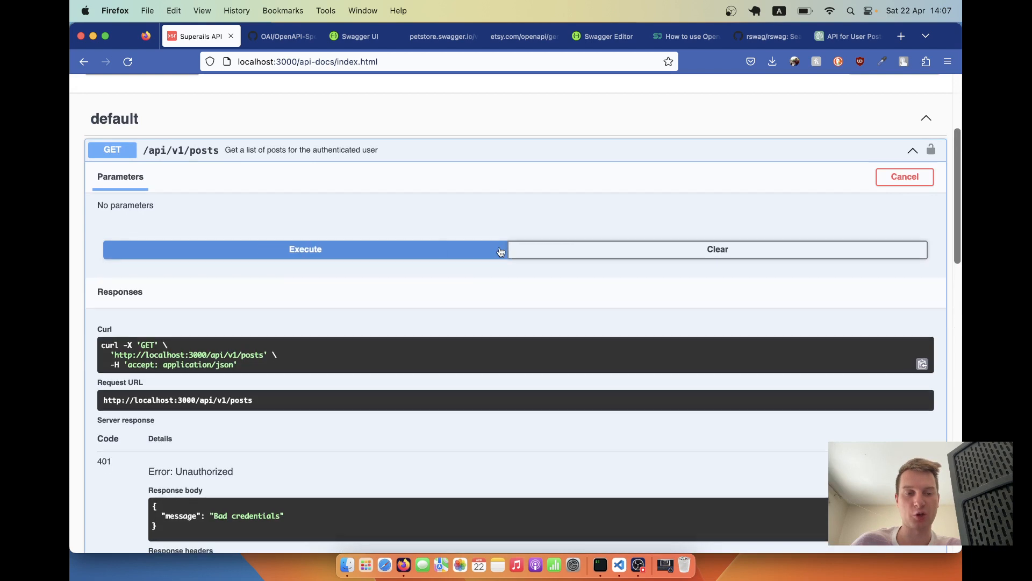
pyautogui.scroll(-3)
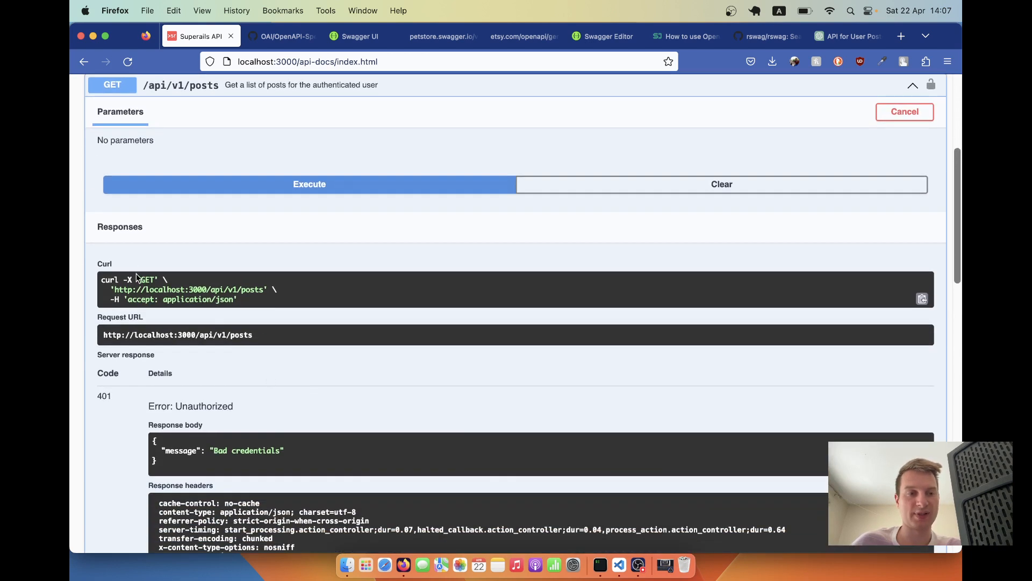
pyautogui.scroll(-3)
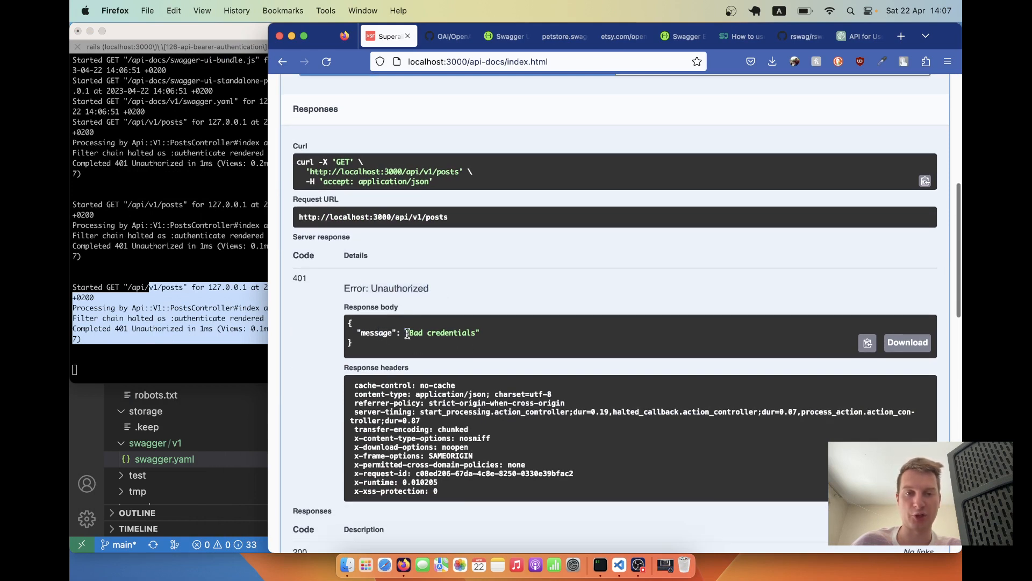
pyautogui.scroll(3)
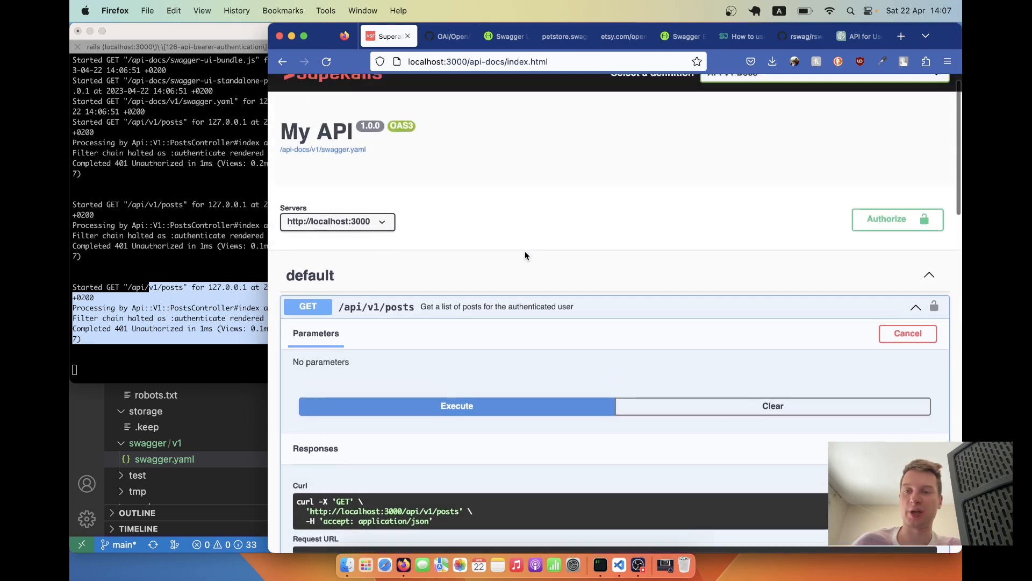
pyautogui.click(895, 219)
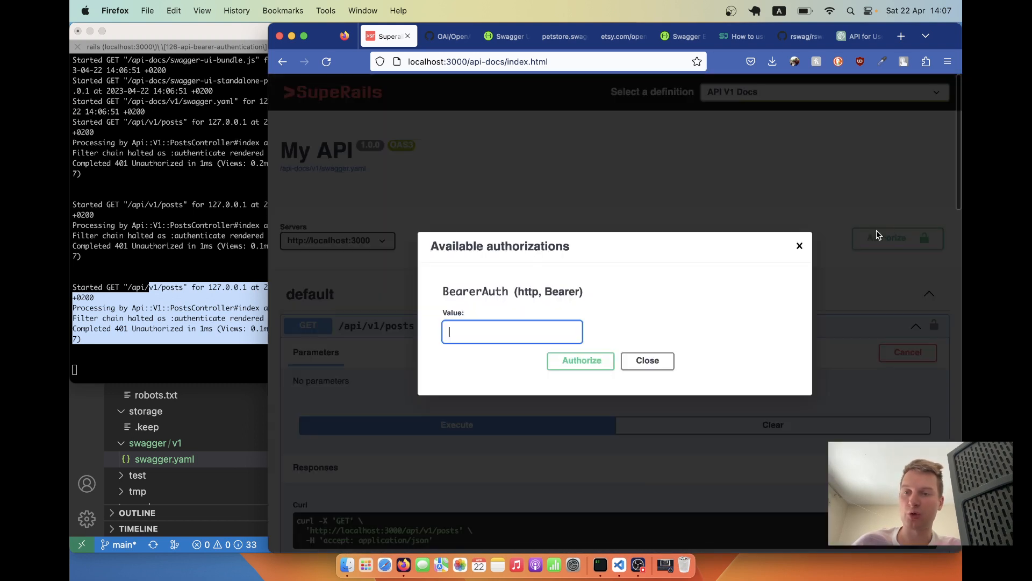
pyautogui.click(646, 360)
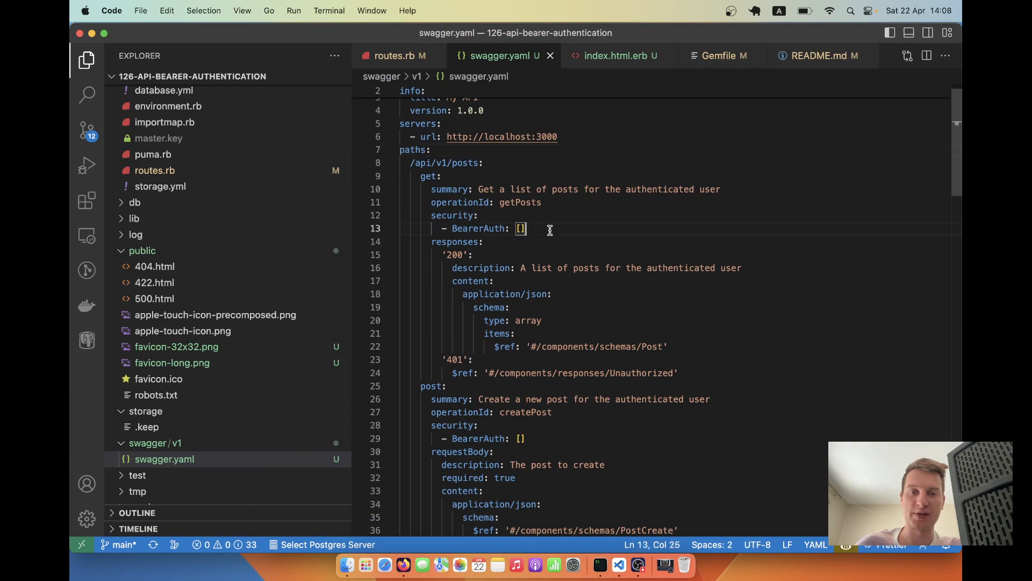
# Locate every BearerAuth occurrence in swagger.yaml using Find
pyautogui.doubleClick(477, 228)
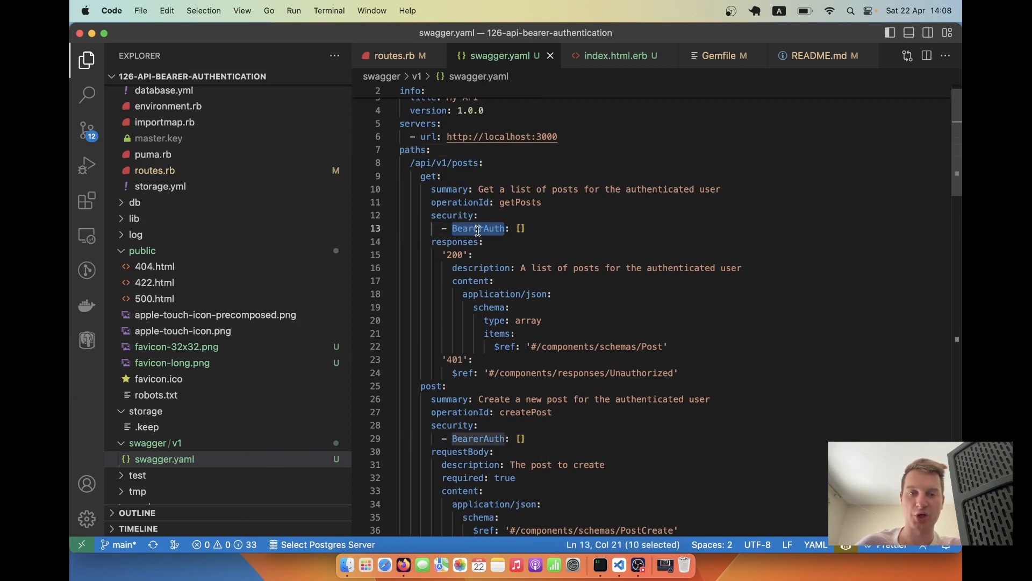
pyautogui.press('cmd+f')
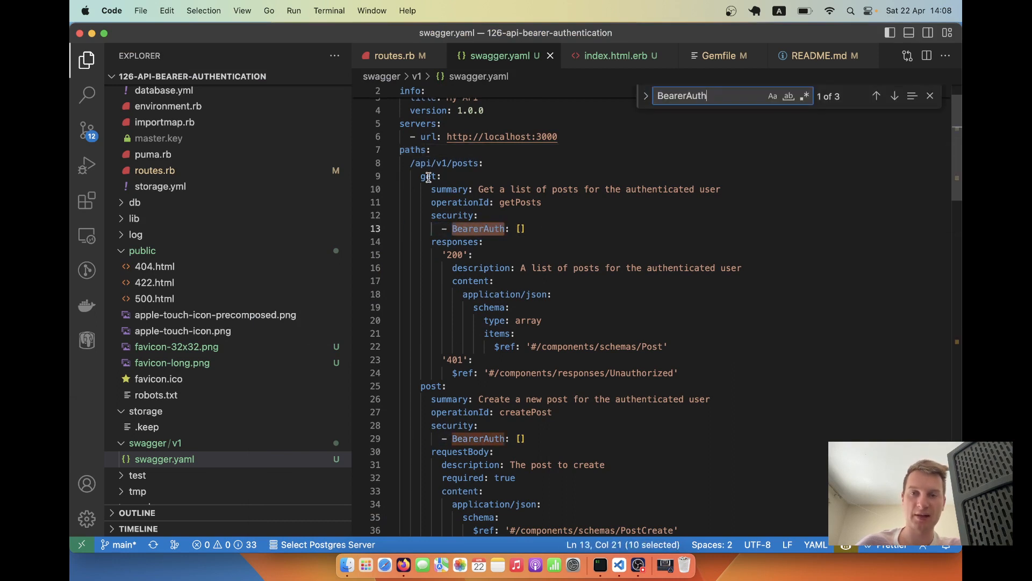
pyautogui.click(893, 96)
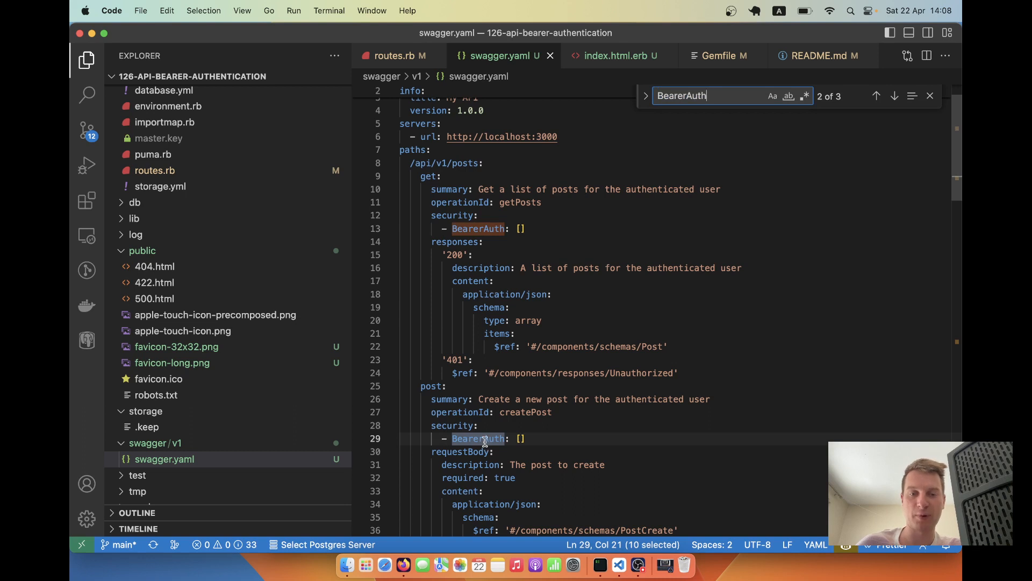
pyautogui.click(894, 96)
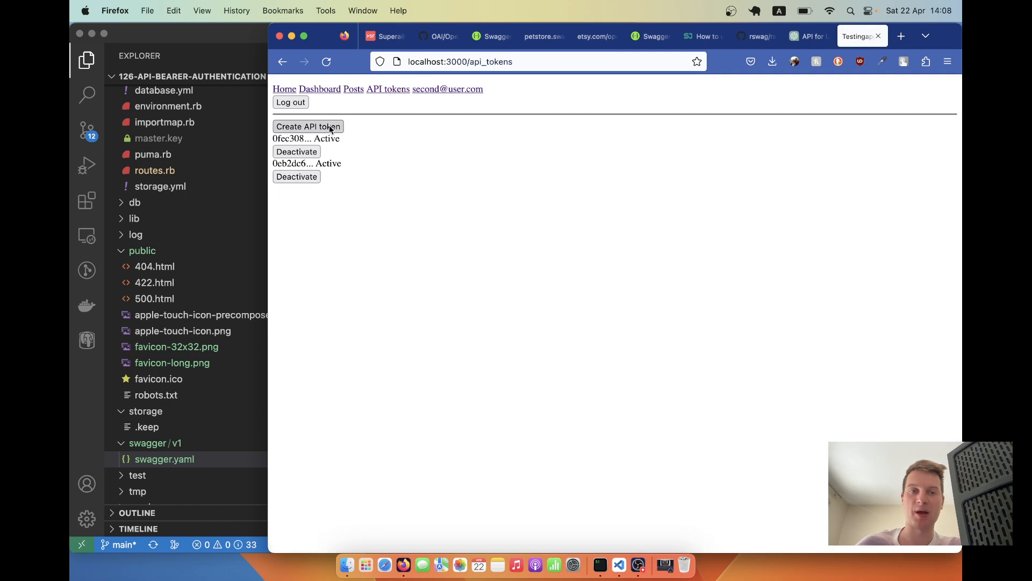
# Generate an API token, authorize Swagger UI with it, and run GET /api/v1/posts returning 200 with the posts
pyautogui.click(308, 127)
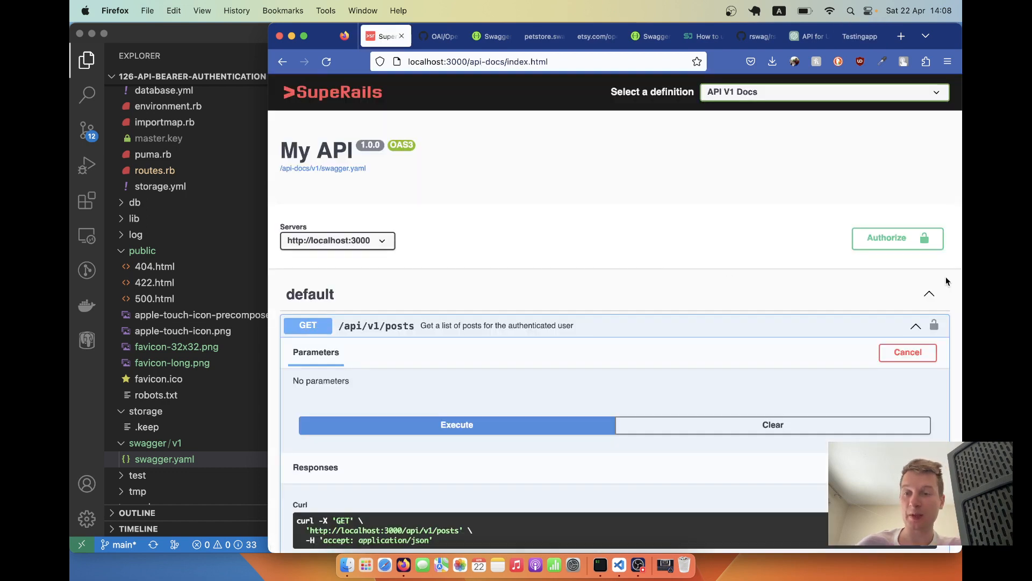
pyautogui.click(897, 238)
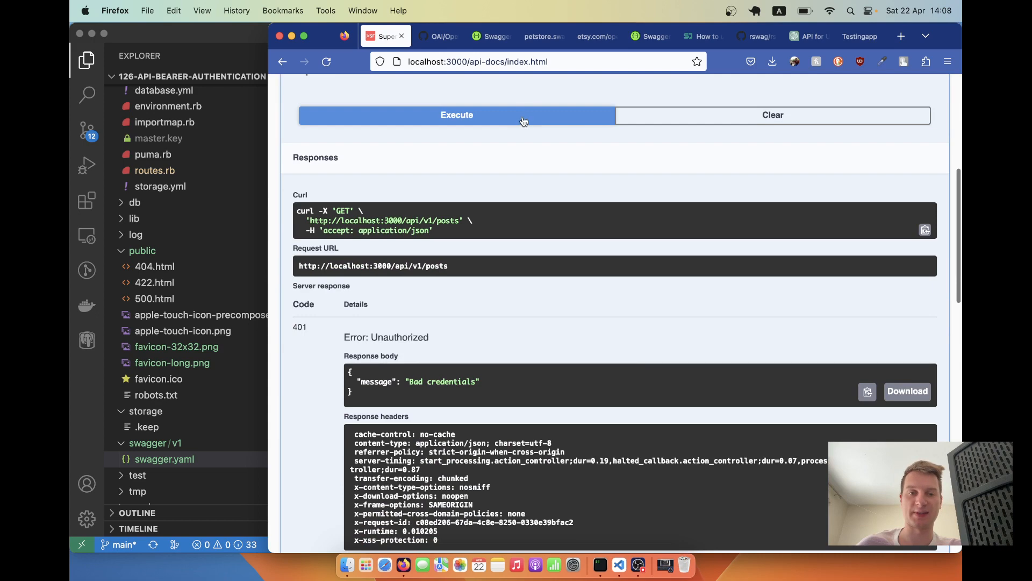
pyautogui.click(456, 115)
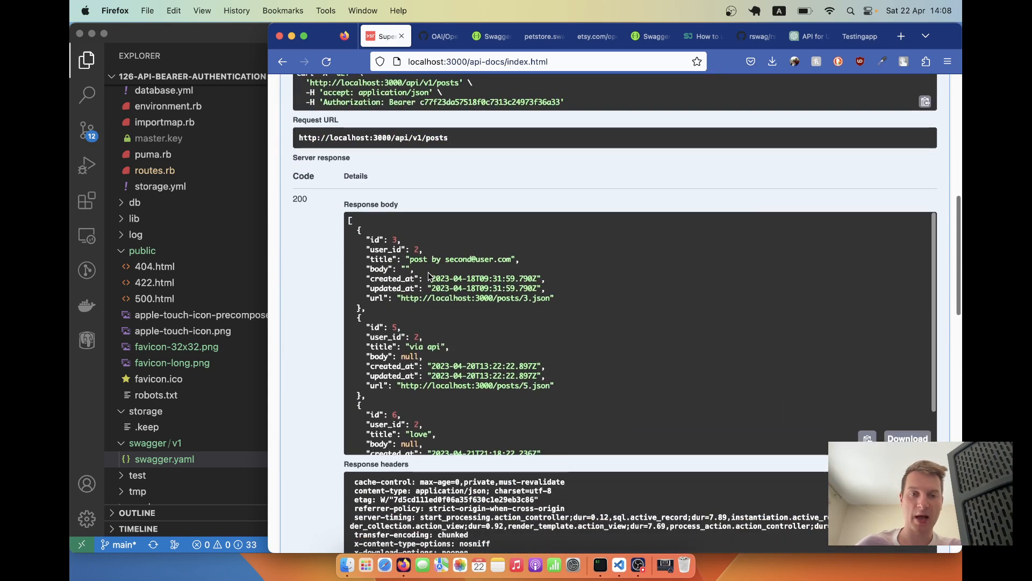
pyautogui.scroll(-3)
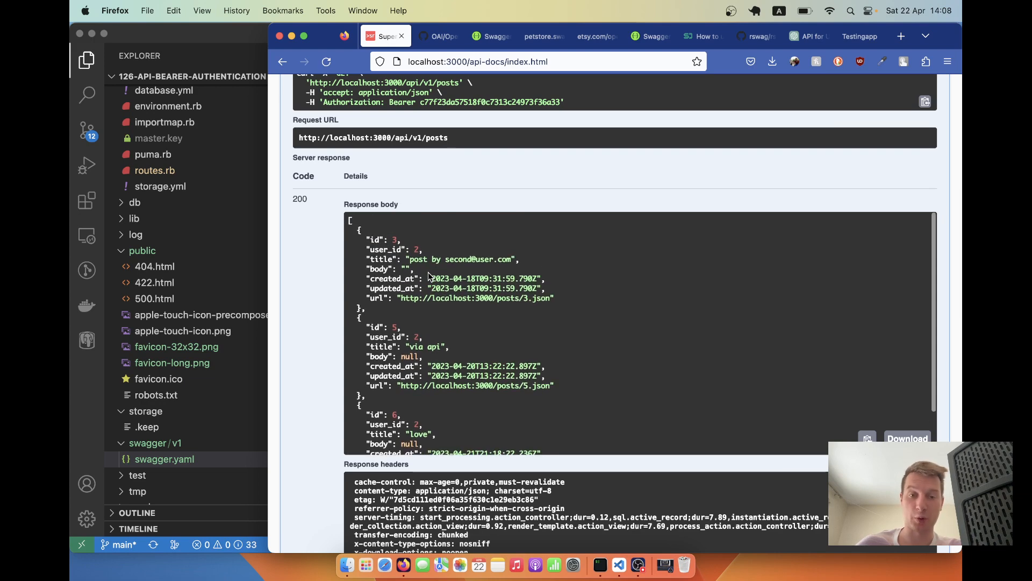
pyautogui.scroll(-3)
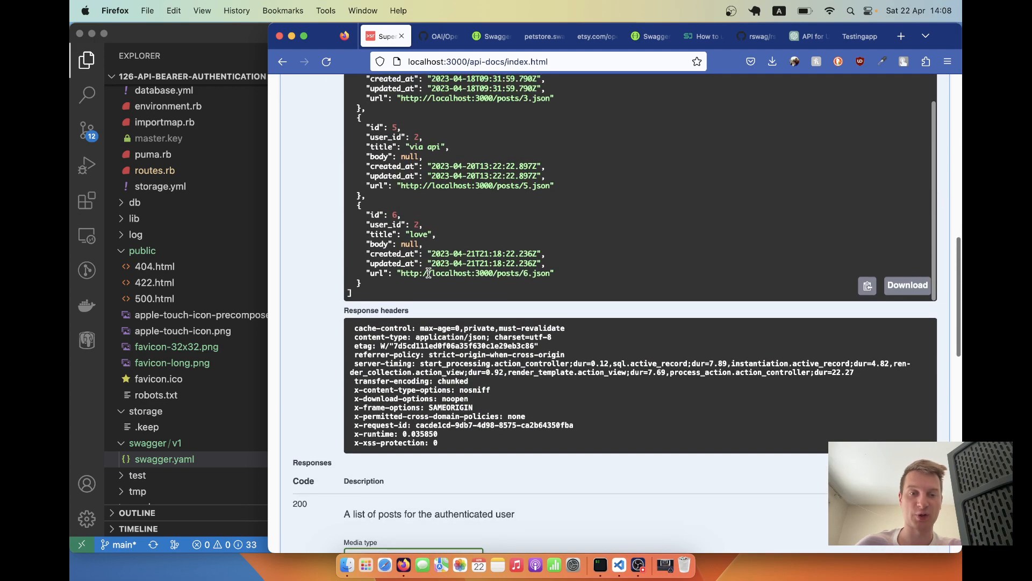
pyautogui.scroll(-3)
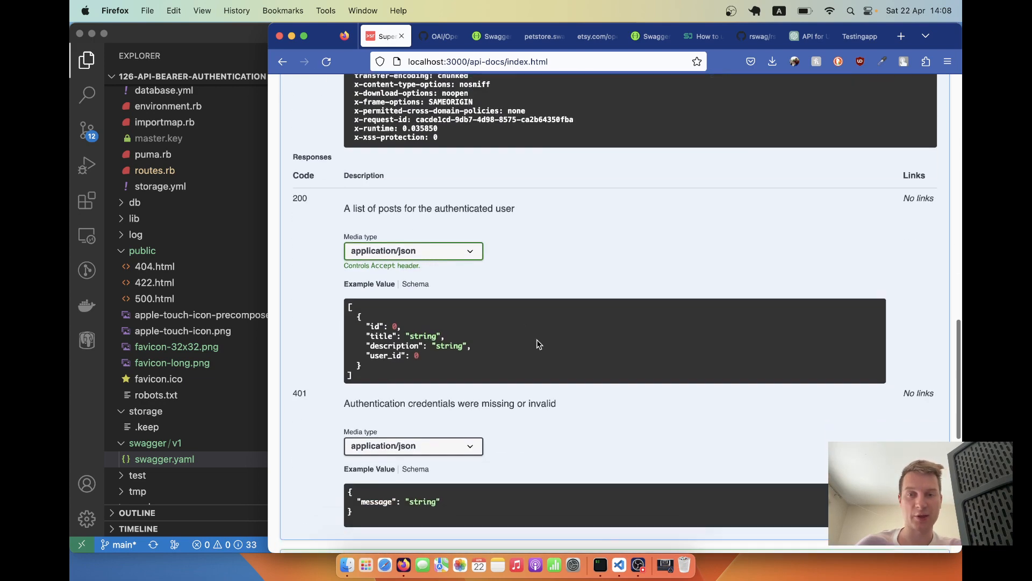
pyautogui.scroll(-3)
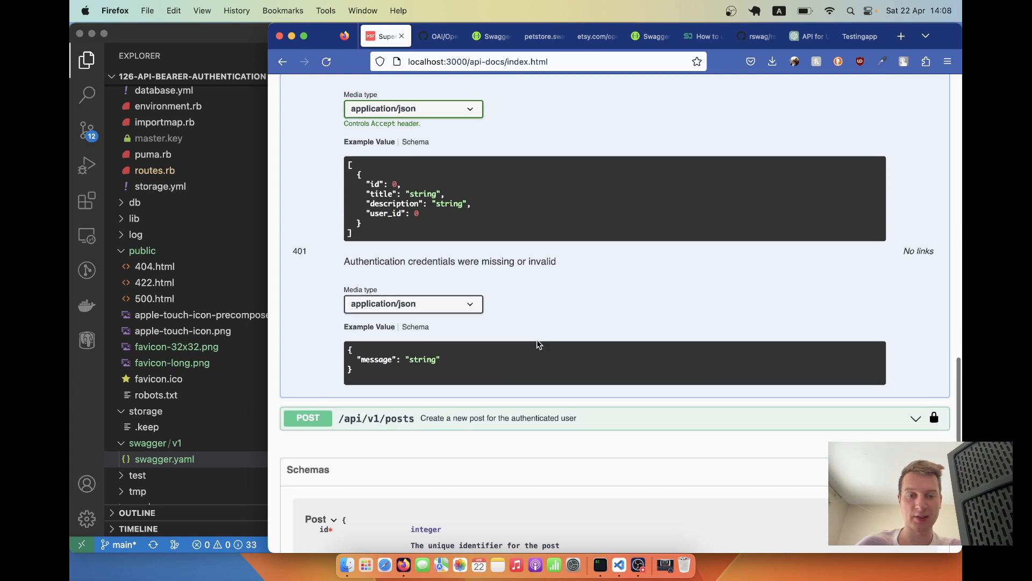
pyautogui.scroll(-3)
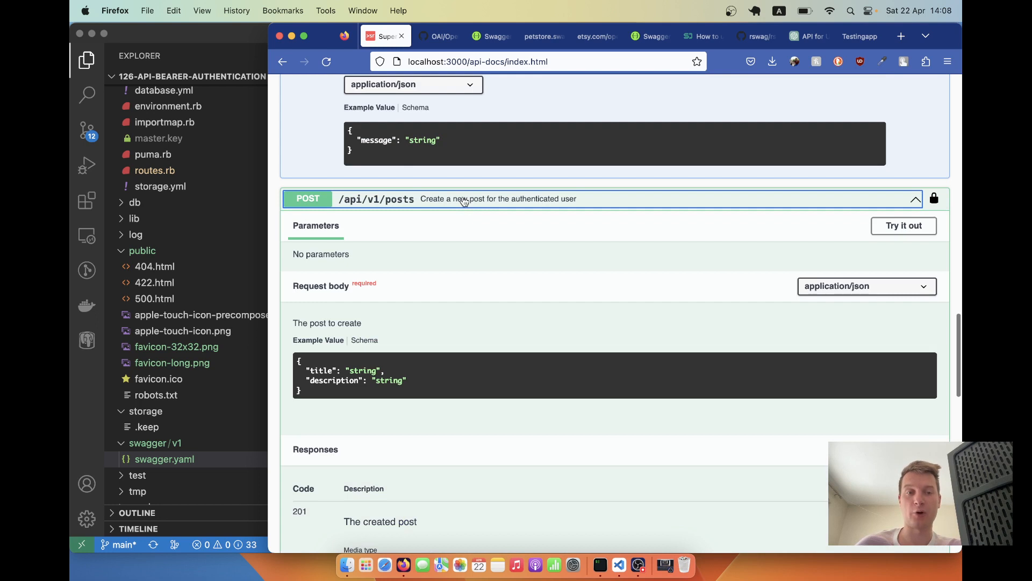
# Try out POST /api/v1/posts with the body edited to title 'created with API' and 'a description'
pyautogui.scroll(-3)
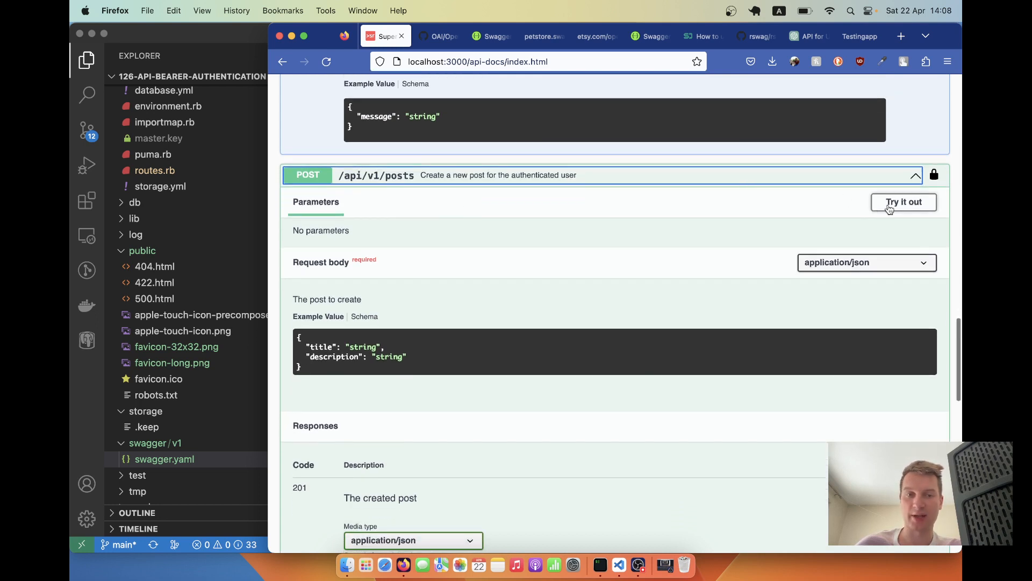
pyautogui.click(902, 202)
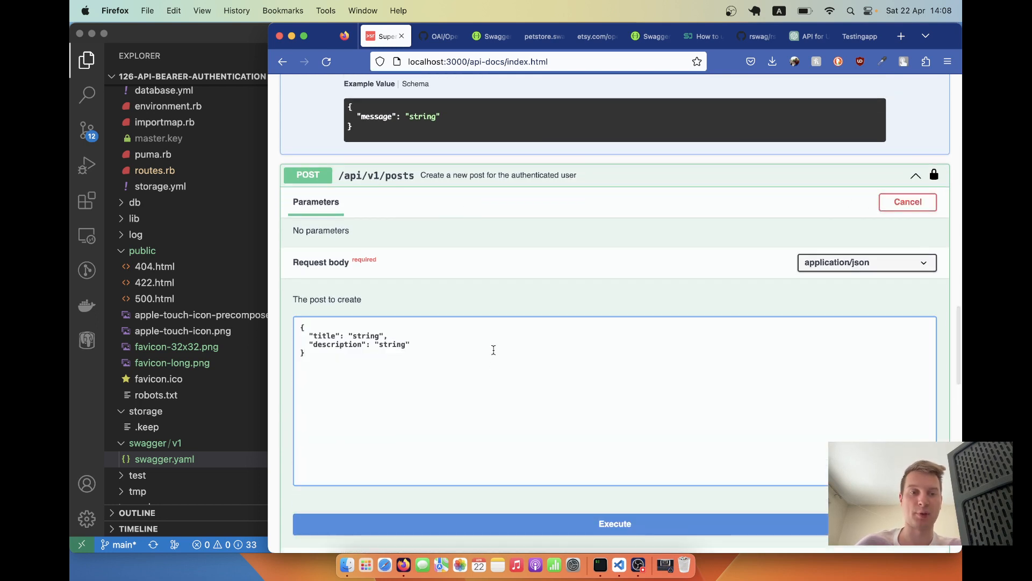
pyautogui.scroll(-3)
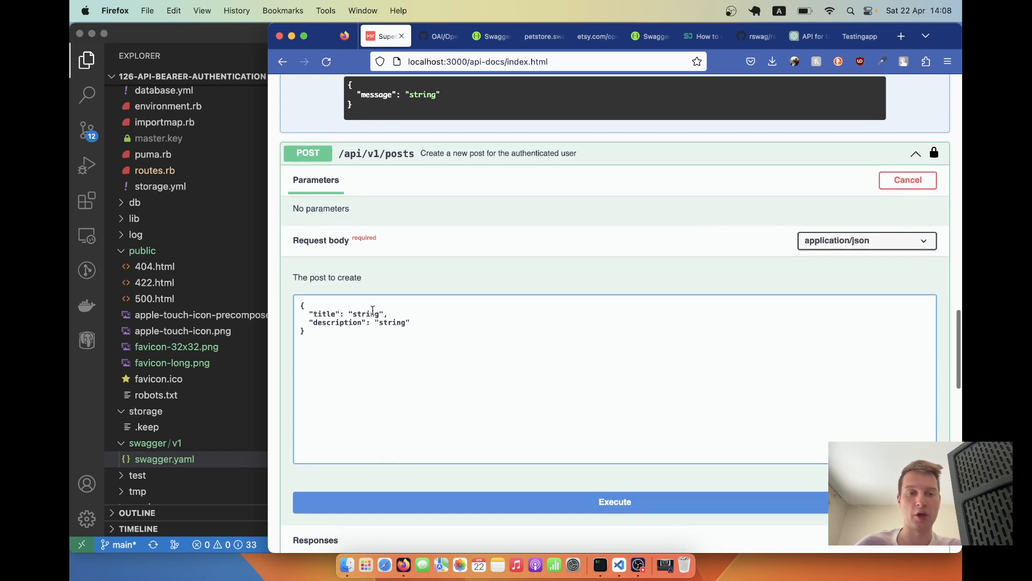
pyautogui.write('created with API')
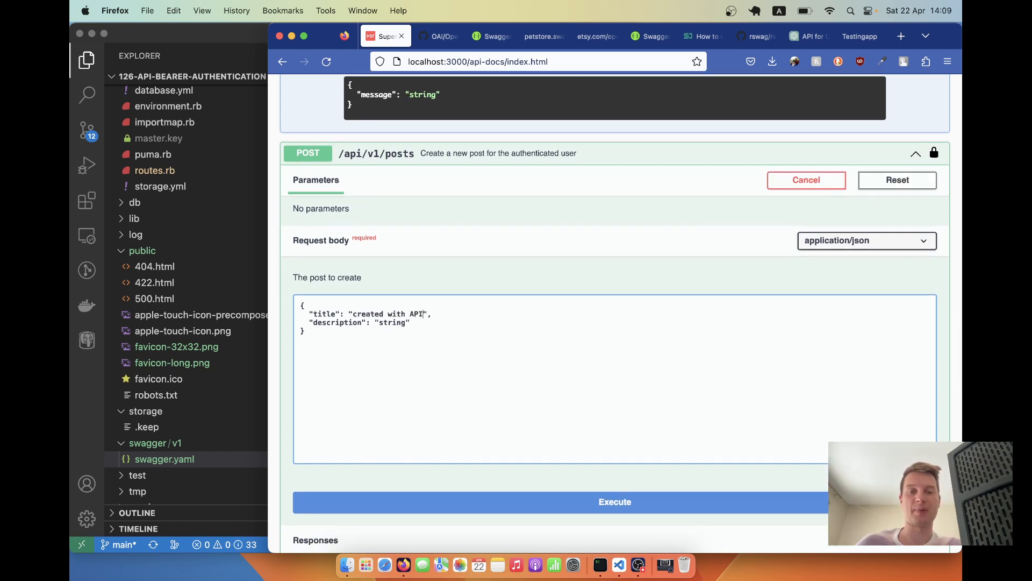
pyautogui.write('a des')
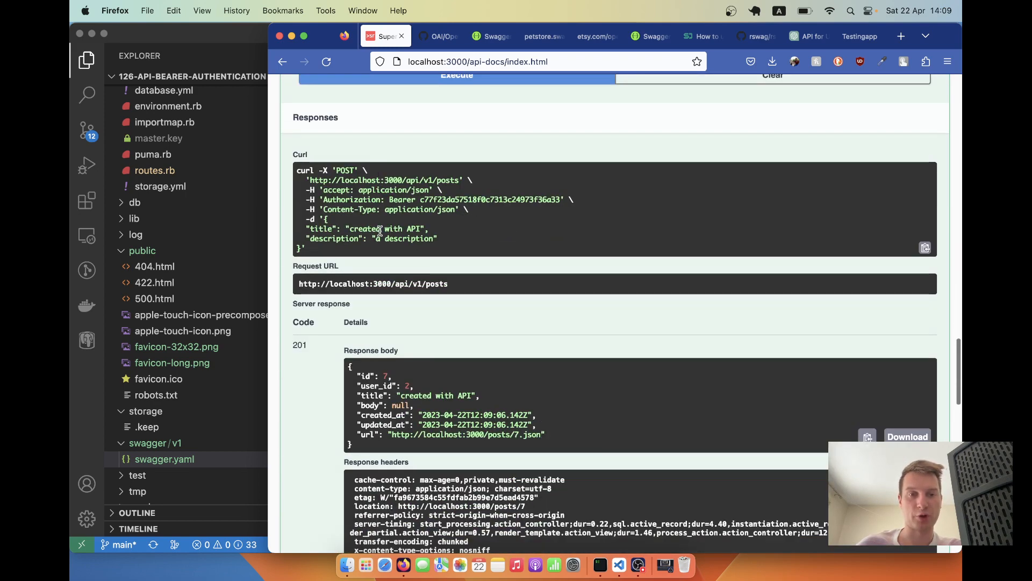
# Execute the POST and review the 201 created post and the refreshed GET list
pyautogui.scroll(-3)
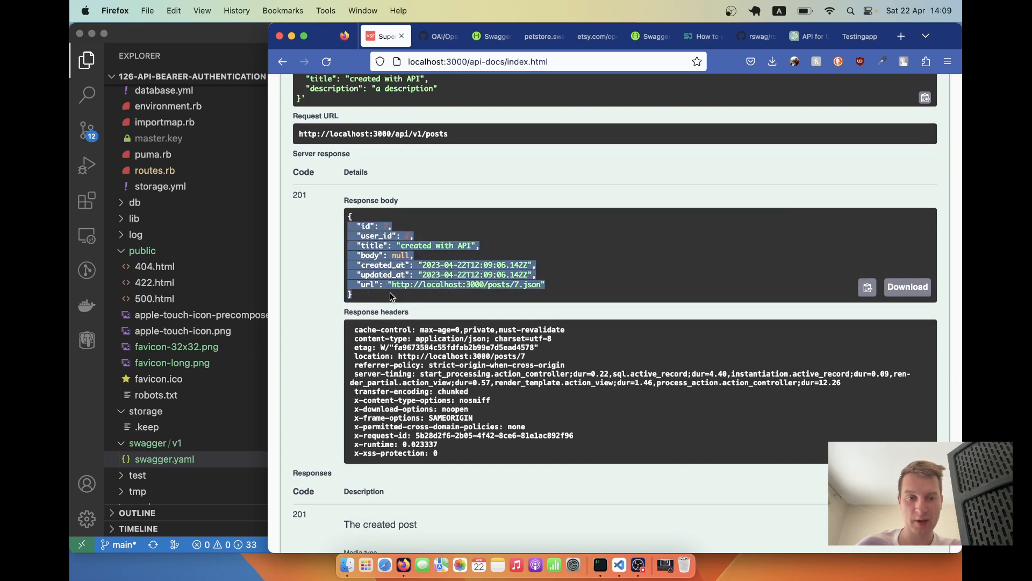
pyautogui.scroll(-3)
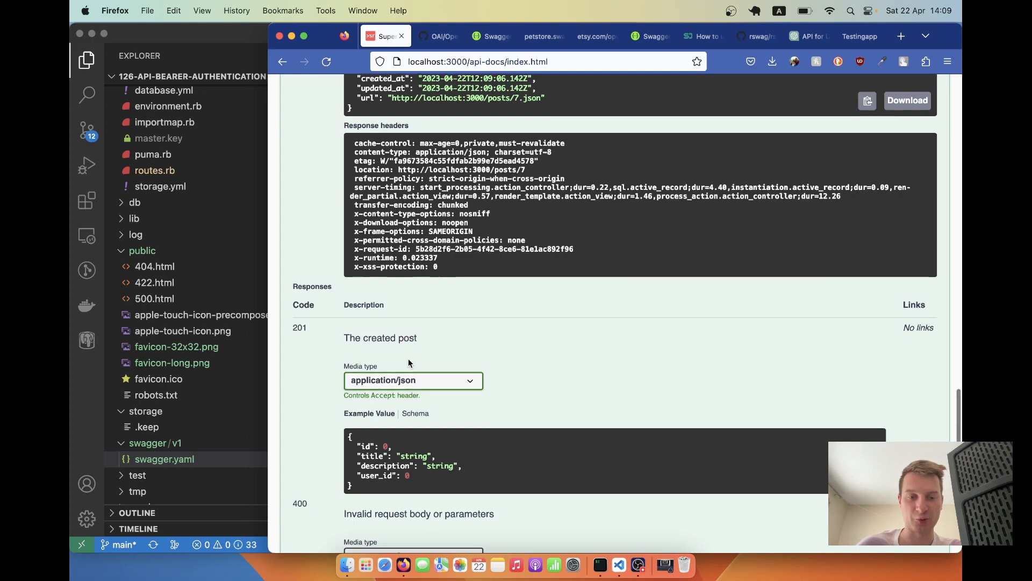
pyautogui.scroll(-3)
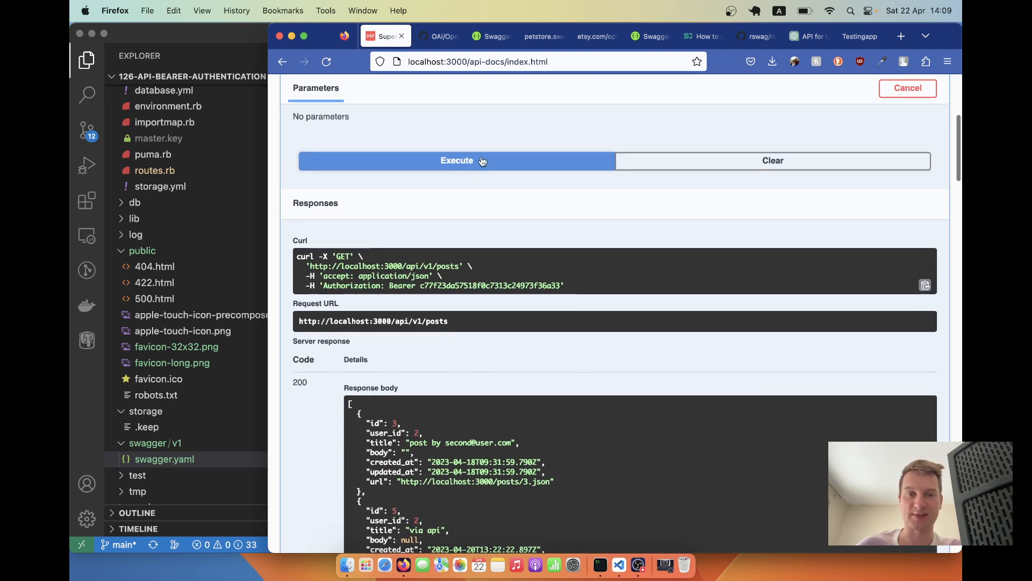
# Scroll through the POST request body reading title 'created with API' and 'a description'
pyautogui.scroll(-3)
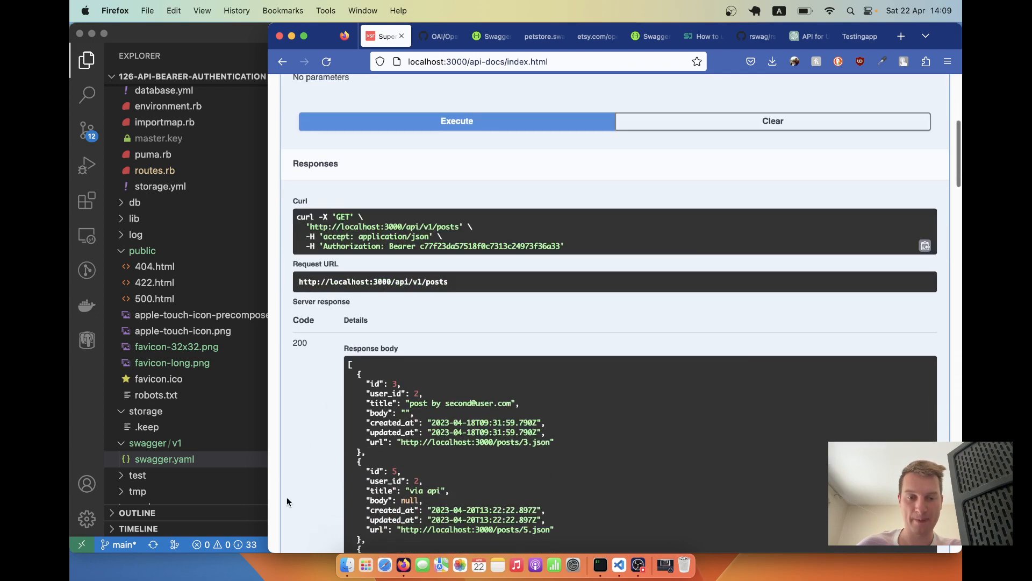
pyautogui.scroll(-3)
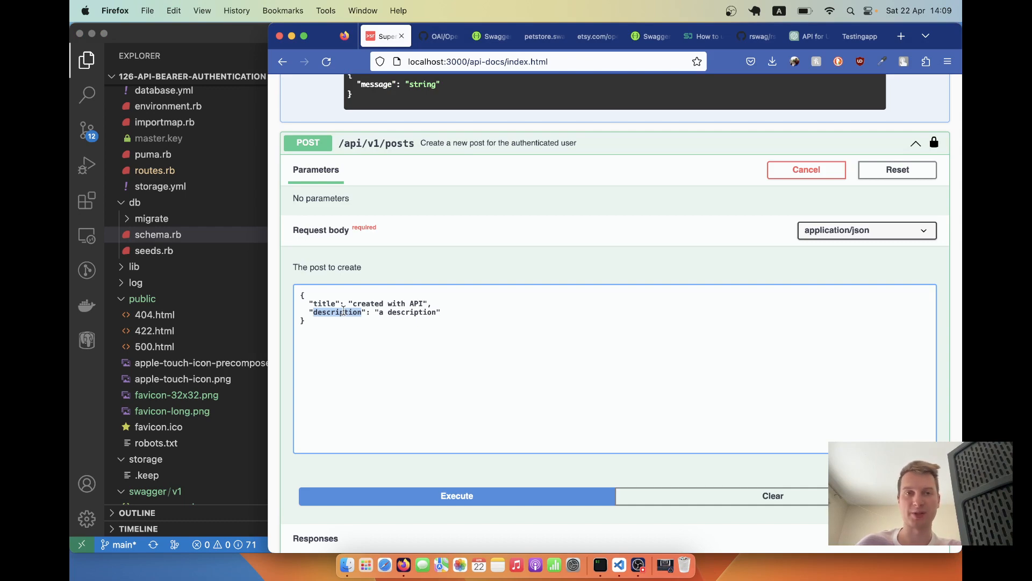
pyautogui.moveTo(808, 37)
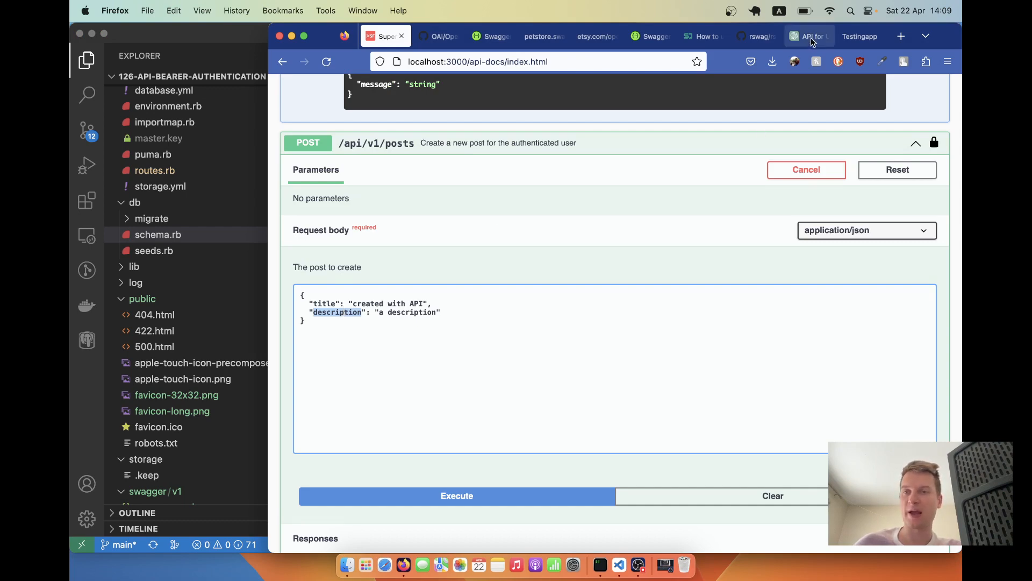
# Check the ChatGPT spec, find the 'description' property in swagger.yaml's Post schema against schema.rb's body column, then return to the API docs
pyautogui.click(809, 36)
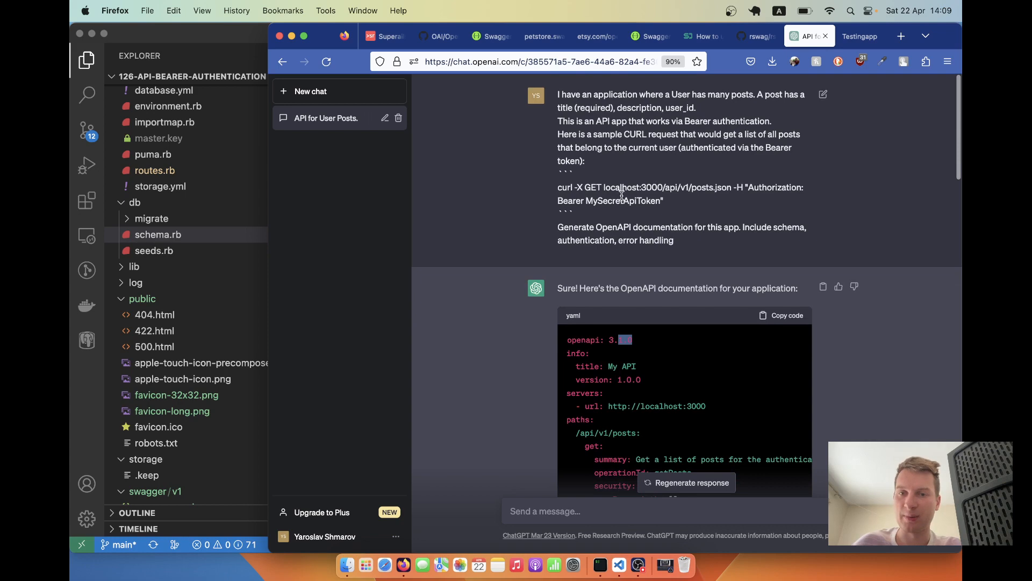
pyautogui.scroll(-3)
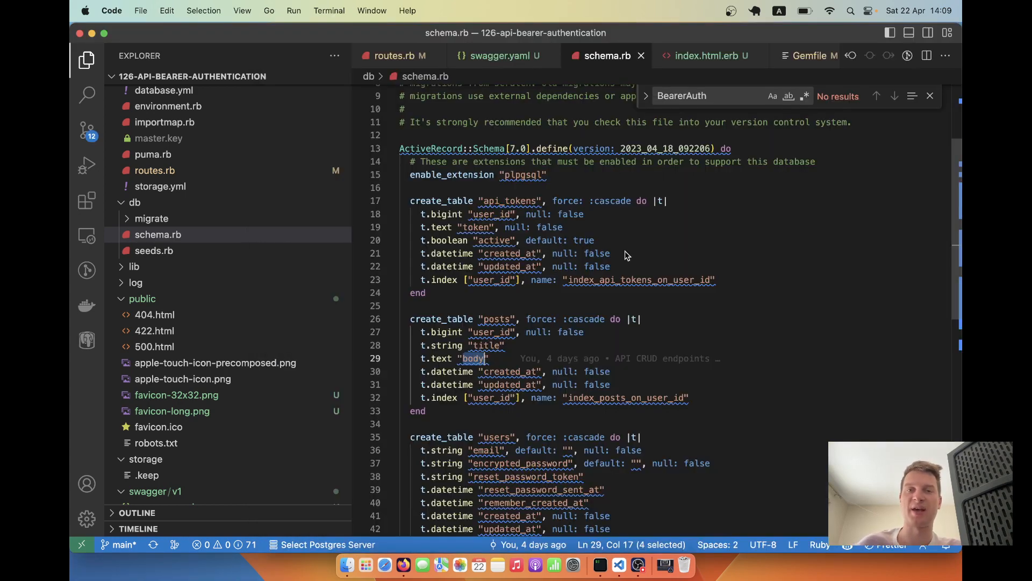
pyautogui.click(499, 55)
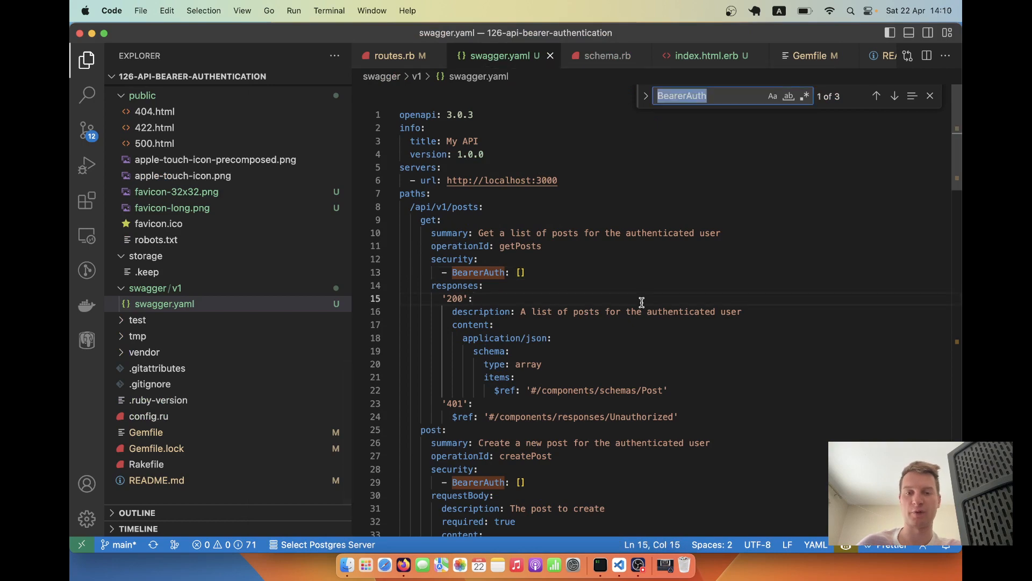
pyautogui.write('description')
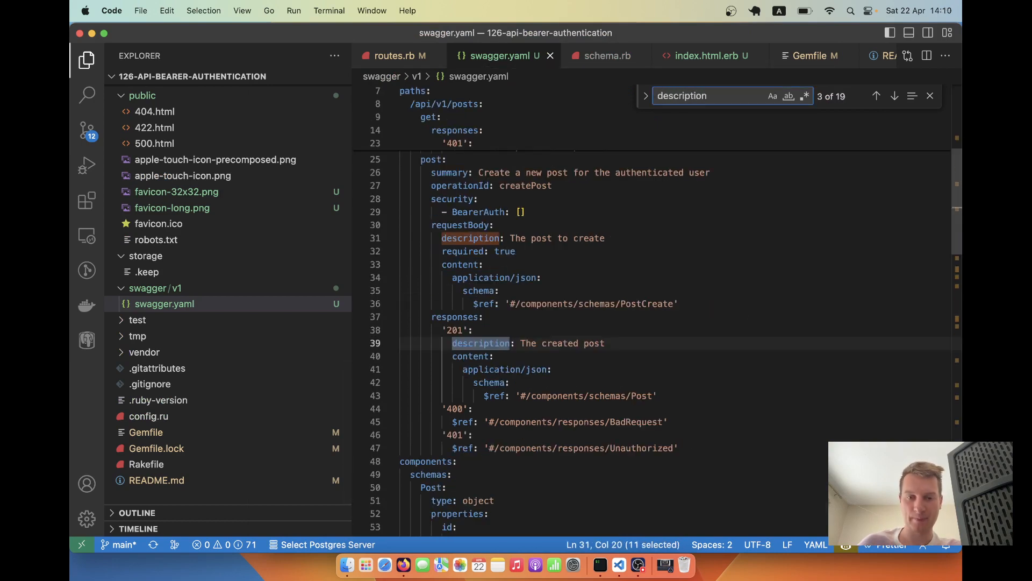
pyautogui.click(894, 96)
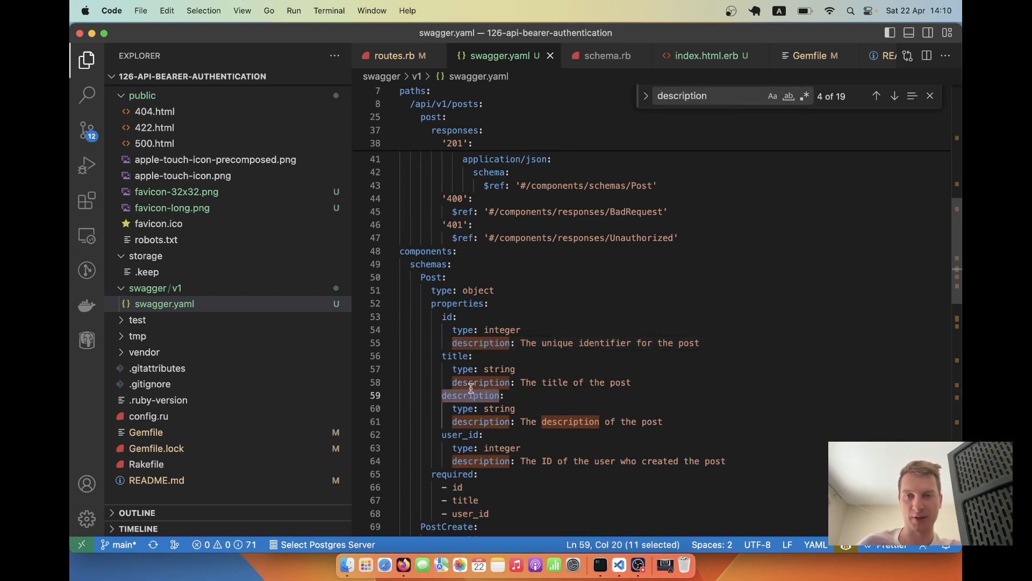
pyautogui.scroll(-3)
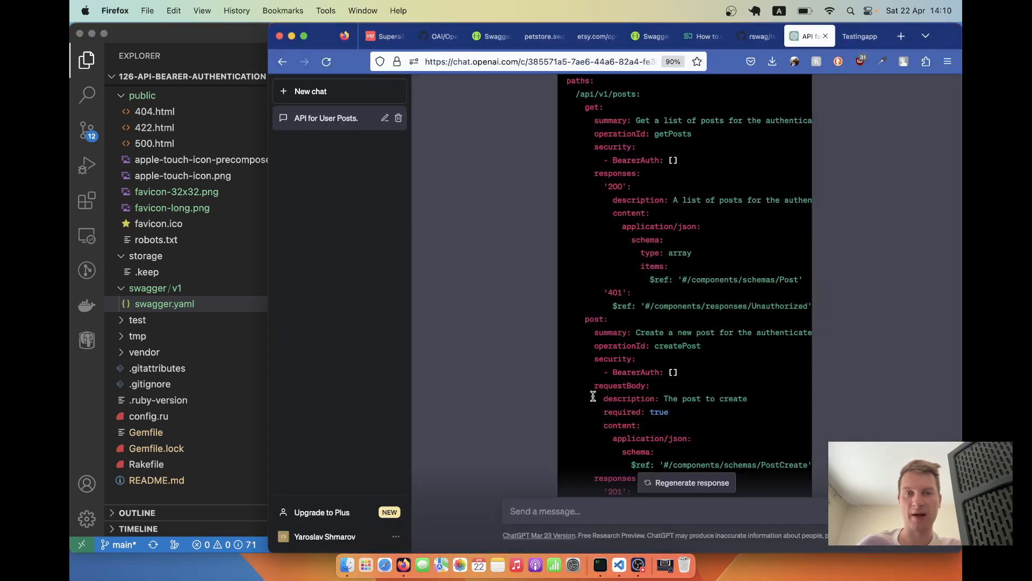
pyautogui.click(385, 35)
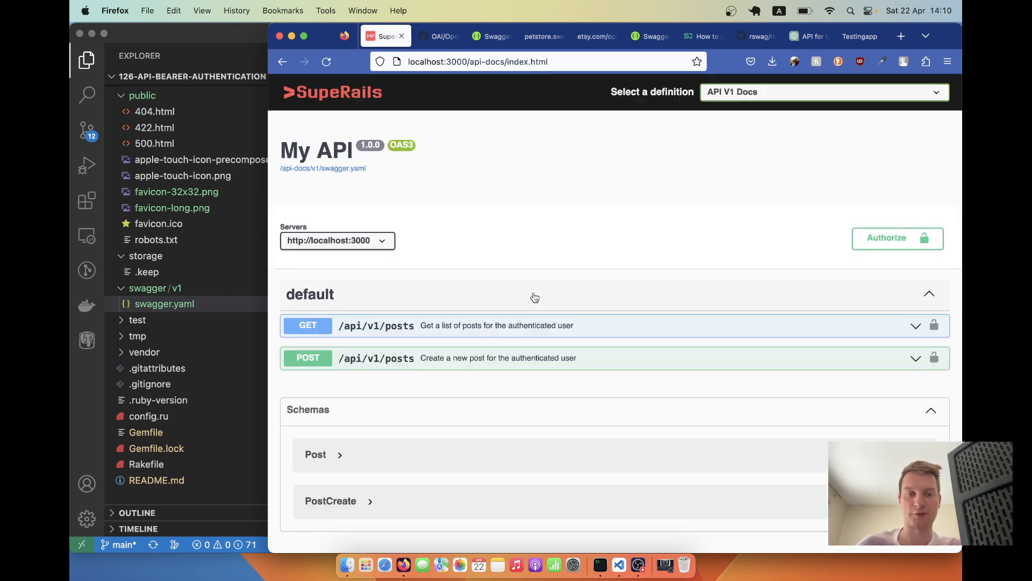
# Confirm the Post schema fields and authorize Swagger UI with the bearer token
pyautogui.click(315, 453)
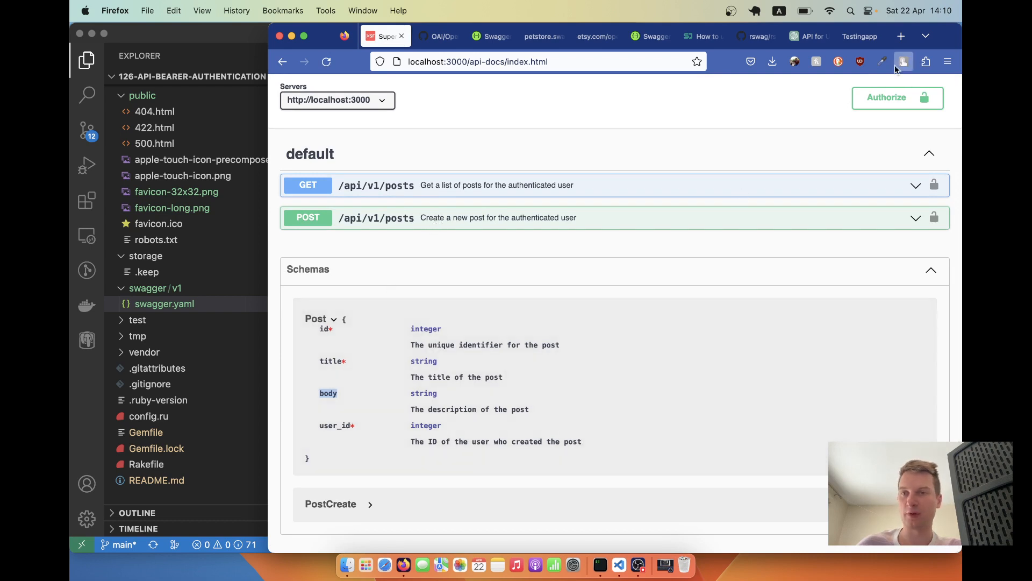
pyautogui.click(858, 36)
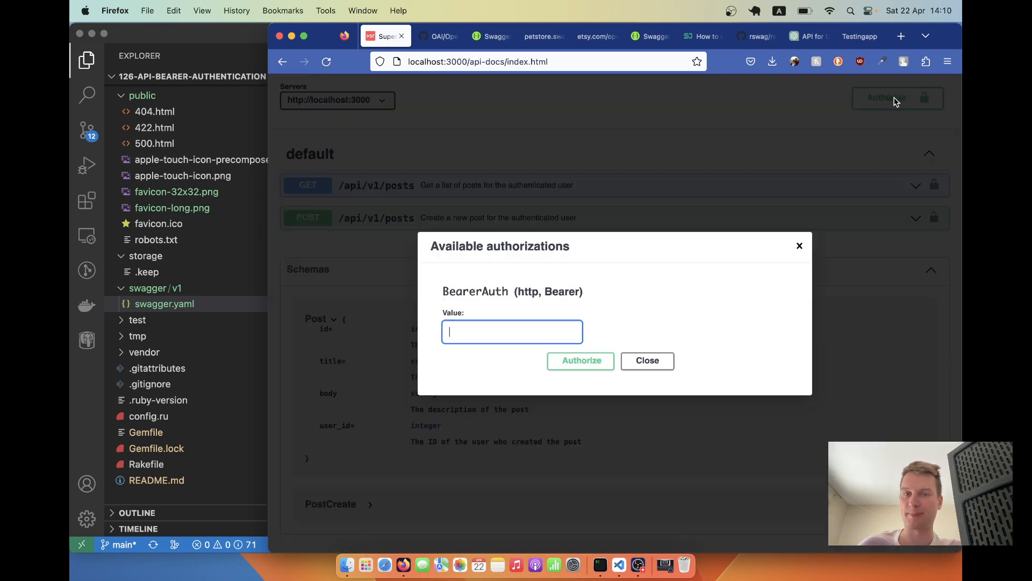
pyautogui.click(646, 360)
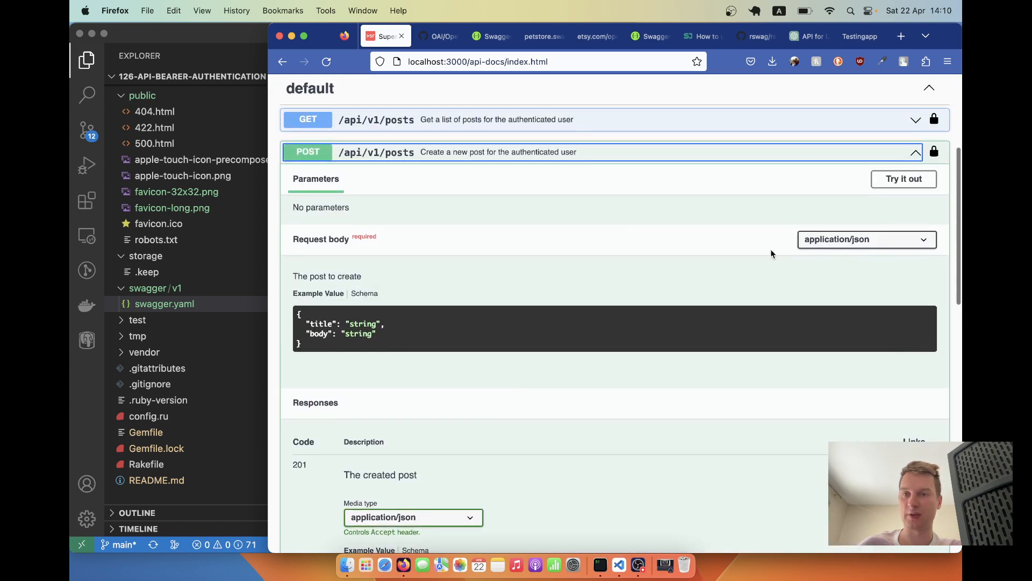
pyautogui.scroll(-3)
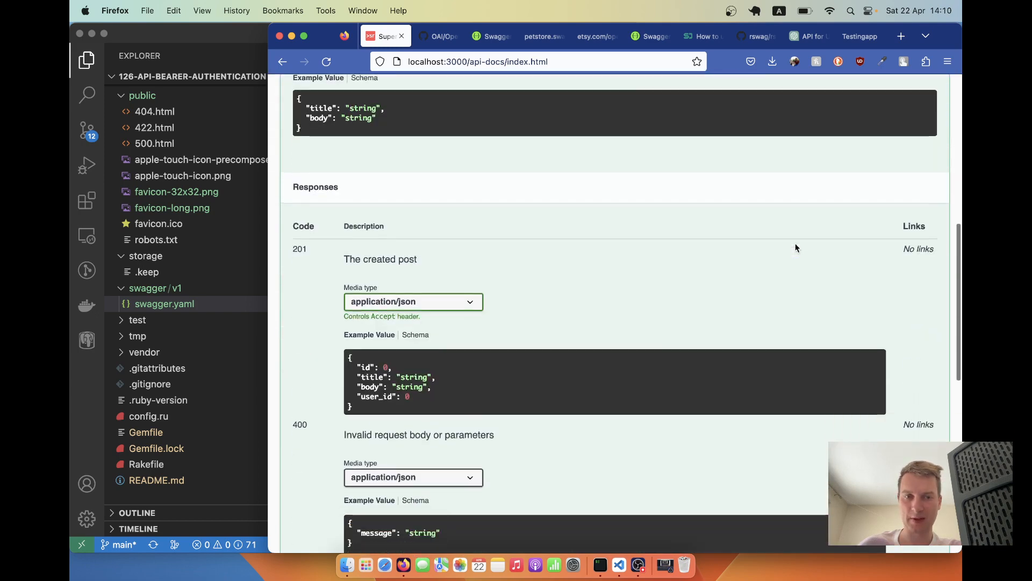
pyautogui.scroll(-3)
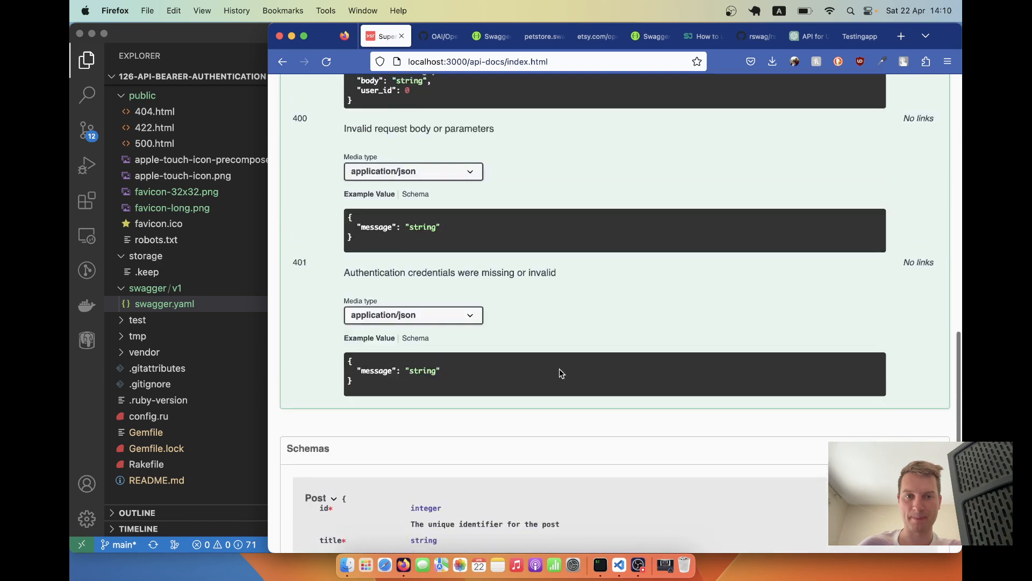
pyautogui.scroll(3)
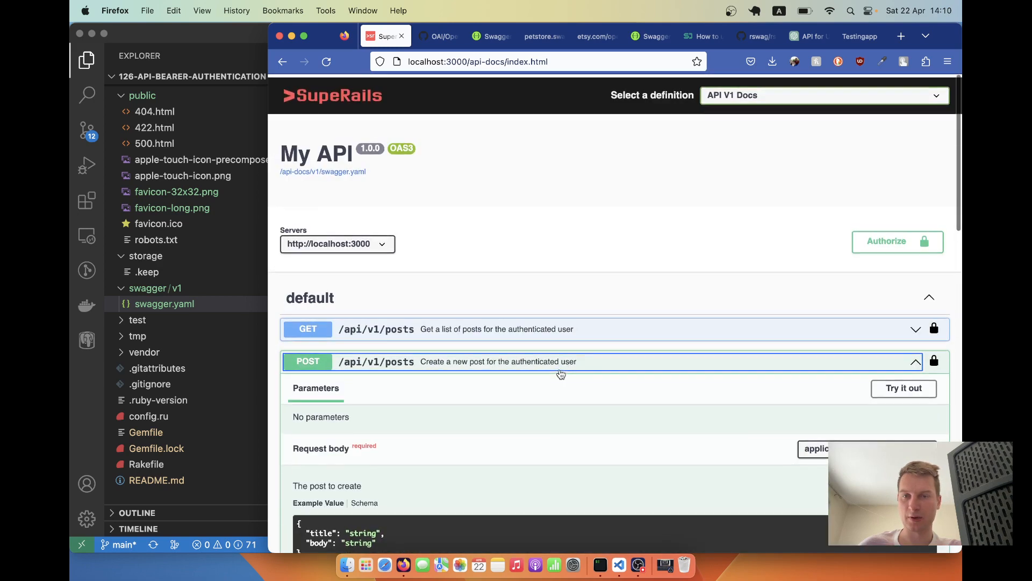
# Create a post with title string1 and body string2 via POST, then verify it in the GET /api/v1/posts list
pyautogui.click(903, 388)
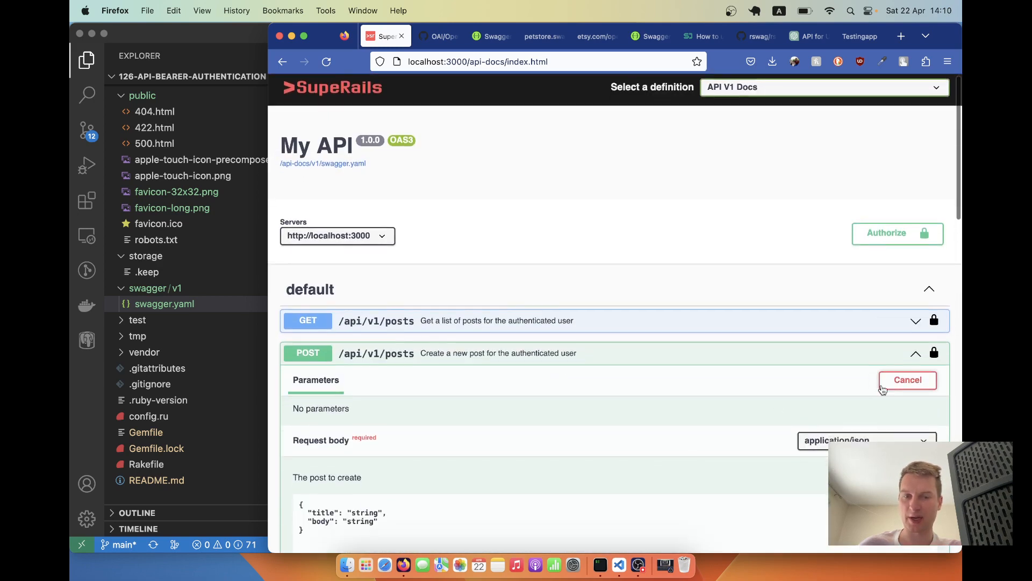
pyautogui.scroll(-3)
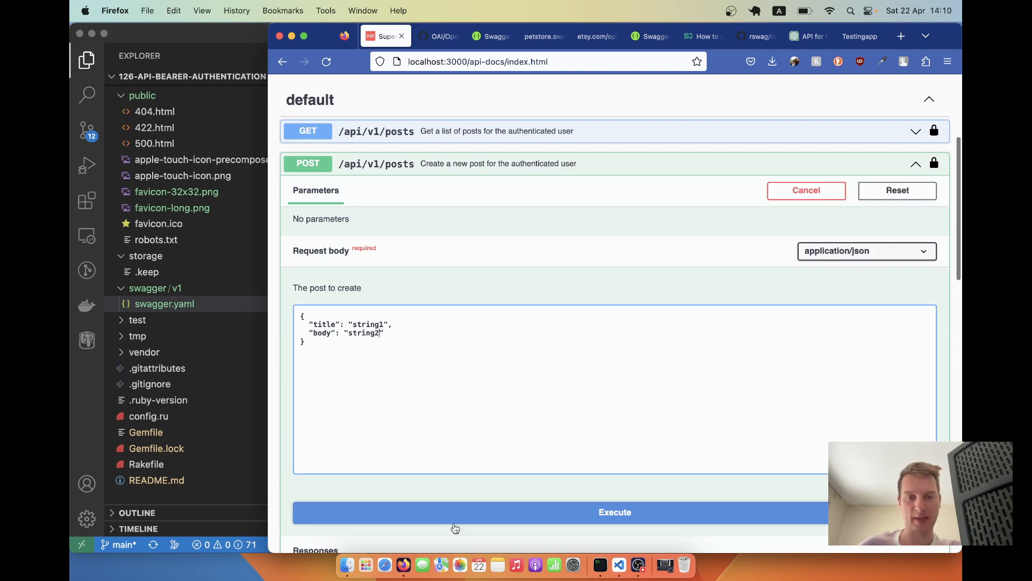
pyautogui.click(614, 512)
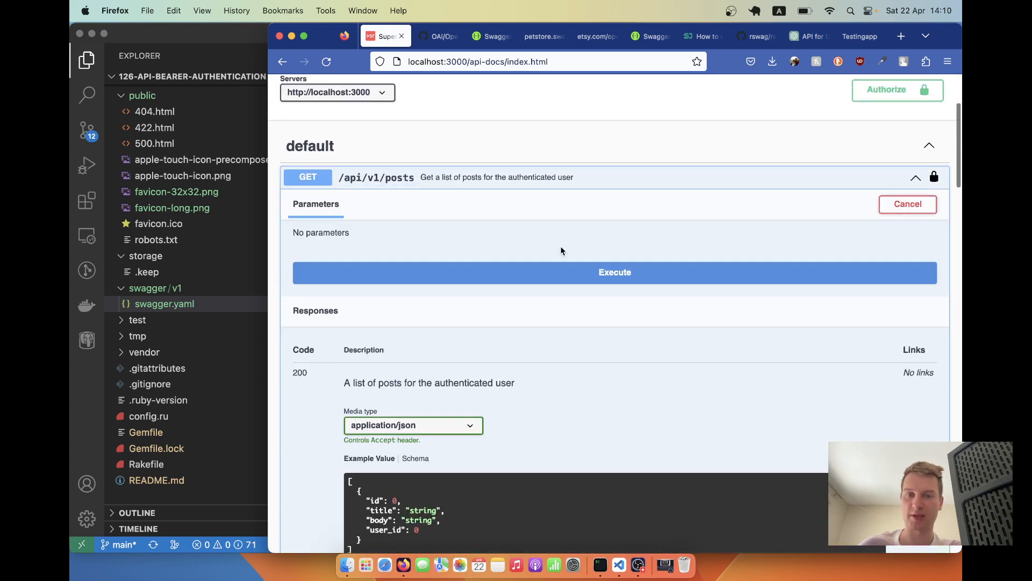
pyautogui.click(614, 272)
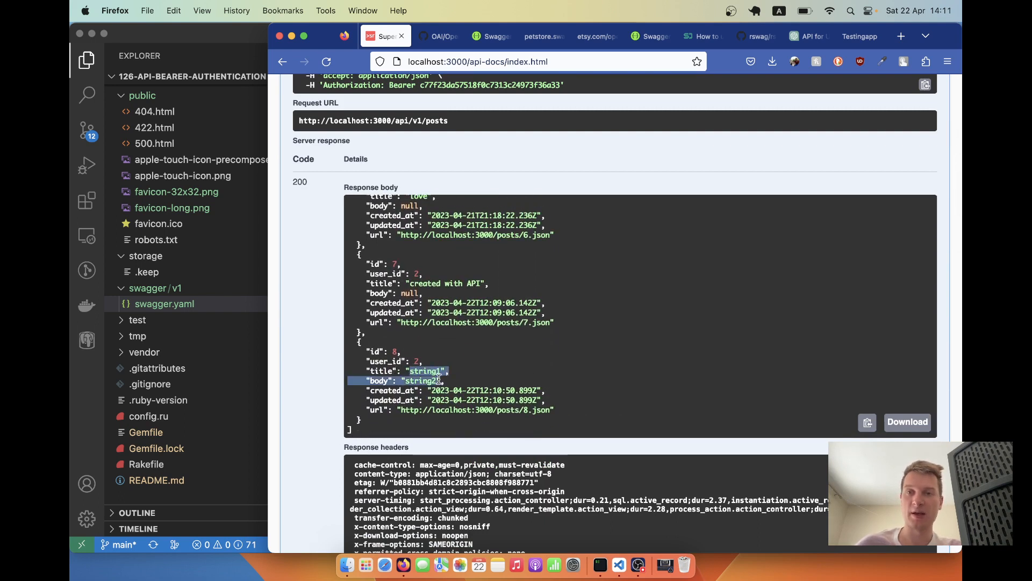
pyautogui.click(807, 37)
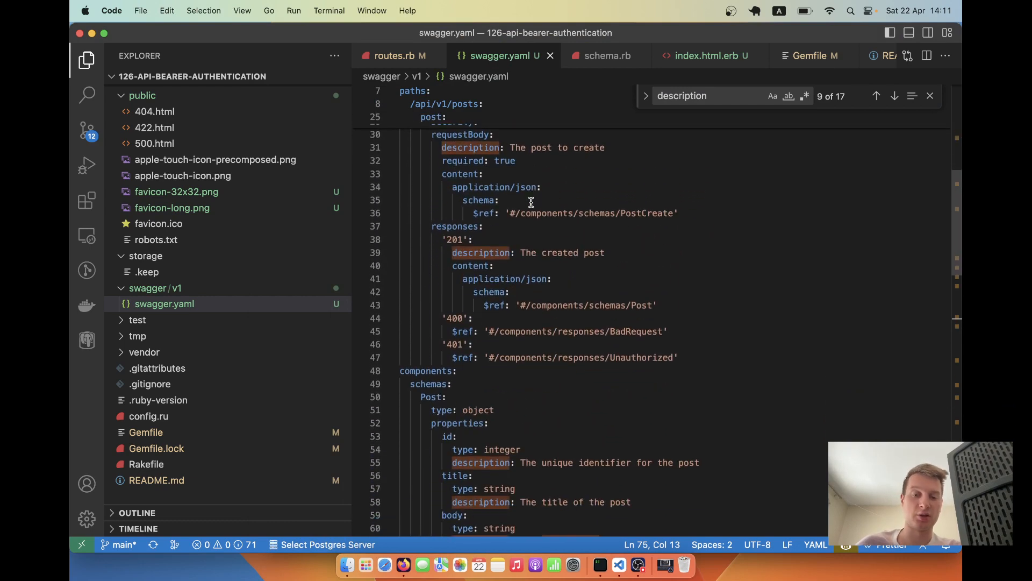
pyautogui.moveTo(536, 217)
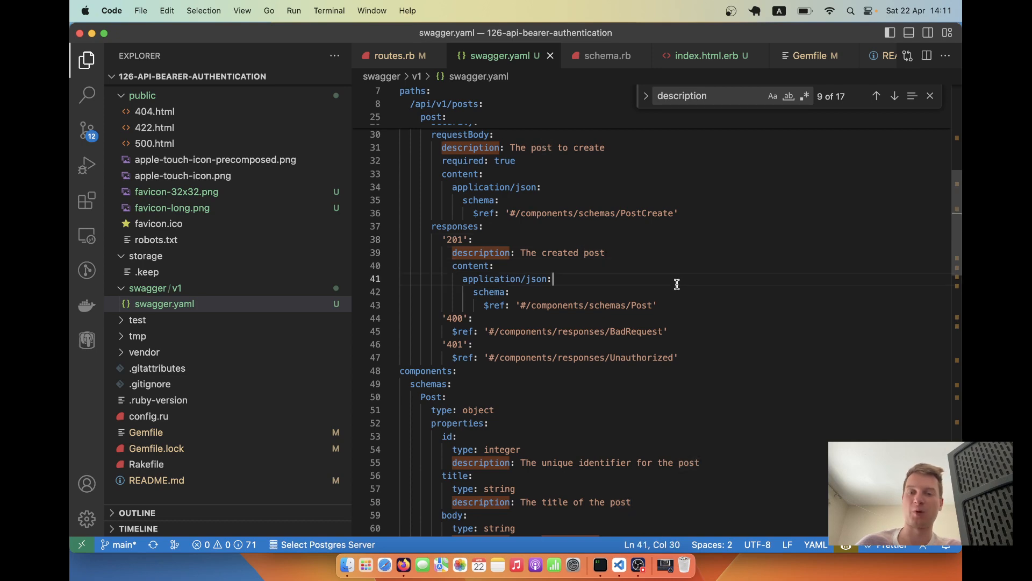
pyautogui.click(655, 304)
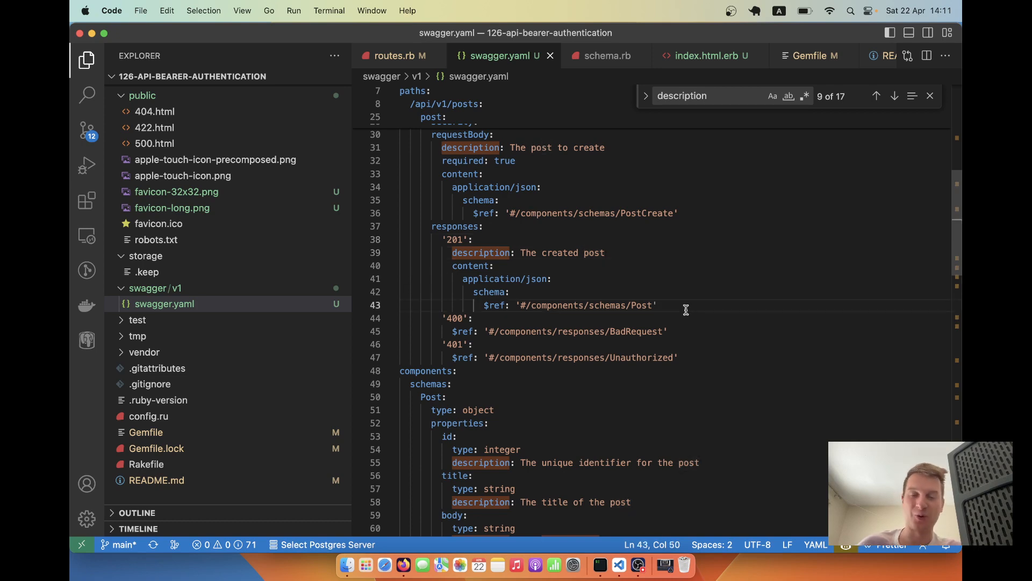
pyautogui.scroll(-3)
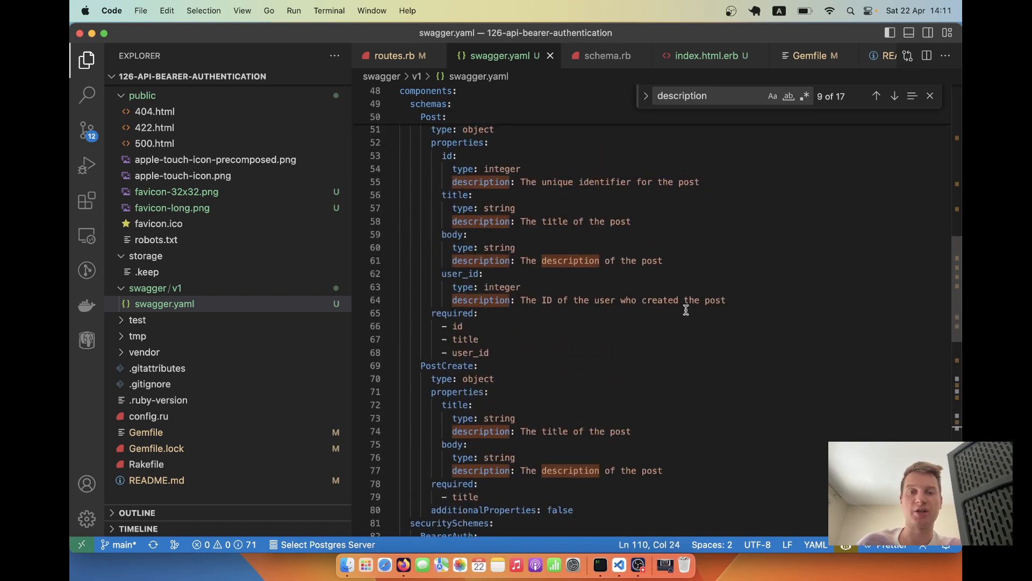
pyautogui.press('cmd+tab')
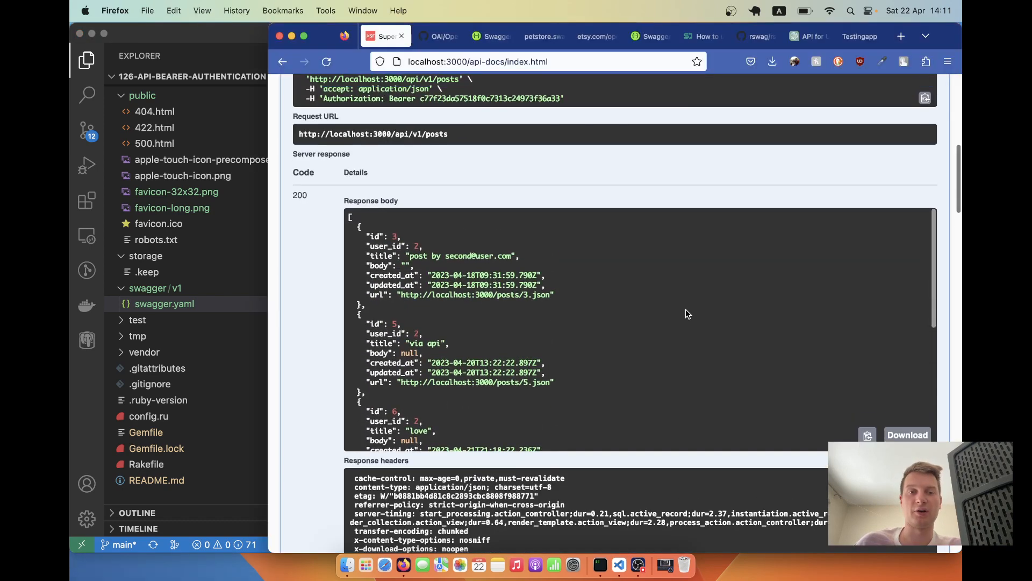
pyautogui.press('cmd+tab')
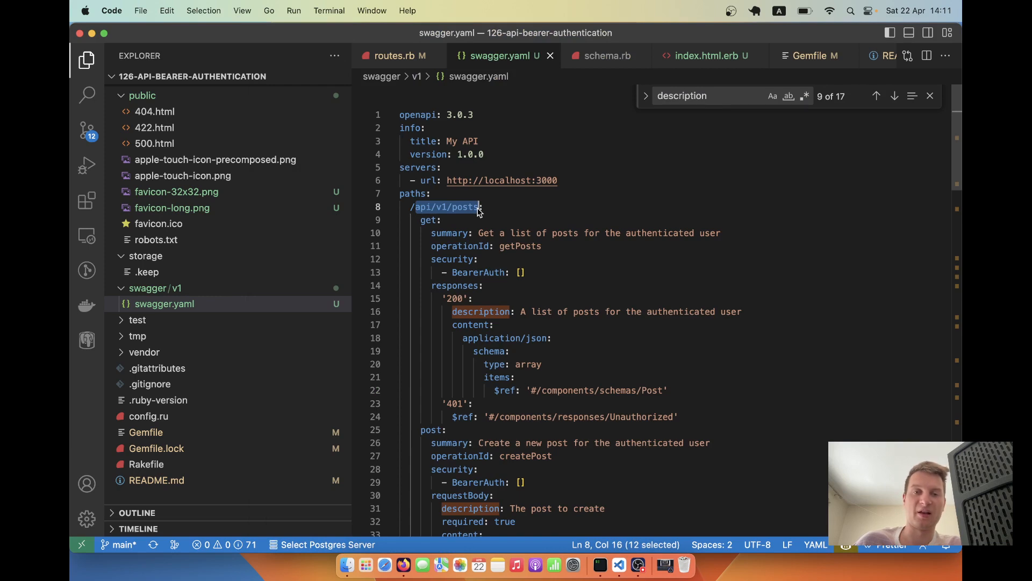
pyautogui.scroll(-3)
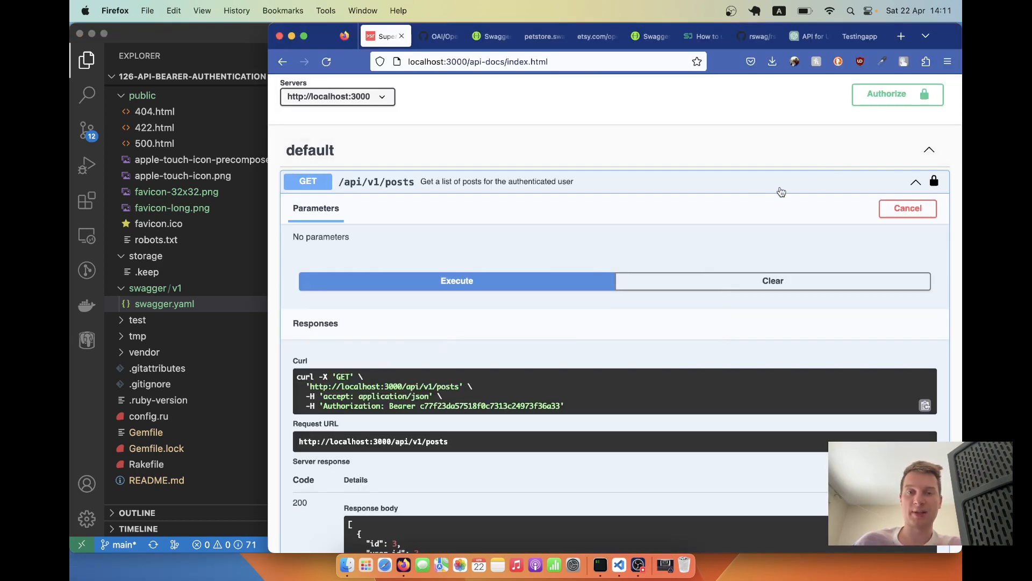
pyautogui.scroll(3)
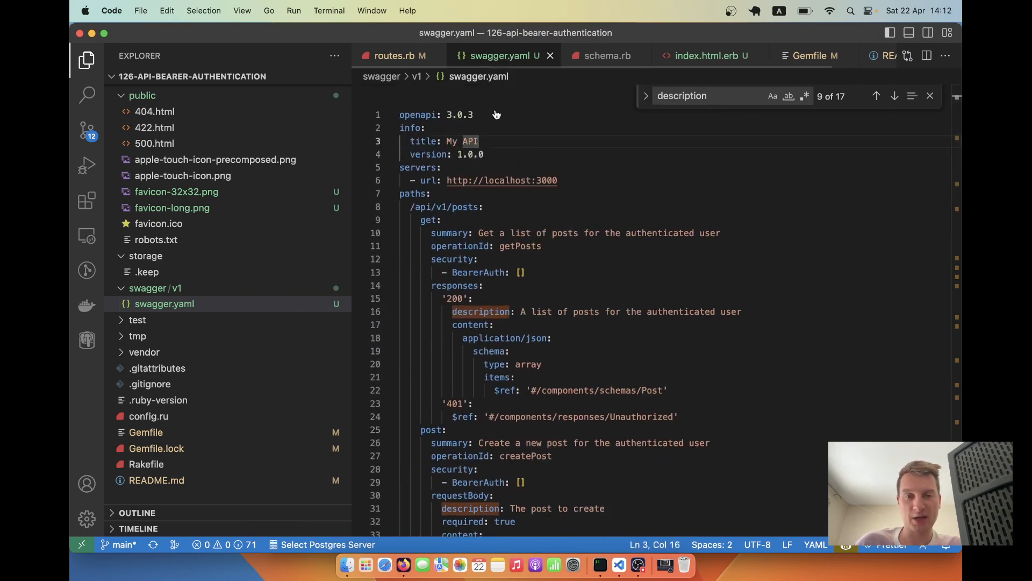
pyautogui.click(473, 115)
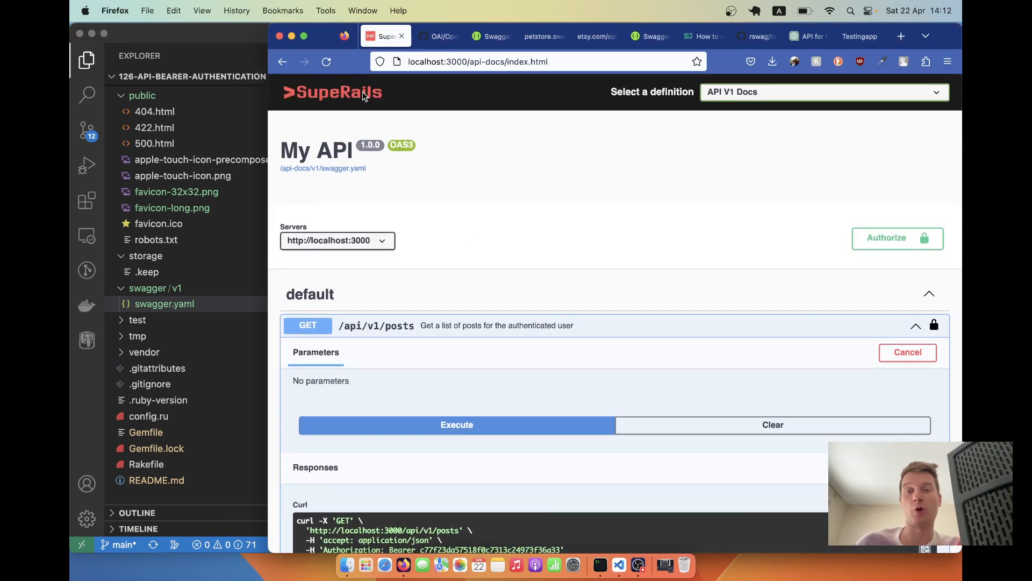
pyautogui.moveTo(564, 183)
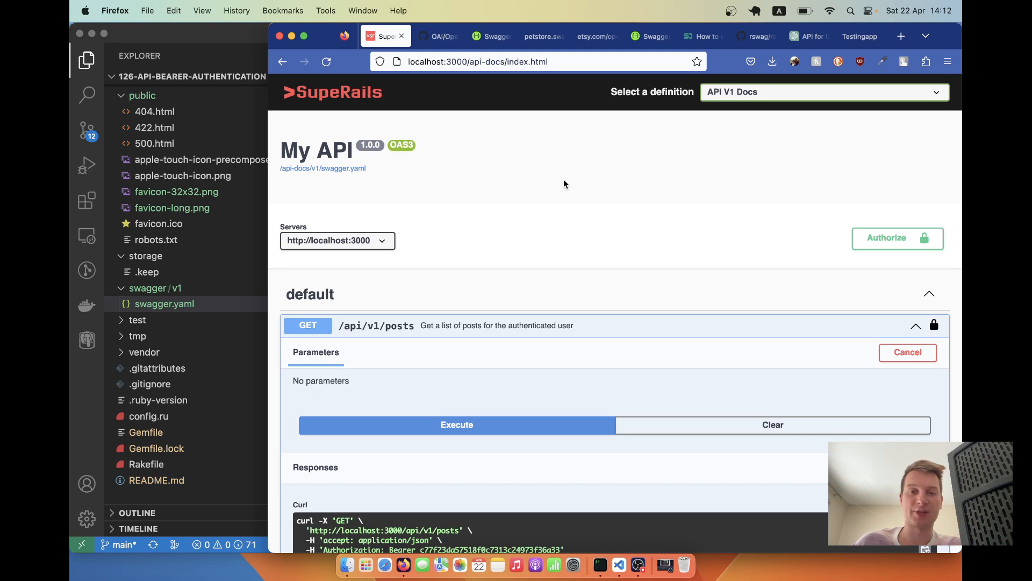
pyautogui.moveTo(699, 125)
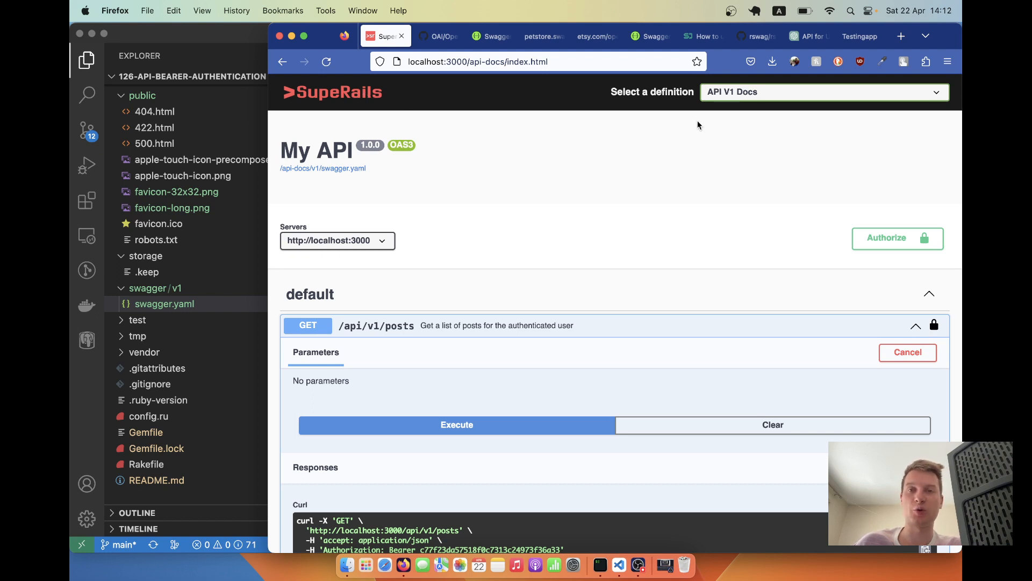